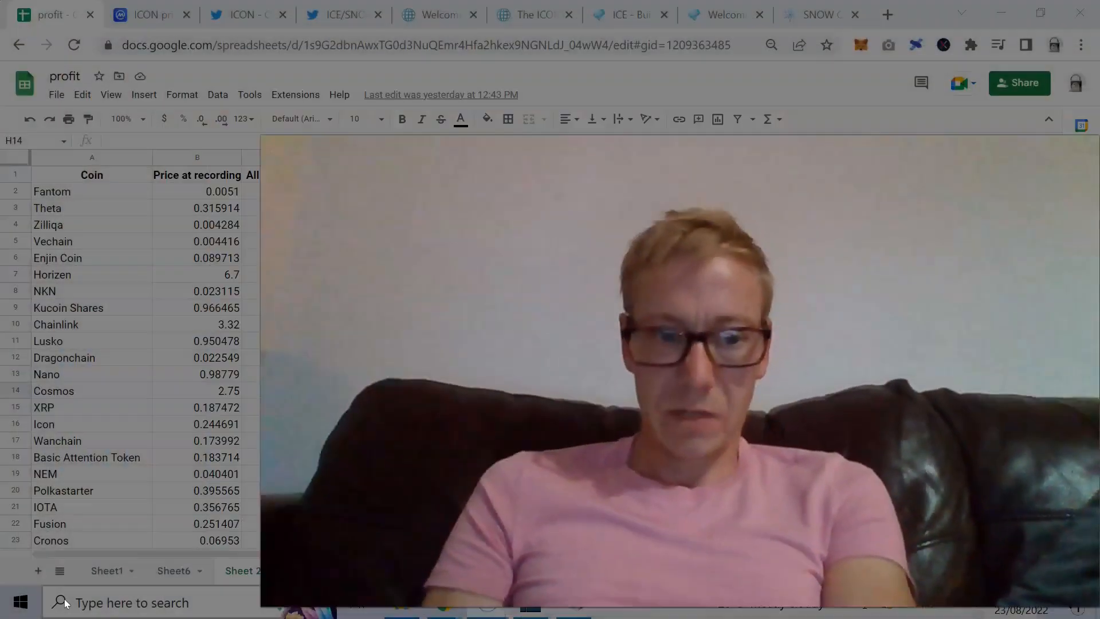
Compare Sheet1's total profit against the Sheet 2 profit table and highlight the Fantom row.
left_click(352, 358)
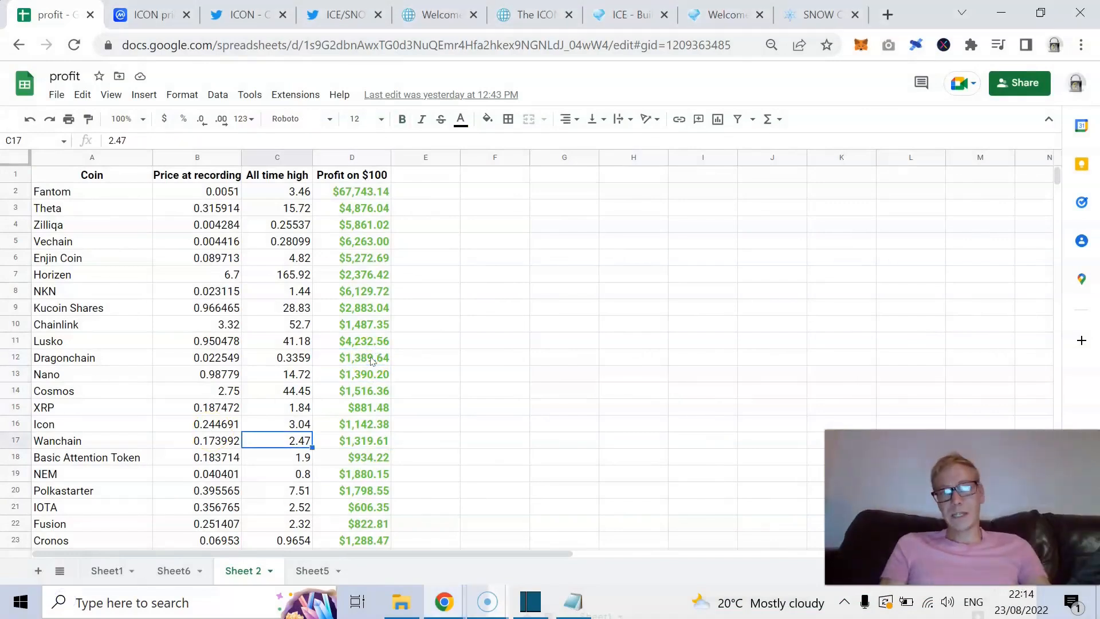
left_click(197, 506)
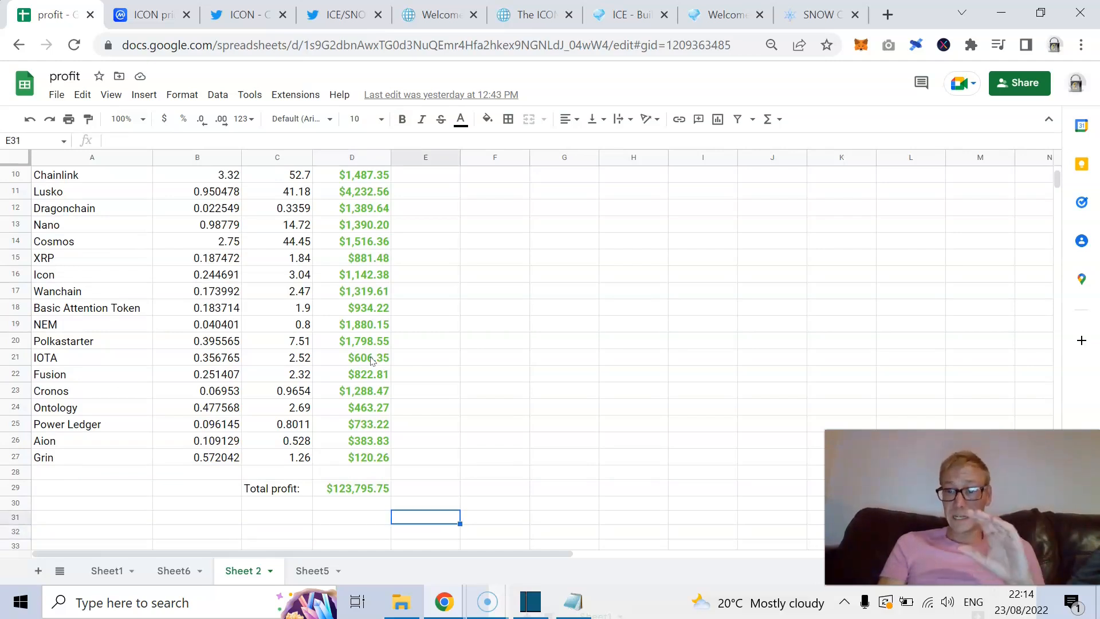
left_click(425, 502)
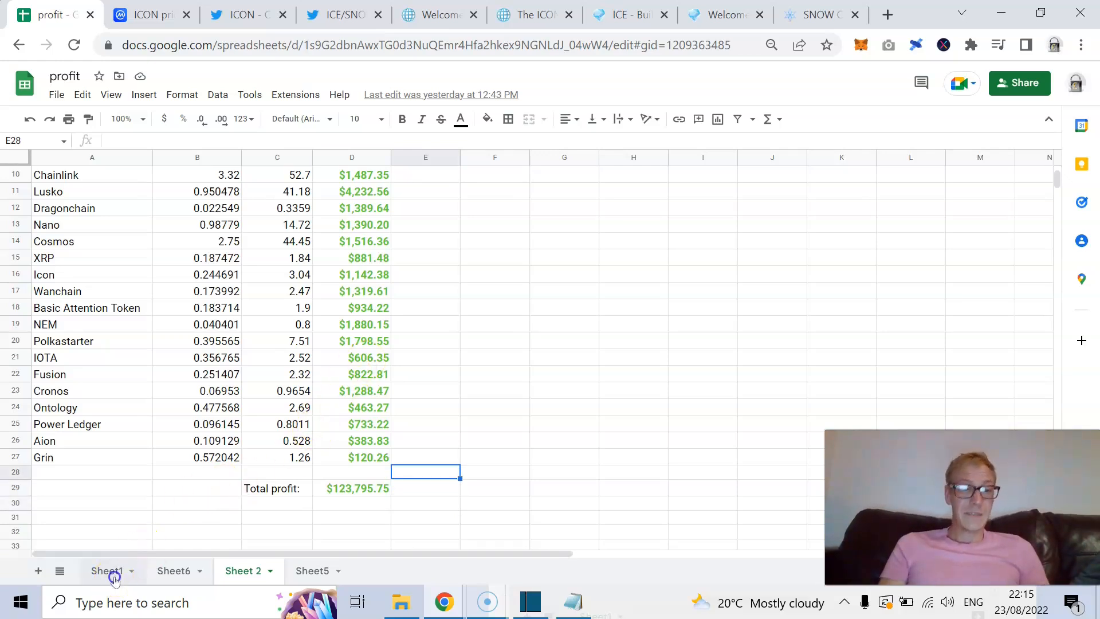
left_click(107, 570)
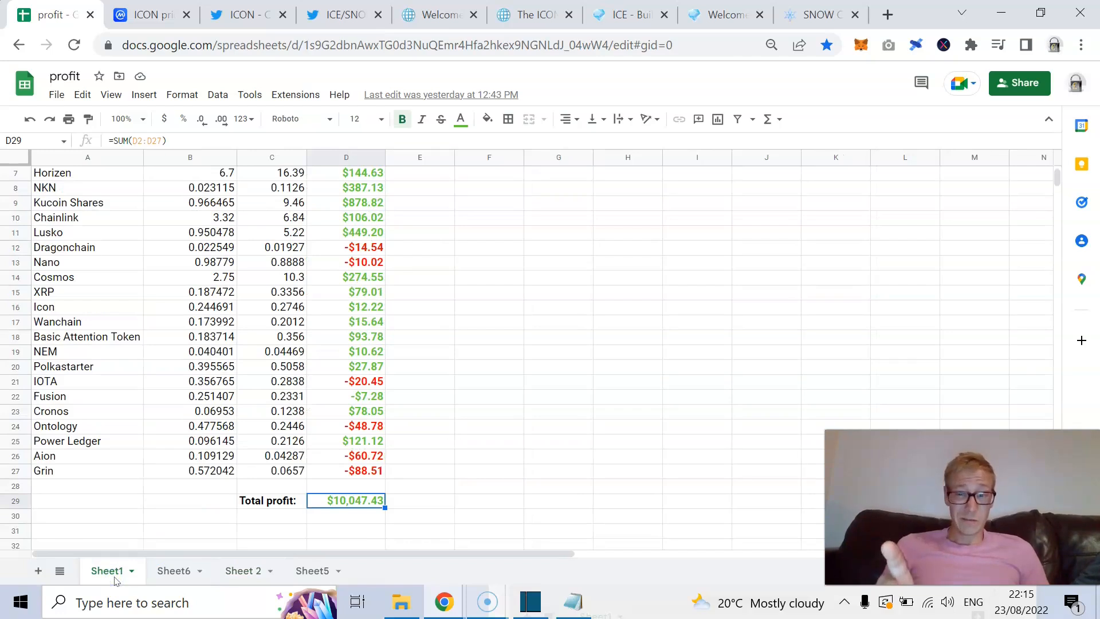
left_click(243, 571)
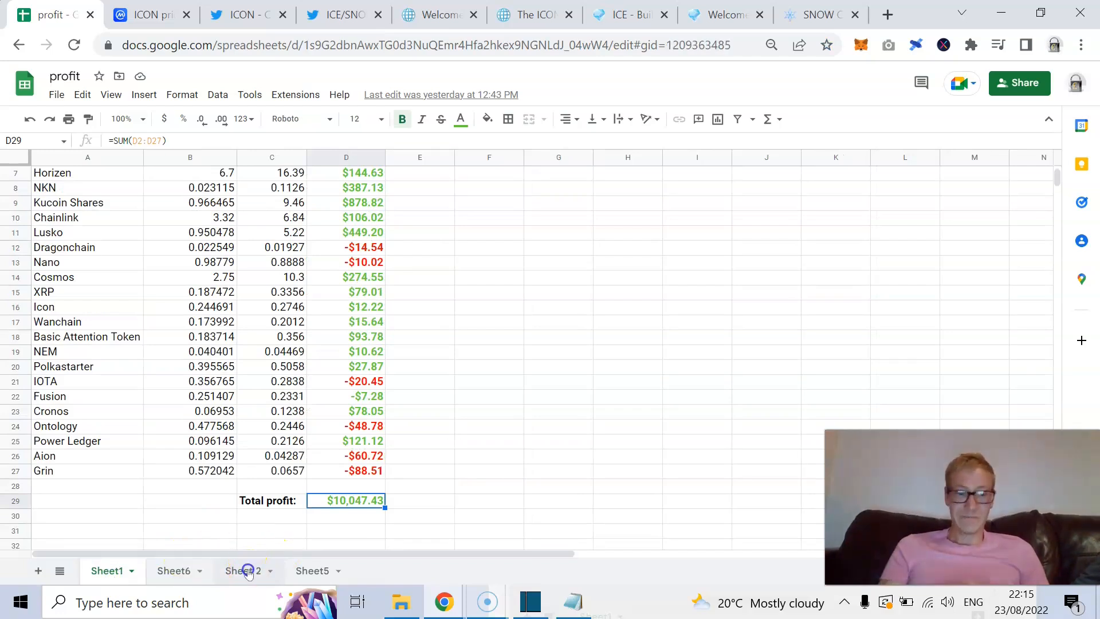
left_click(243, 571)
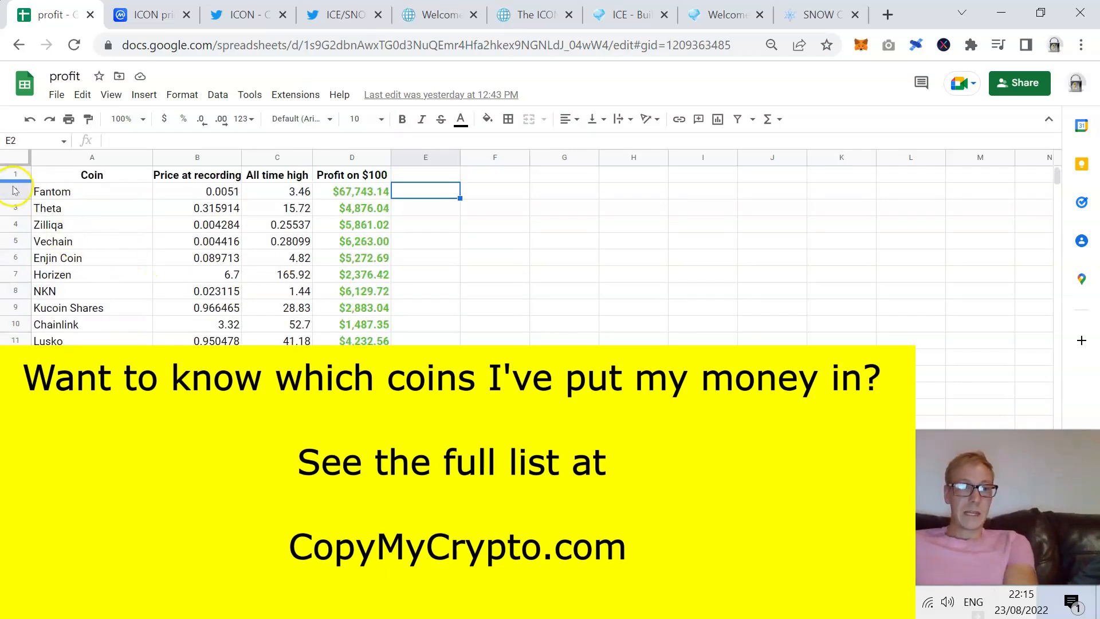
left_click(53, 191)
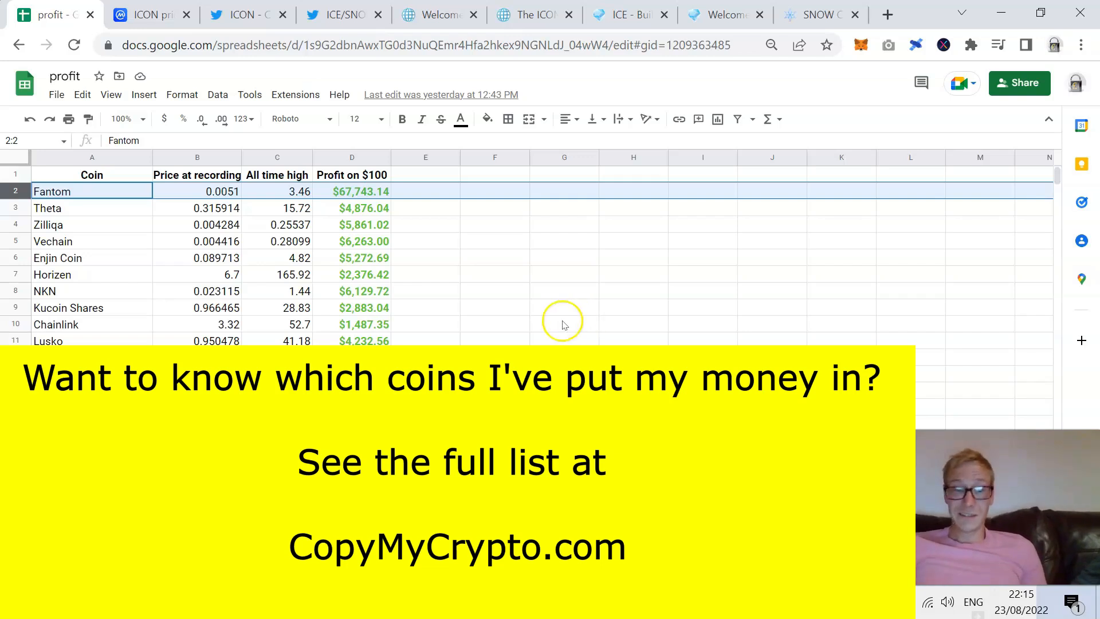
mouse_move(522, 321)
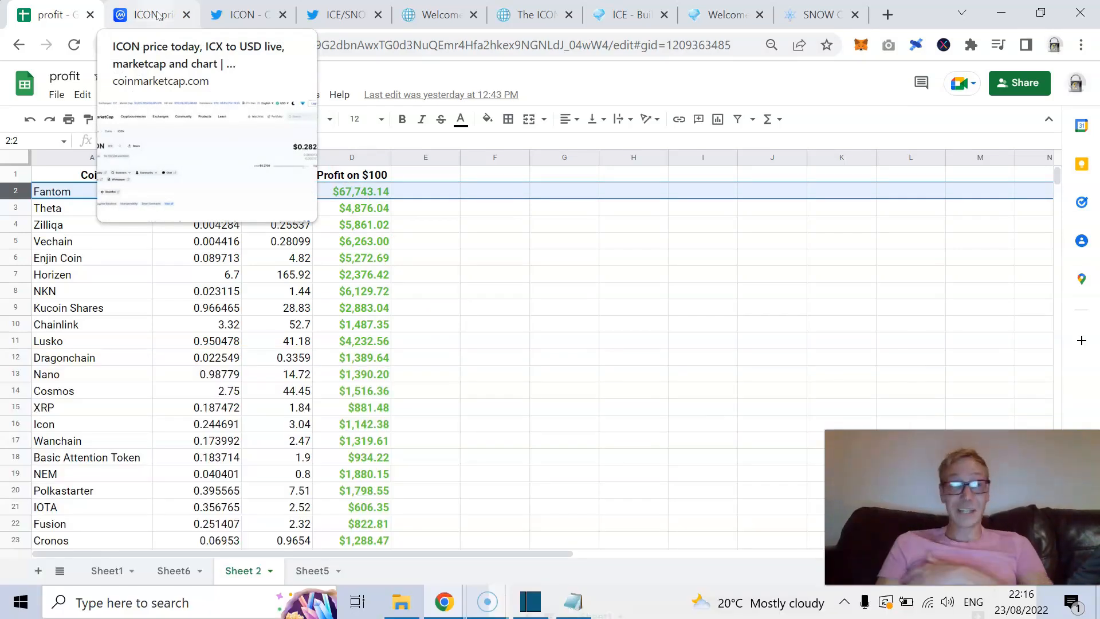
Switch to the ICON CoinMarketCap page and set the ICON to USD chart to the ALL range.
left_click(148, 14)
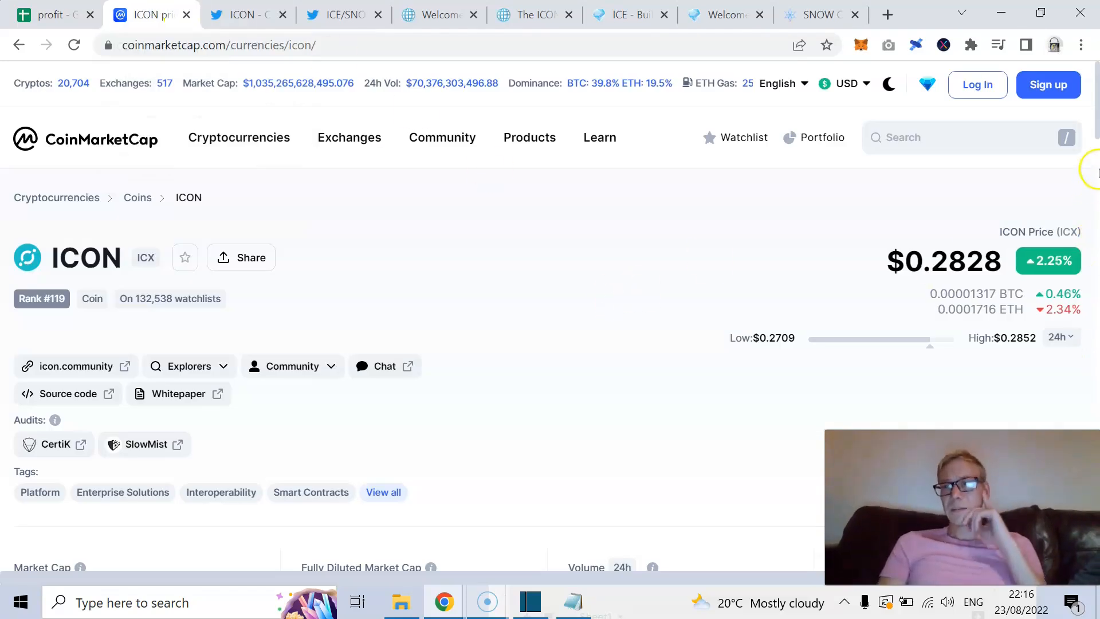
scroll("down", 3)
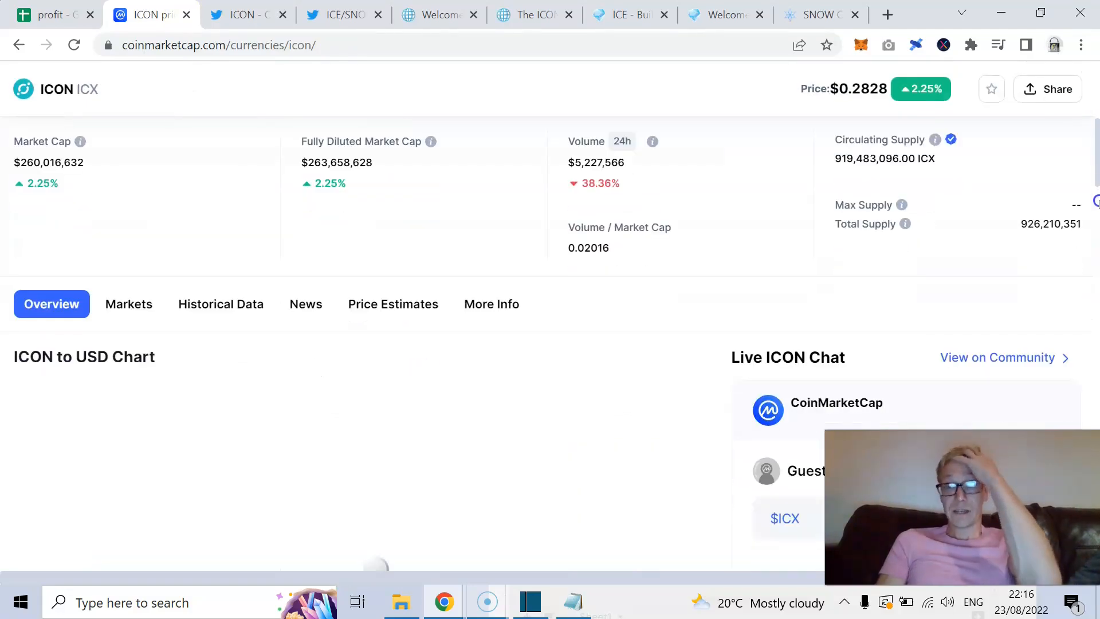
scroll("down", 3)
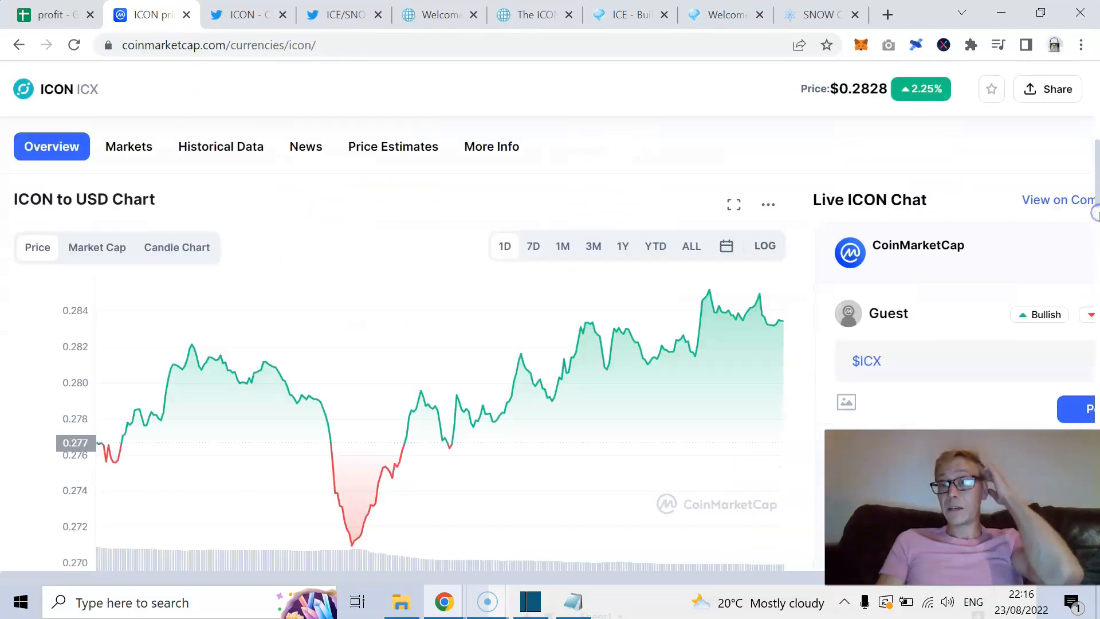
left_click(690, 246)
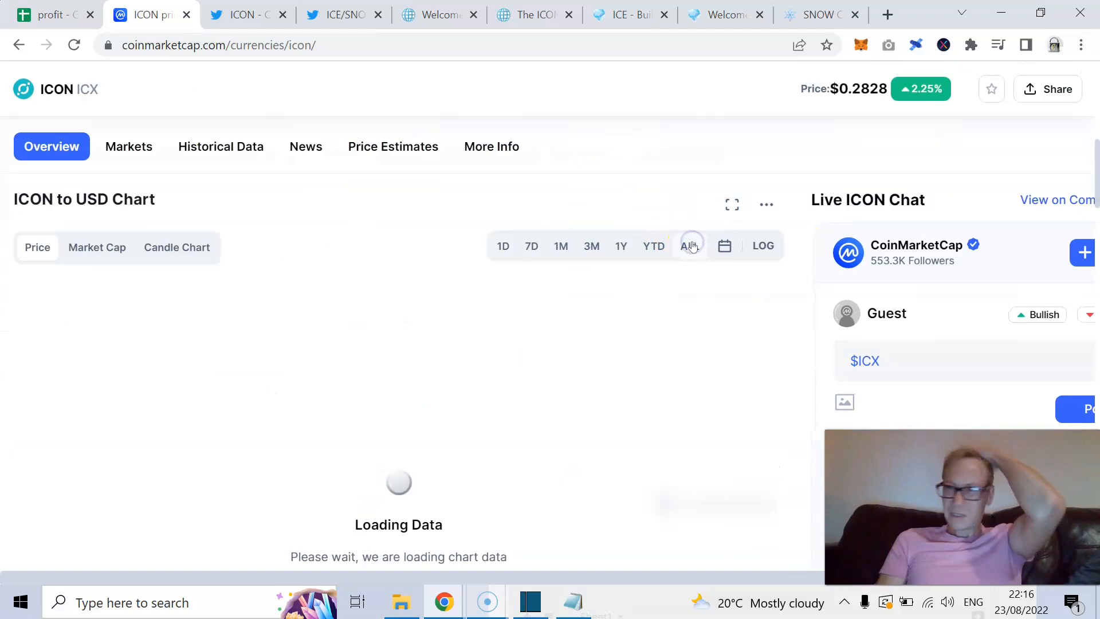
left_click(688, 245)
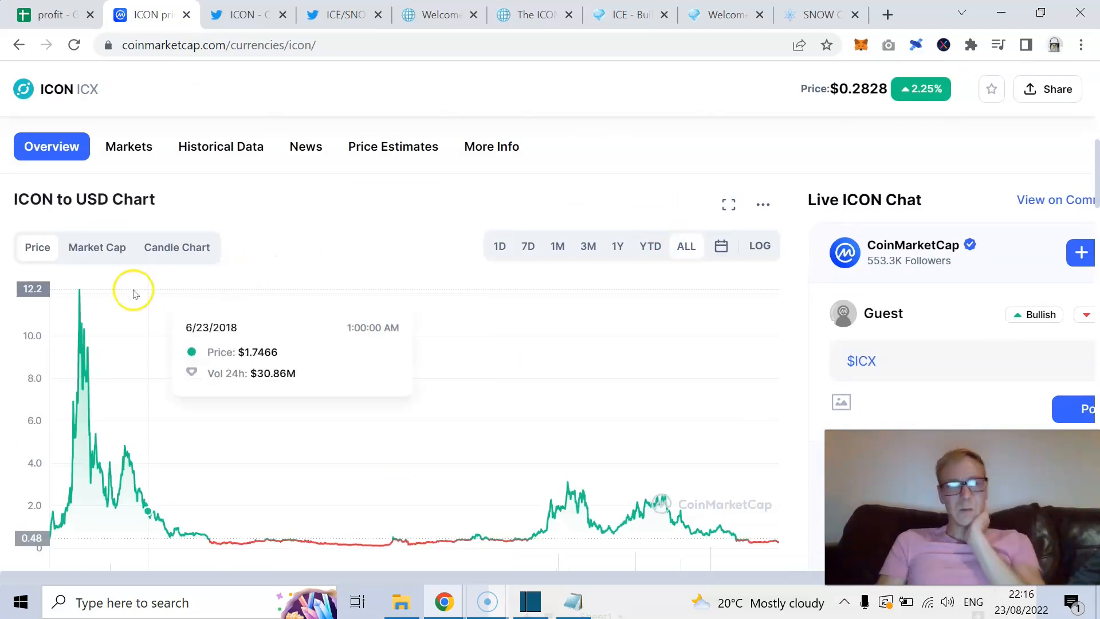
mouse_move(164, 508)
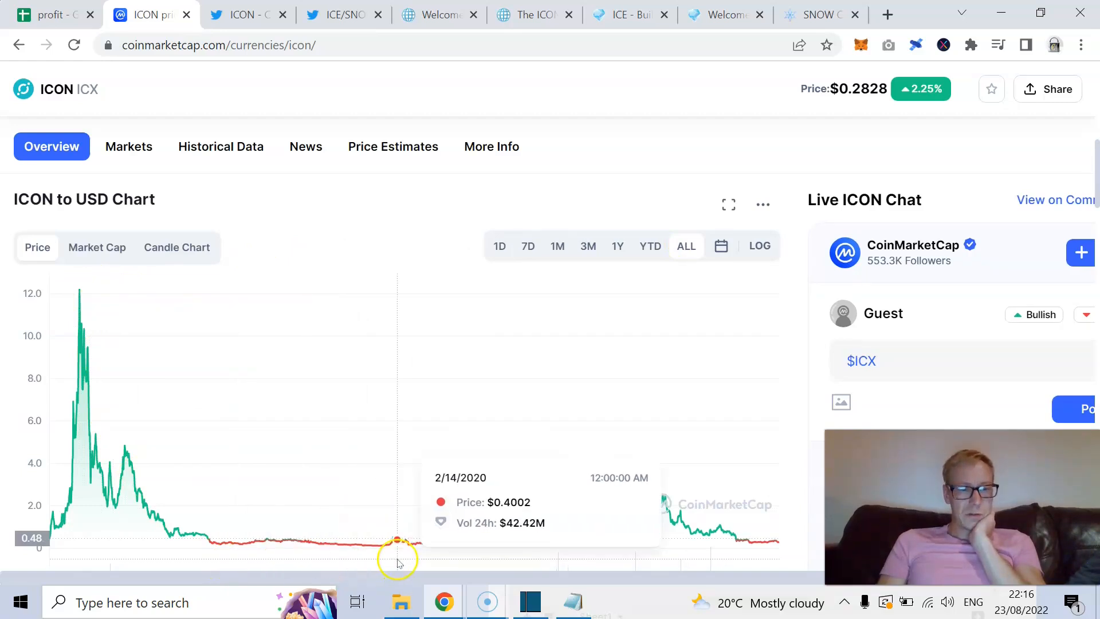
mouse_move(233, 542)
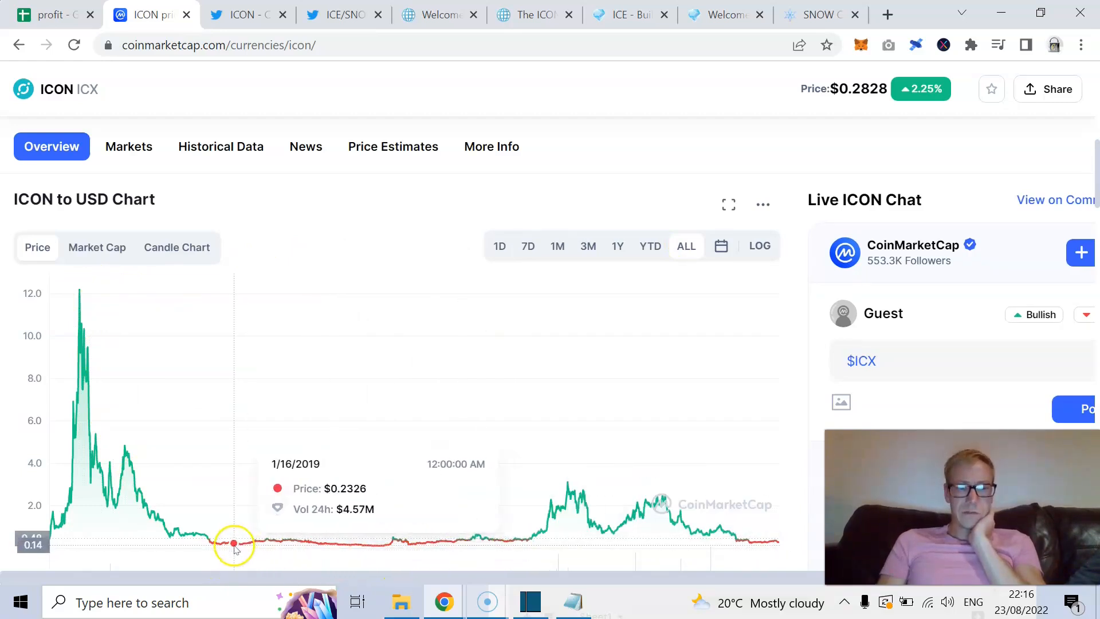
mouse_move(204, 570)
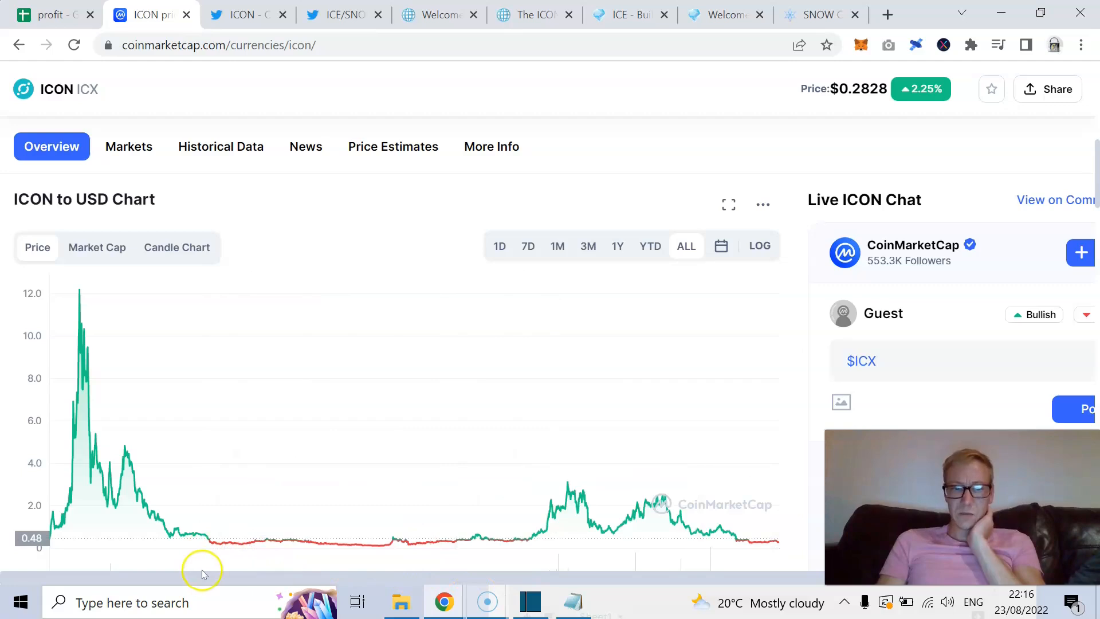
mouse_move(576, 492)
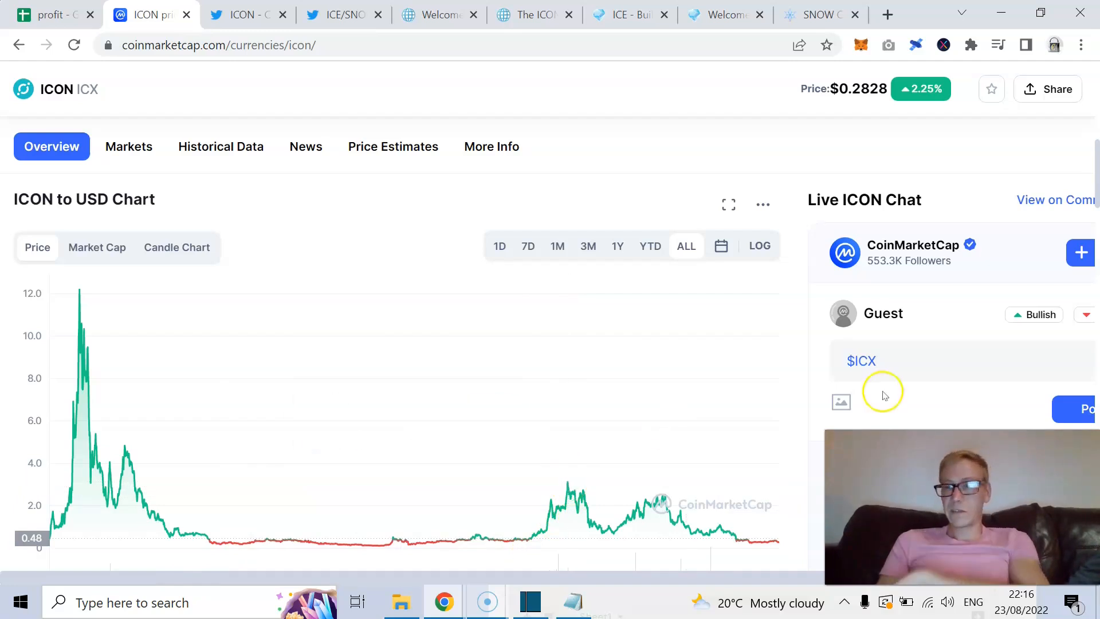
Scroll below the chart to the ICX price live data section.
scroll("down", 3)
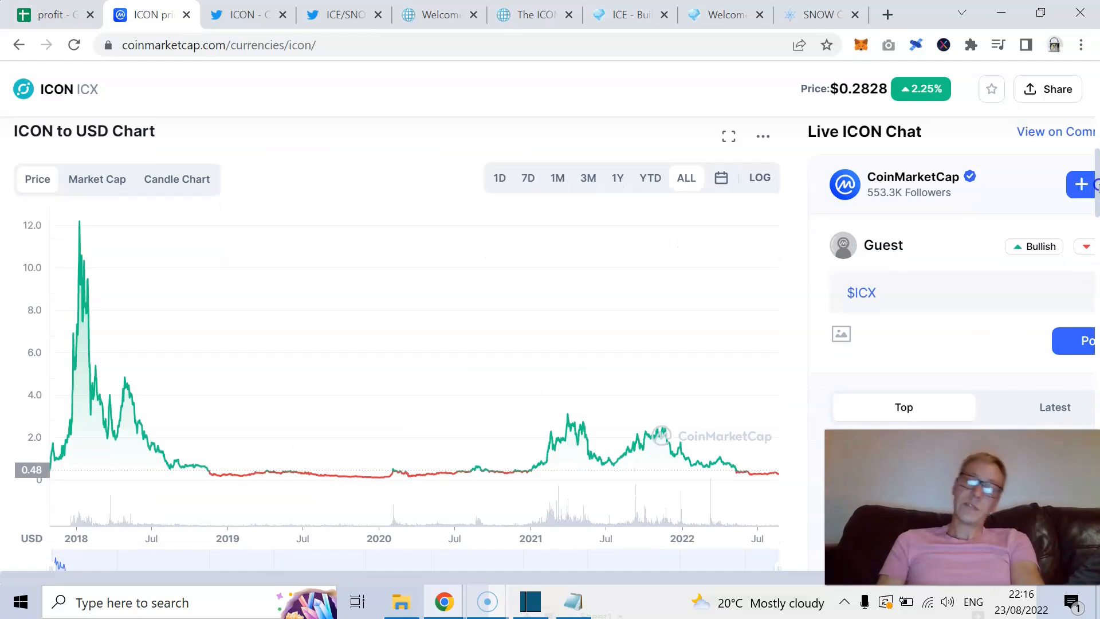
scroll("down", 3)
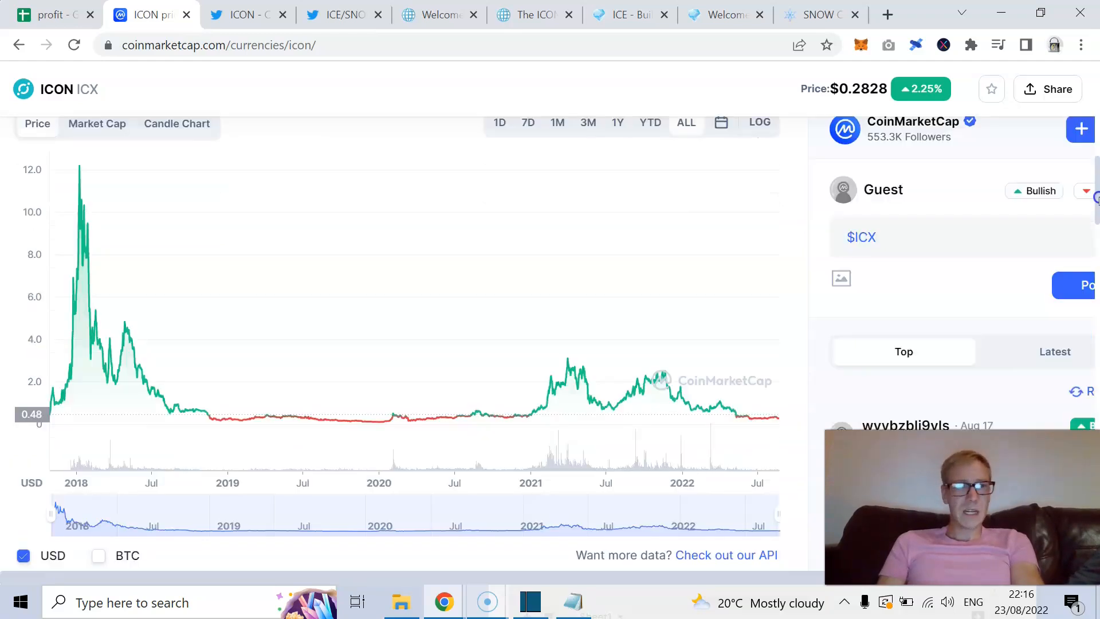
scroll("down", 3)
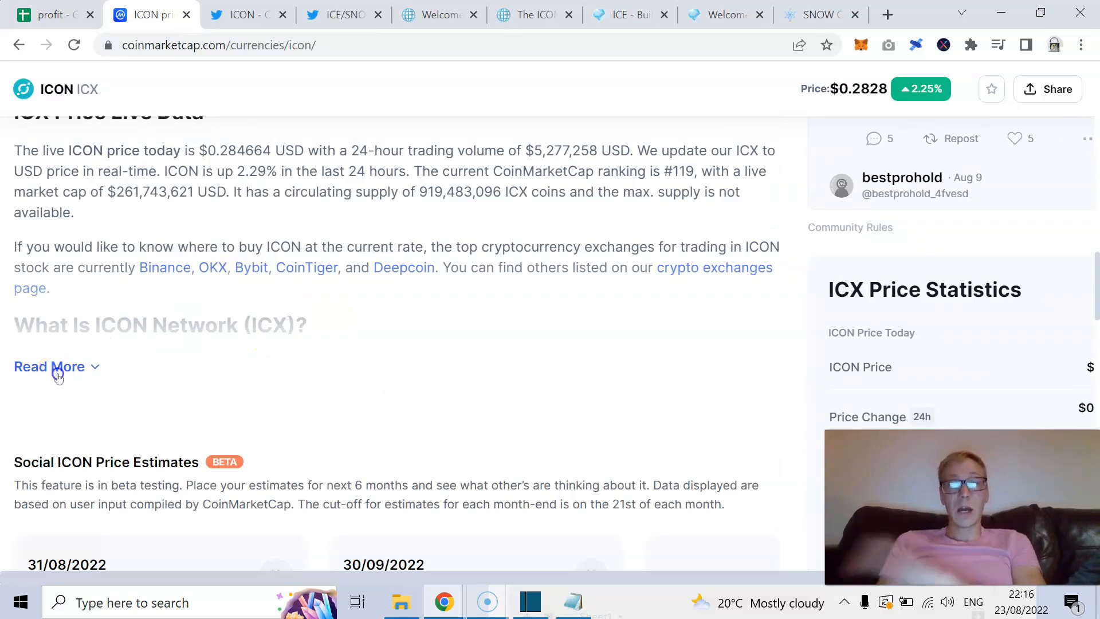
Expand the 'What Is ICON Network (ICX)?' description via Read More and read further down.
left_click(48, 367)
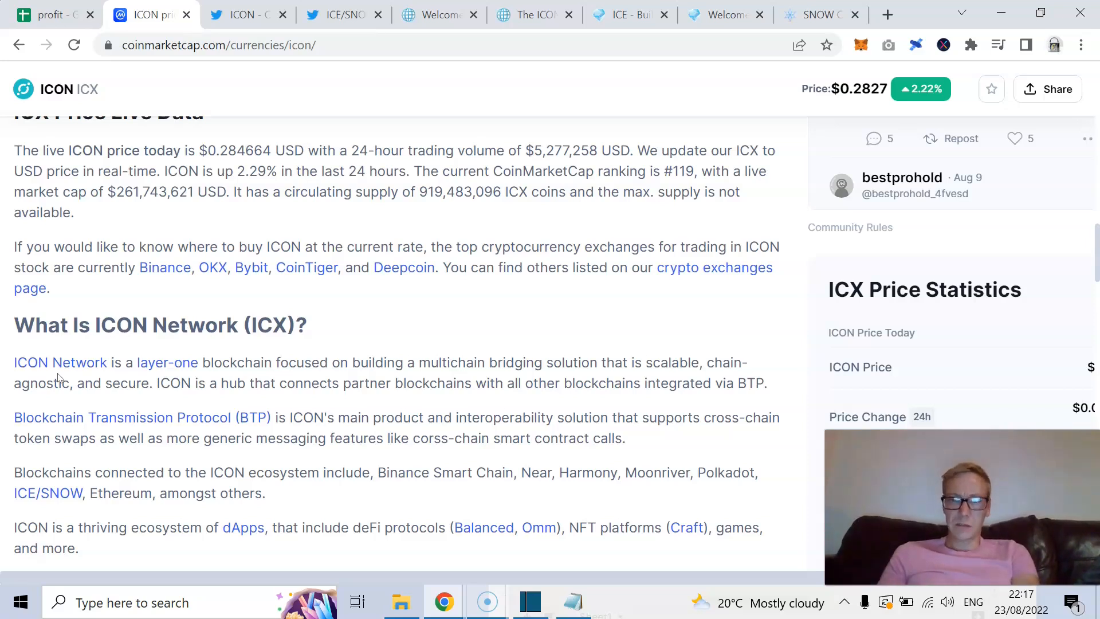
scroll("down", 3)
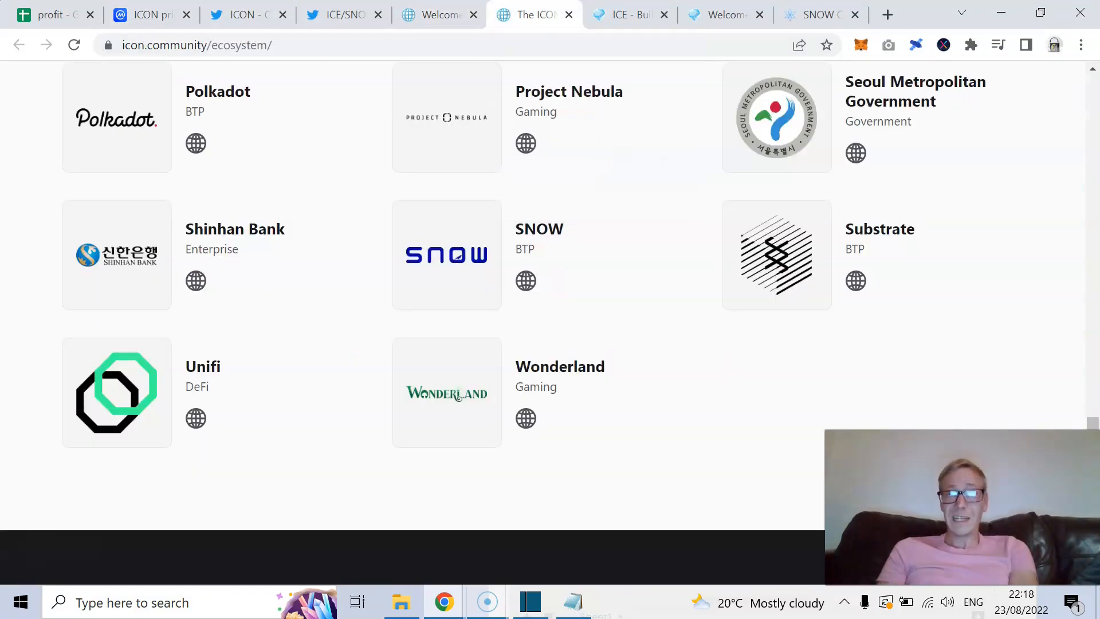
Scroll down the ICON Ecosystem project cards through ICE to SNOW.
scroll("up", 3)
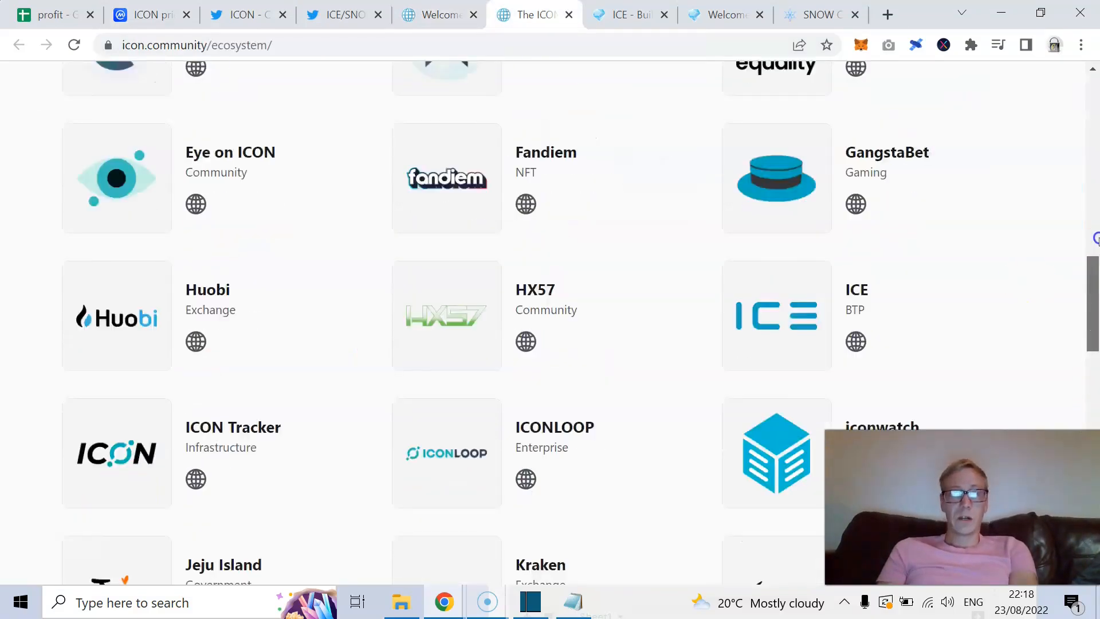
scroll("up", 3)
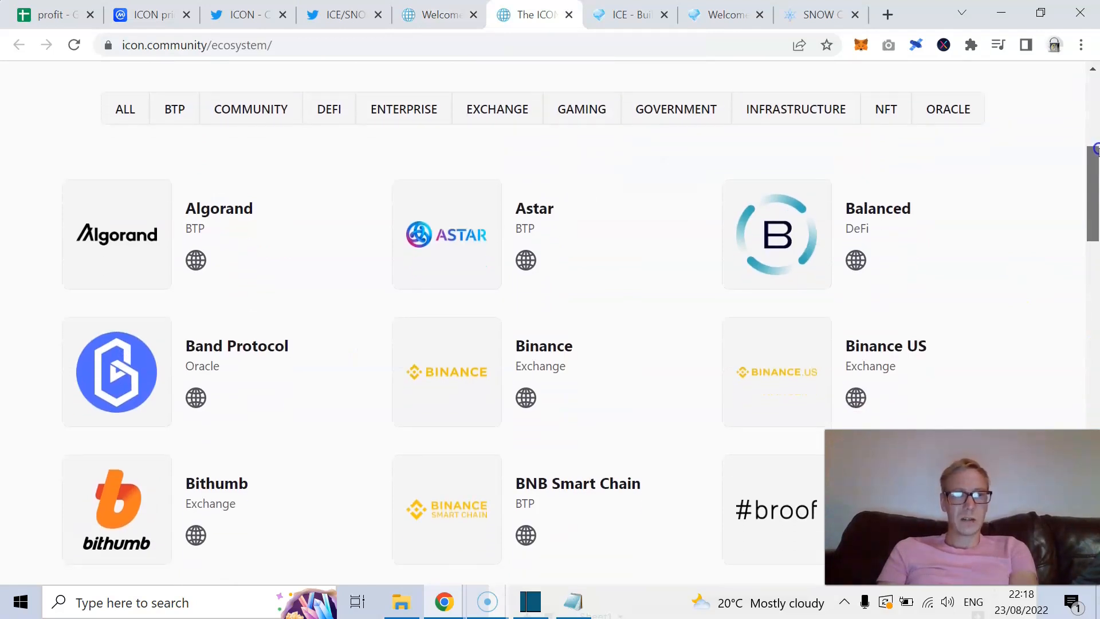
scroll("down", 3)
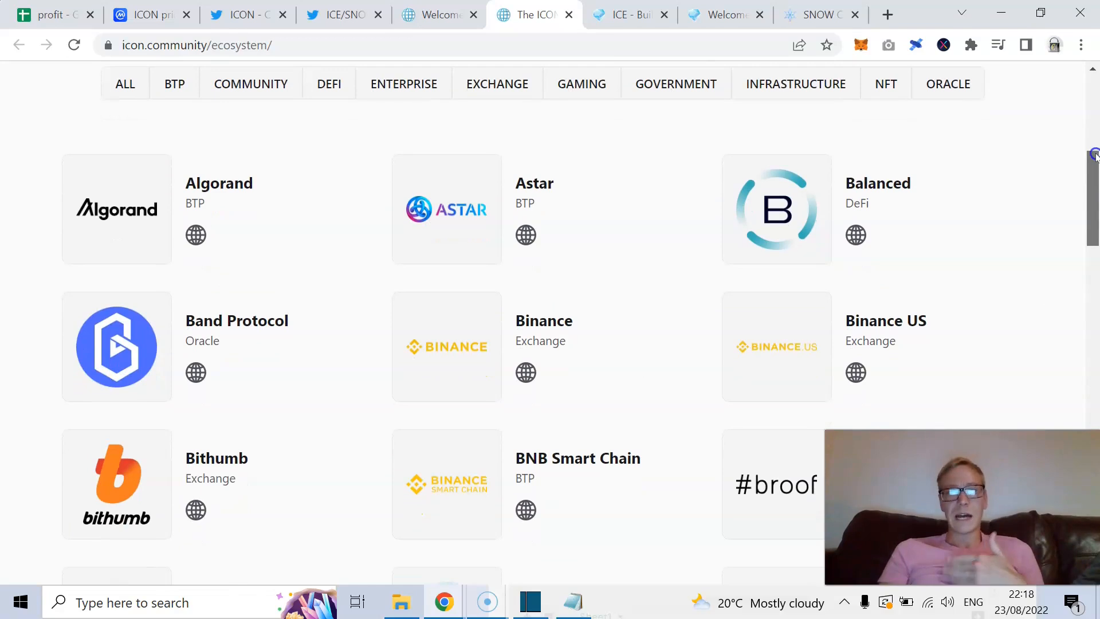
scroll("down", 3)
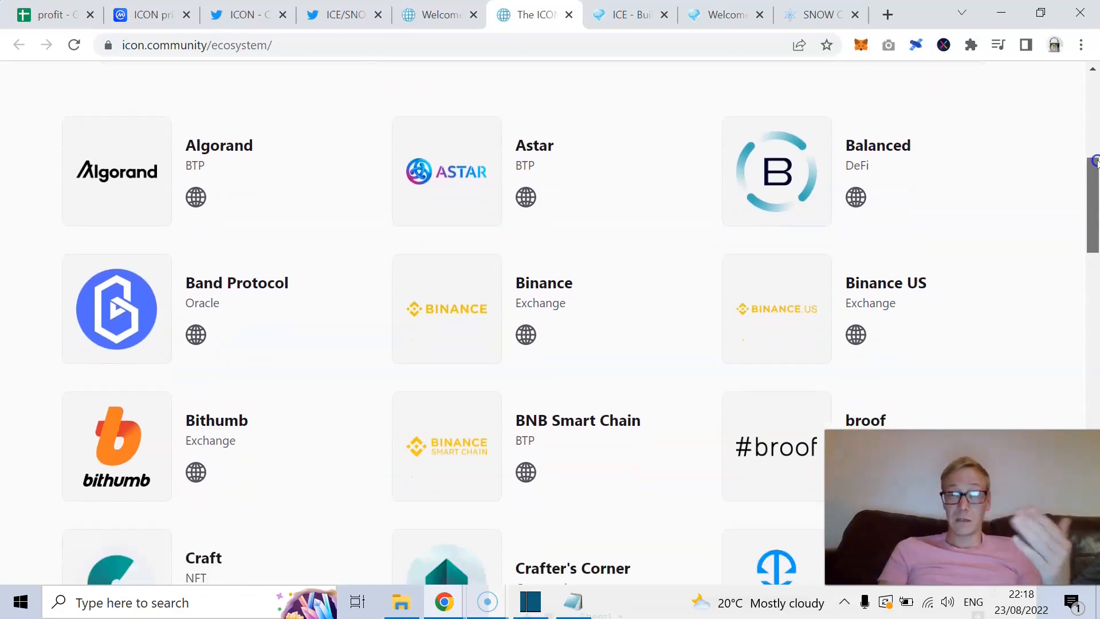
scroll("down", 3)
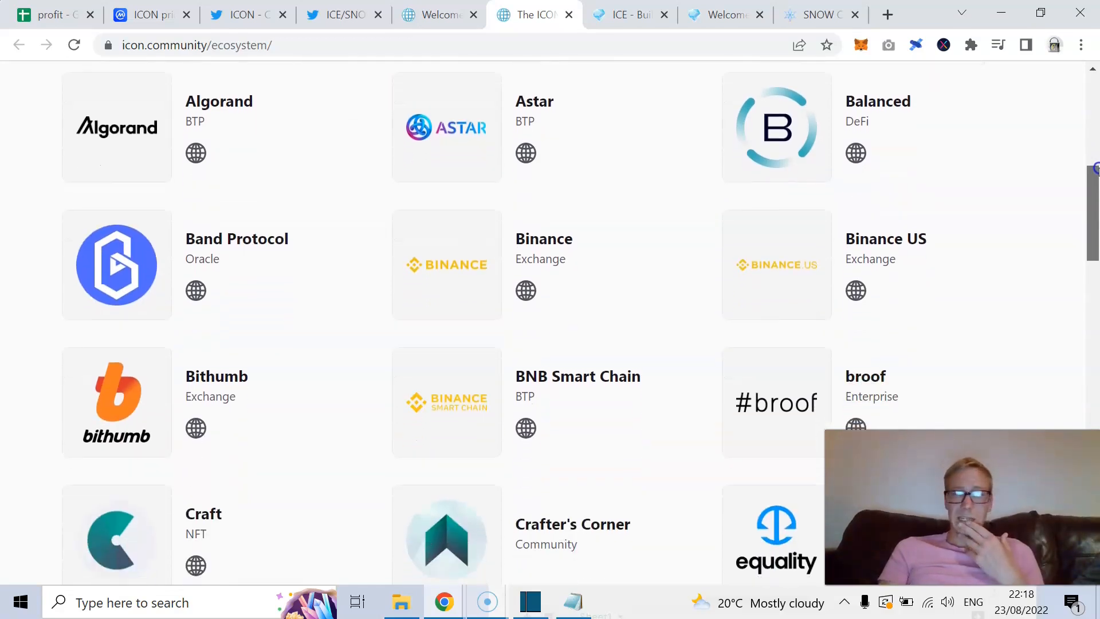
scroll("down", 3)
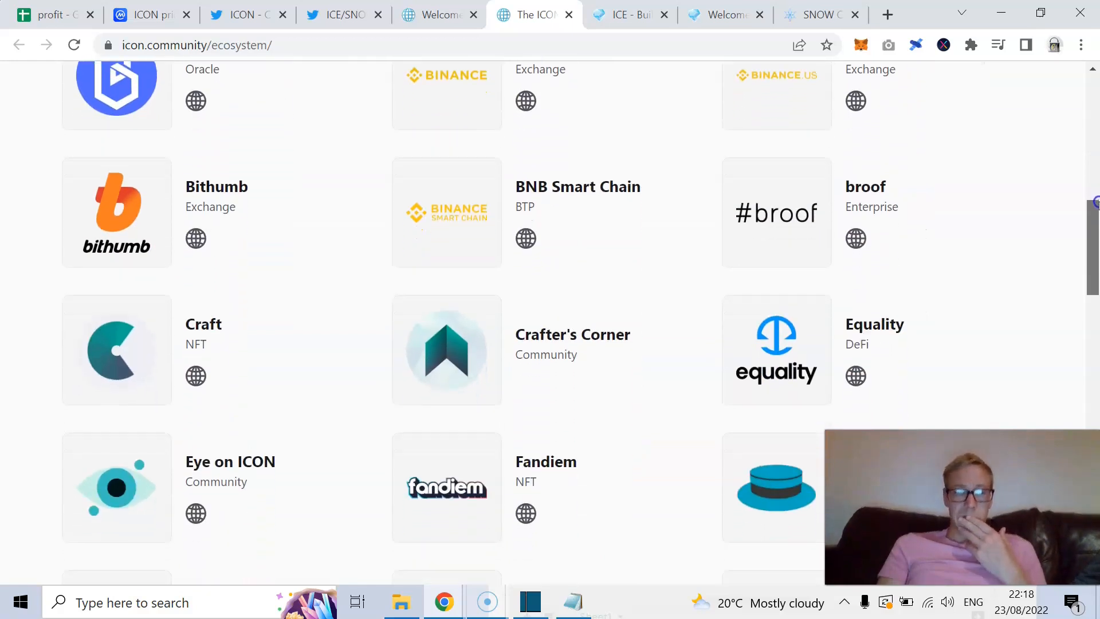
scroll("down", 3)
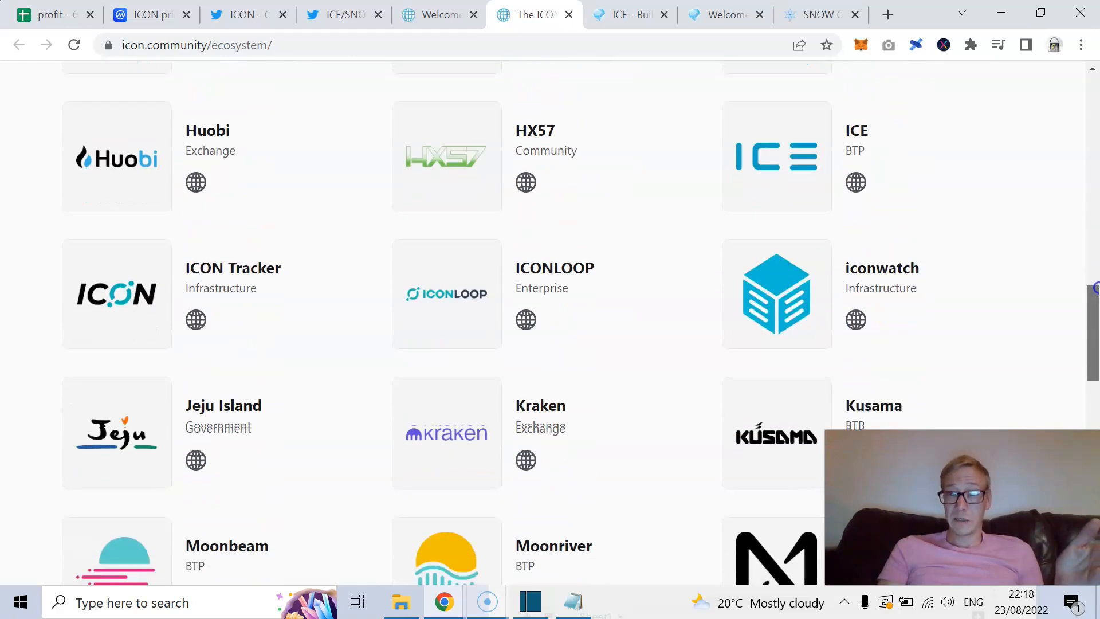
scroll("down", 3)
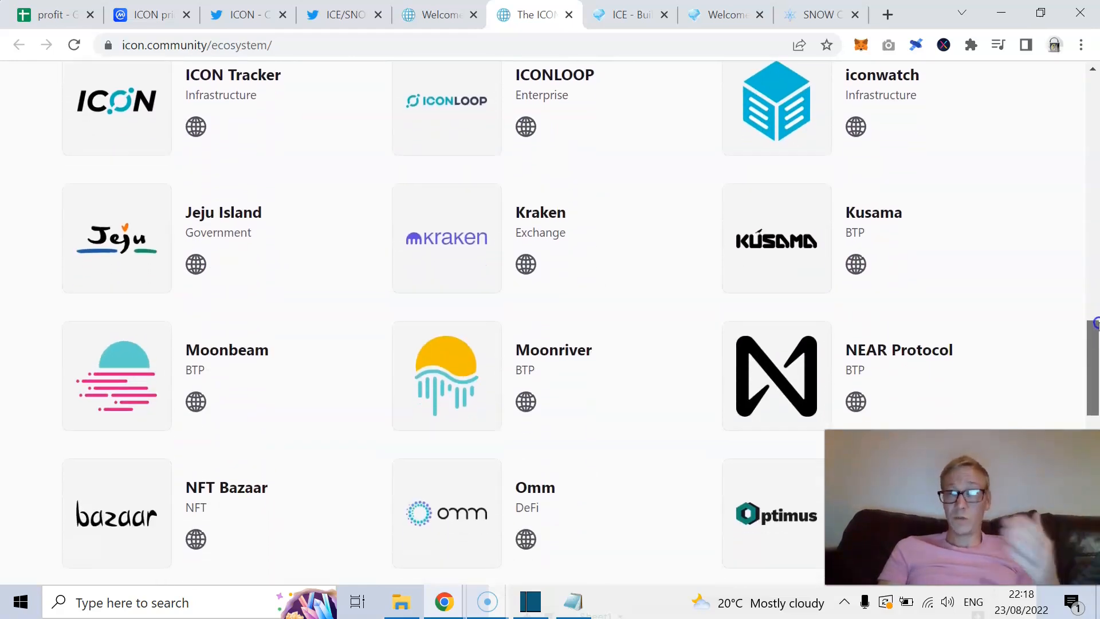
scroll("down", 3)
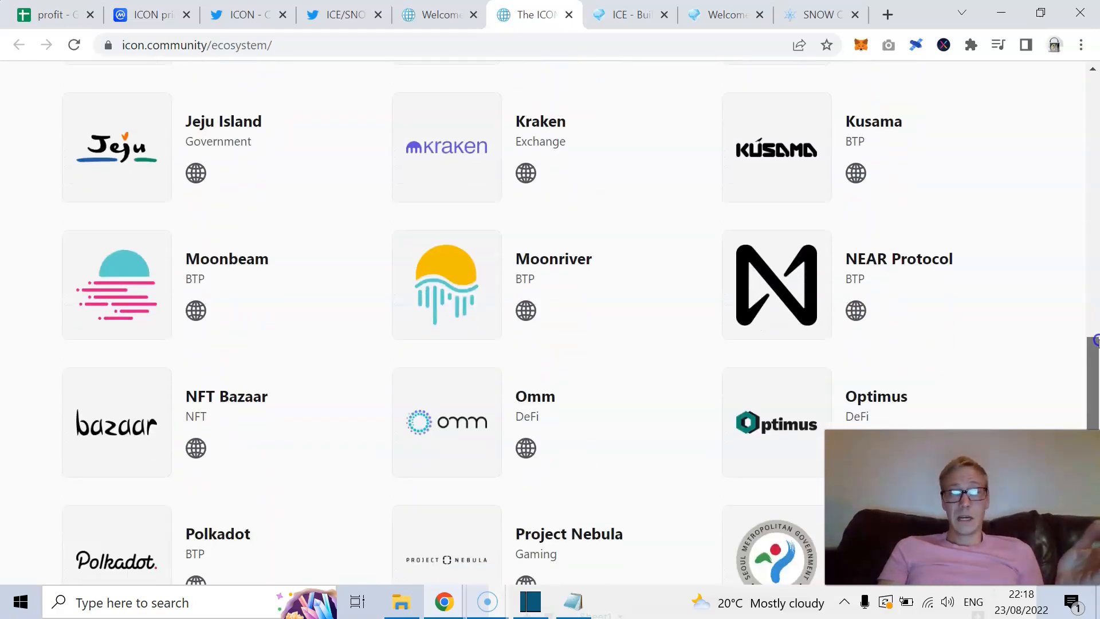
scroll("down", 3)
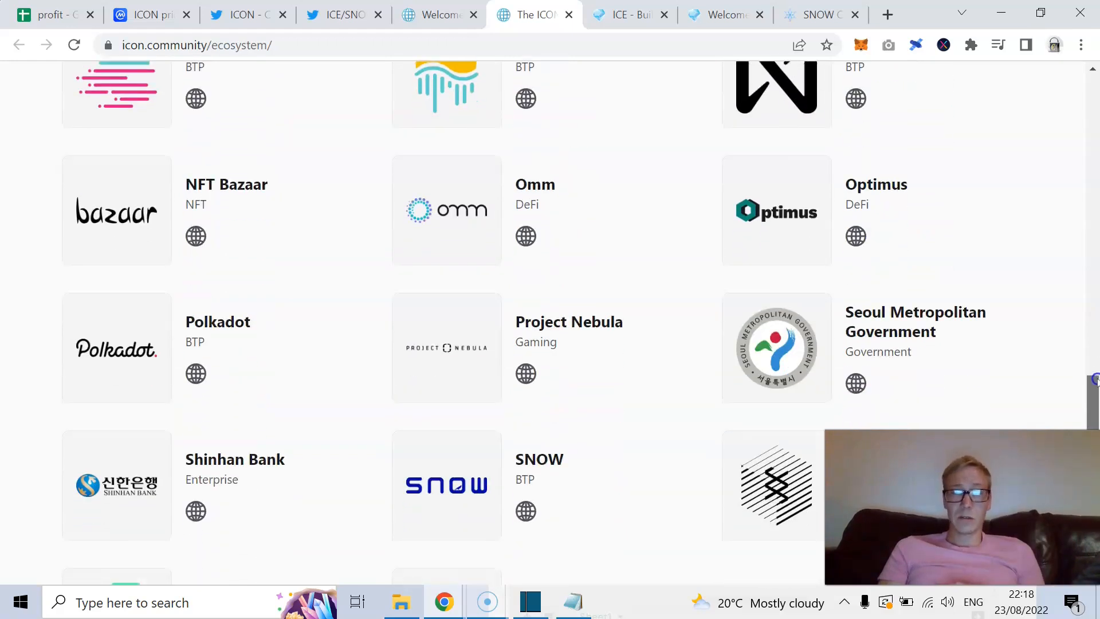
scroll("down", 3)
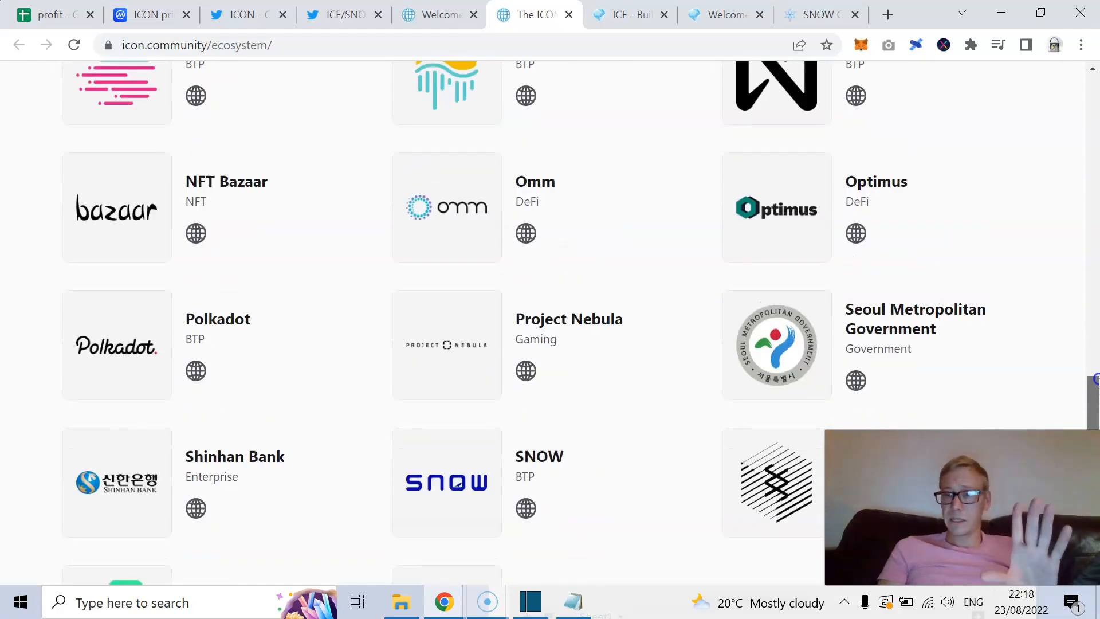
Scroll back up to the ICON Ecosystem page header.
scroll("up", 3)
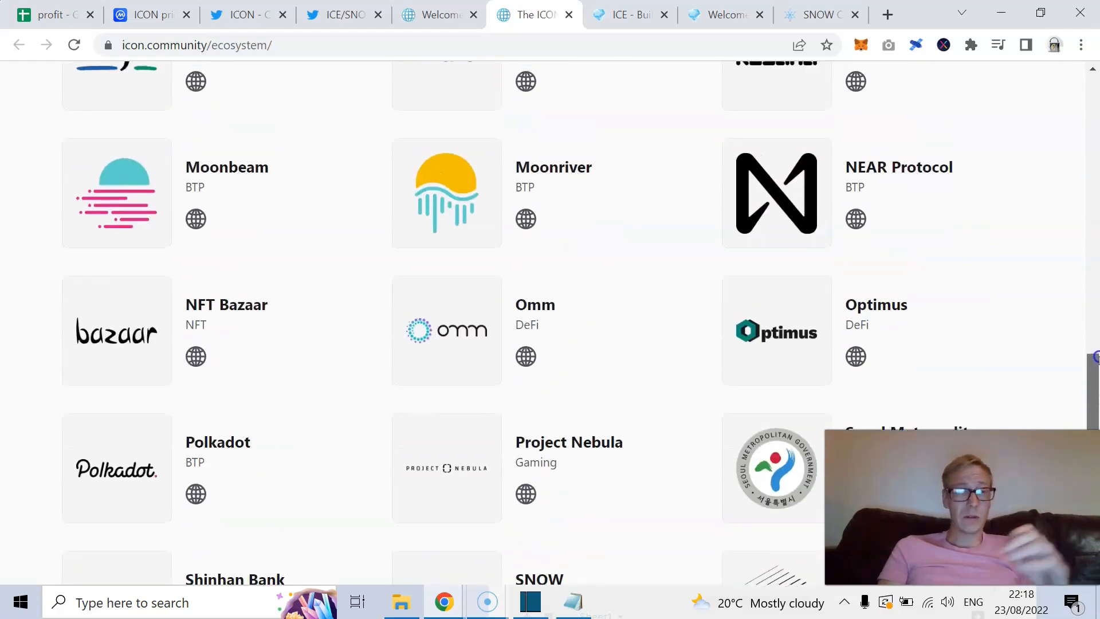
scroll("up", 3)
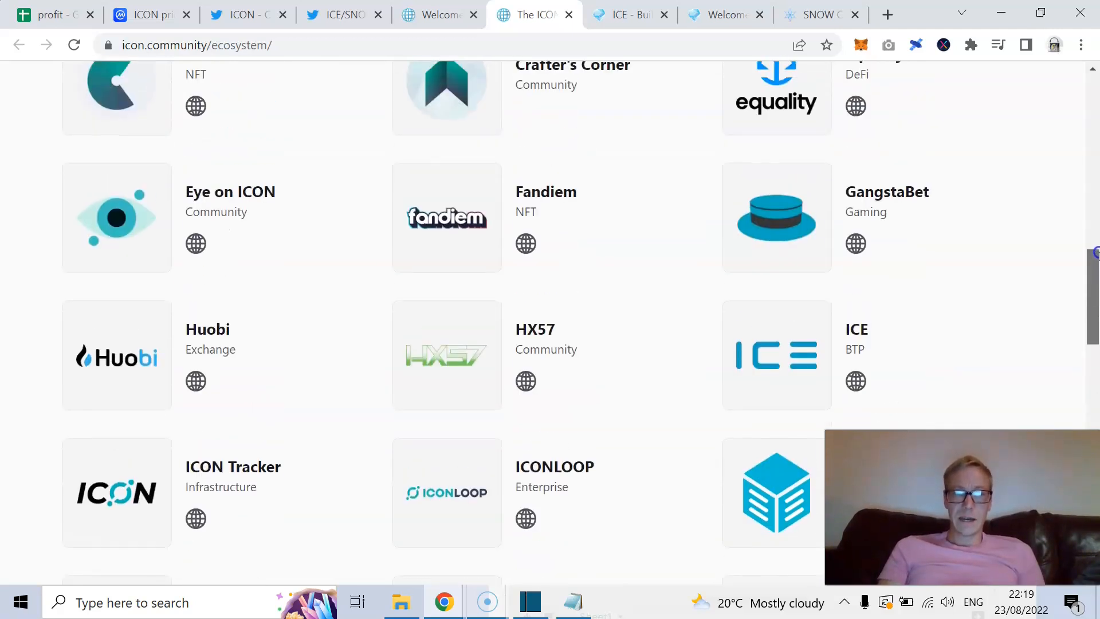
scroll("up", 3)
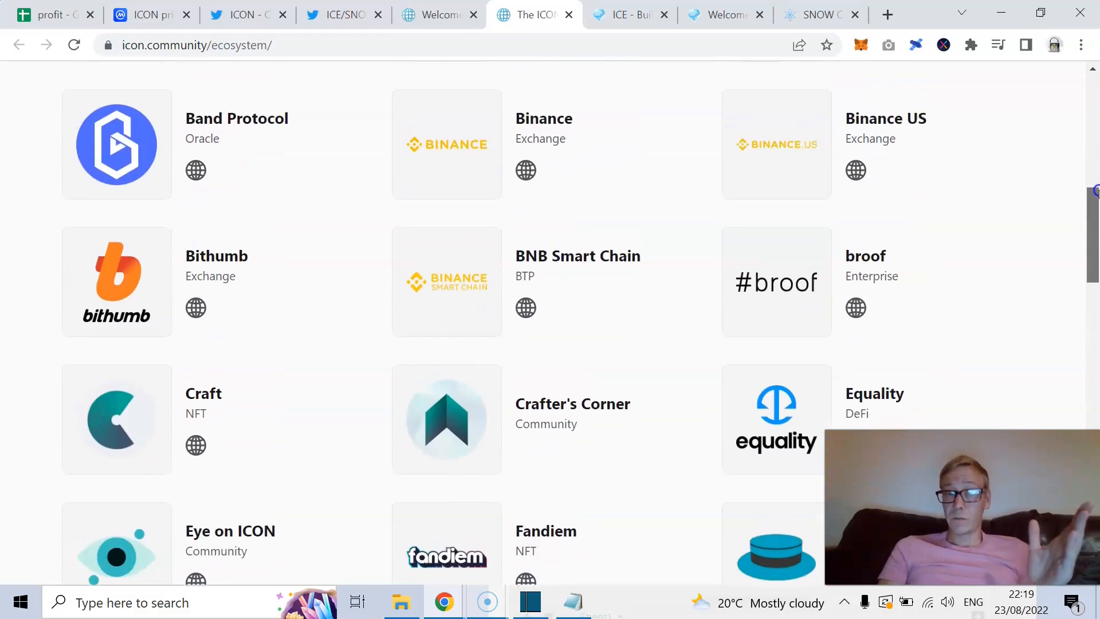
scroll("up", 3)
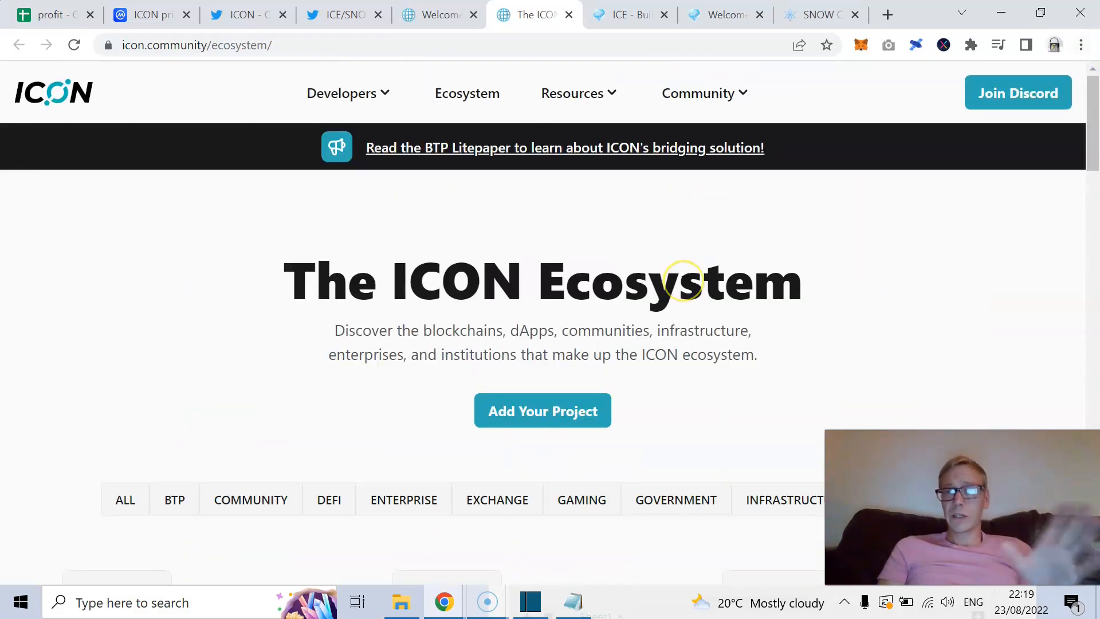
mouse_move(565, 371)
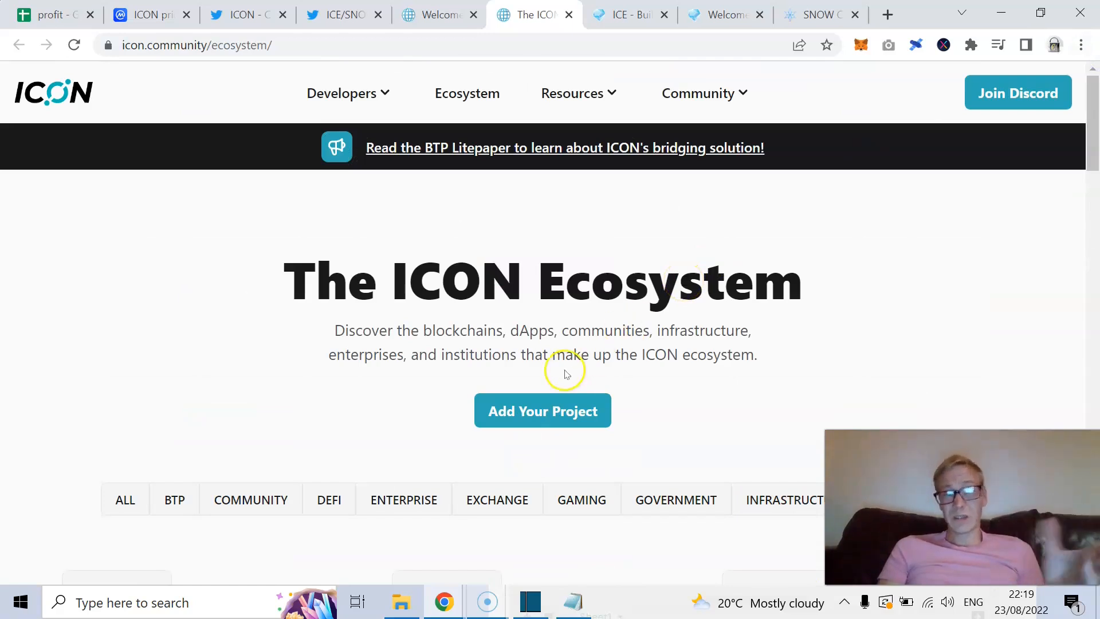
mouse_move(462, 380)
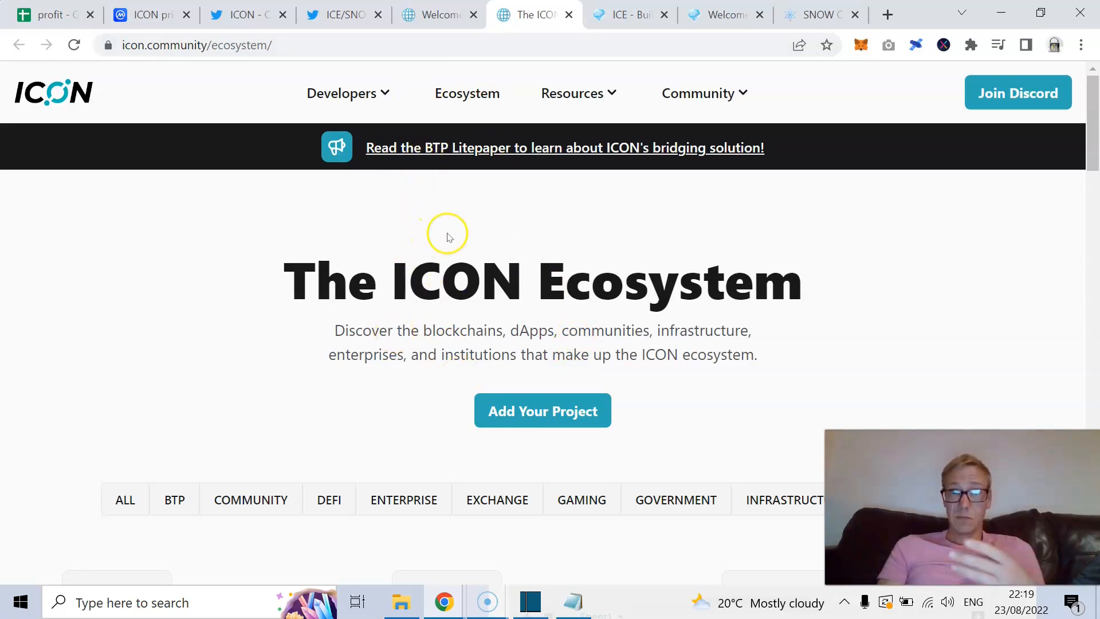
mouse_move(535, 165)
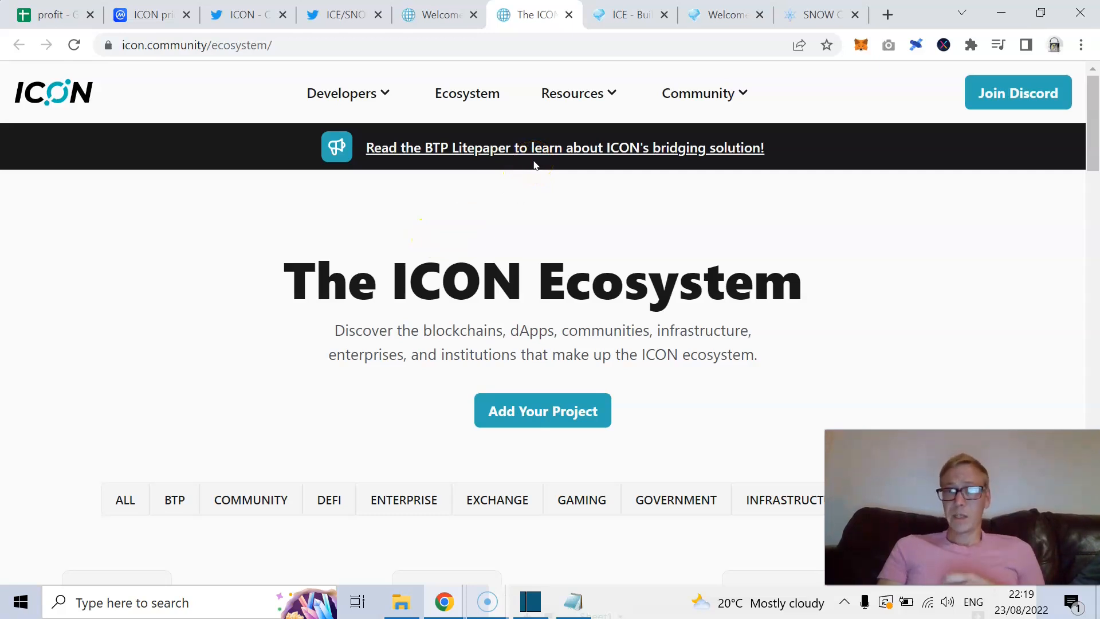
Switch to the ICE Network site and read down through the Polkadot and cross-chain sections.
left_click(624, 13)
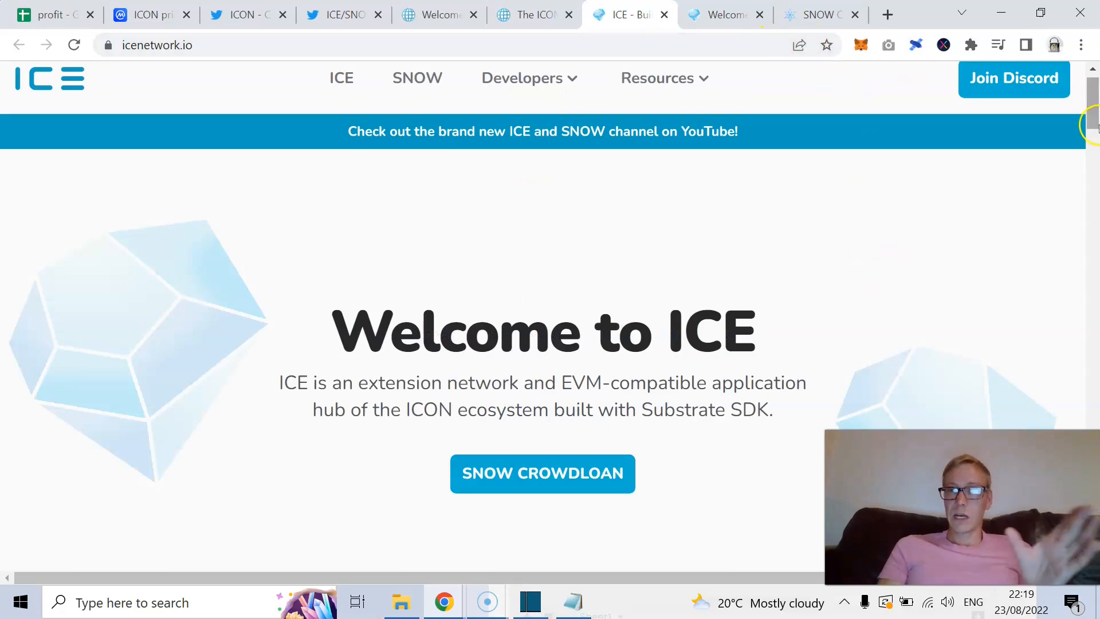
scroll("down", 3)
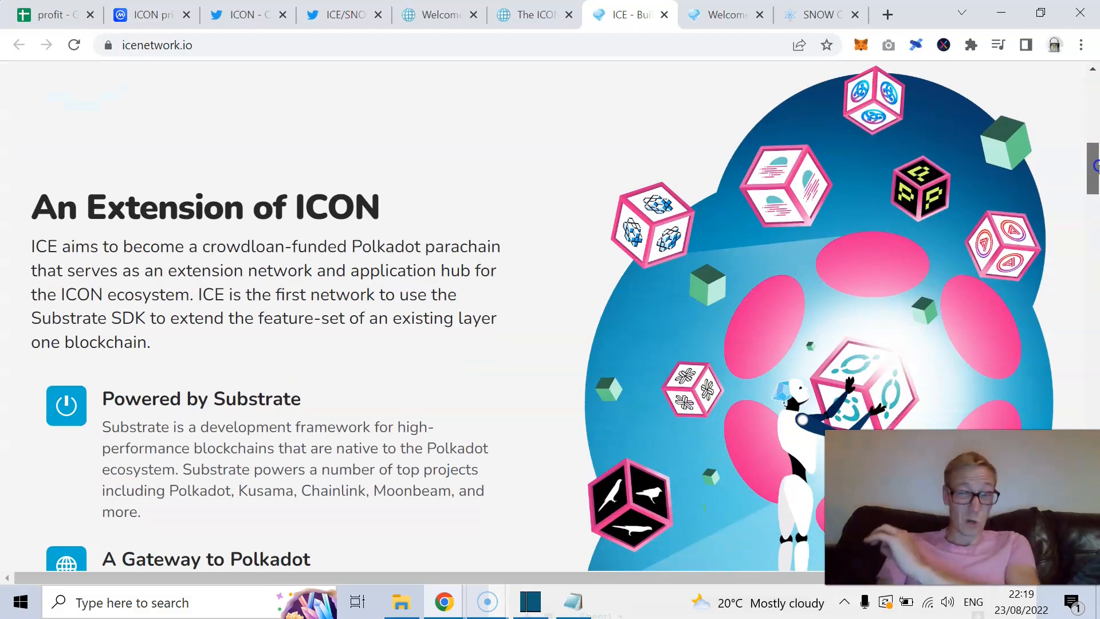
scroll("down", 3)
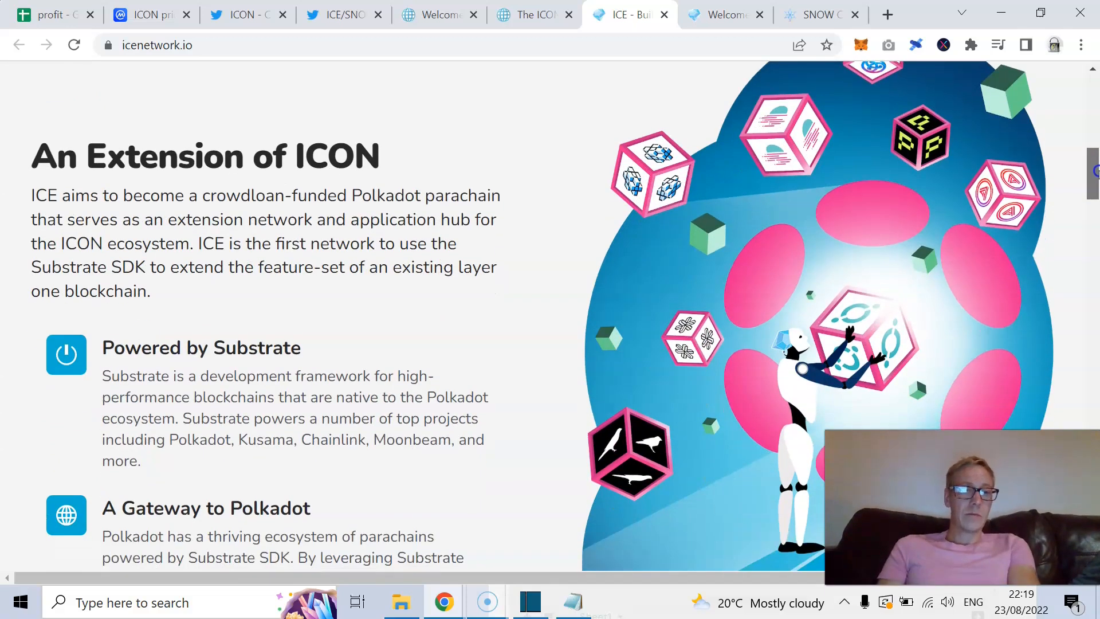
scroll("down", 3)
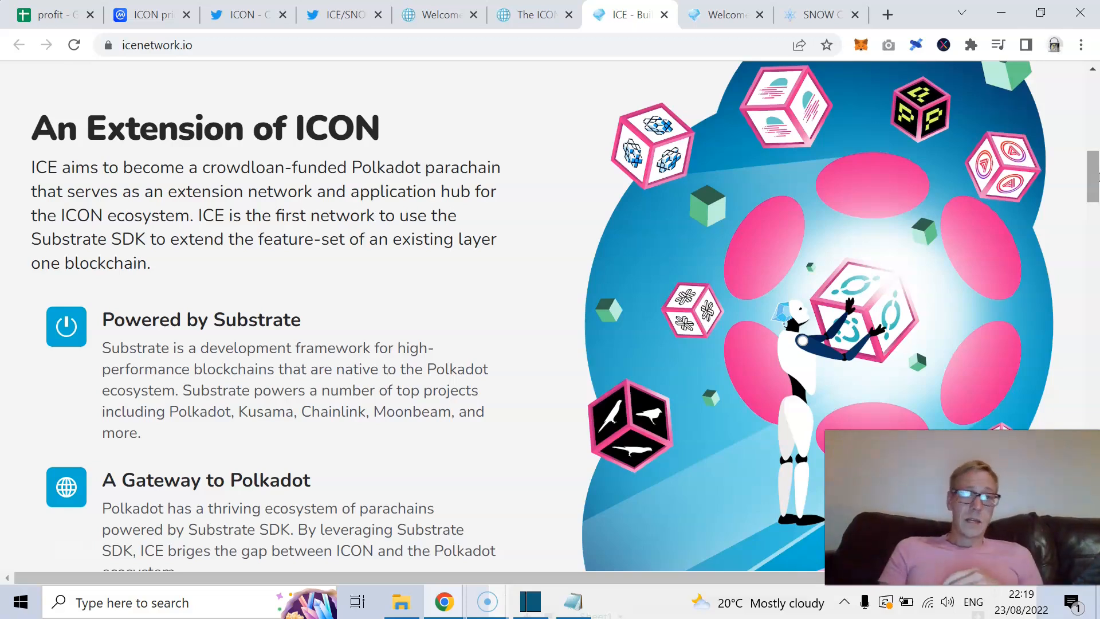
scroll("down", 3)
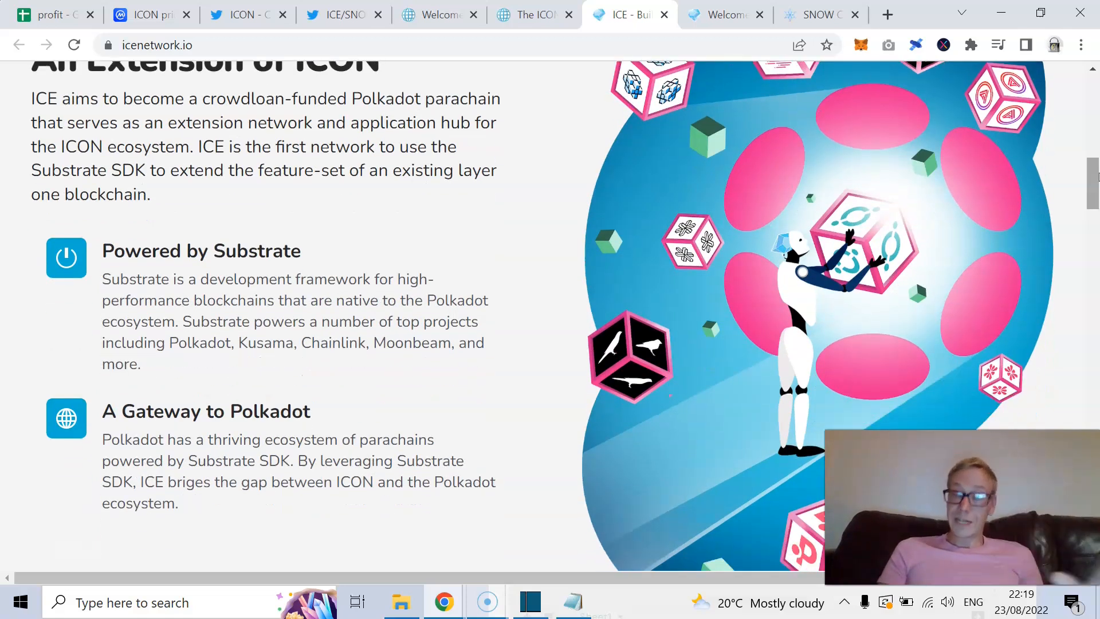
scroll("down", 3)
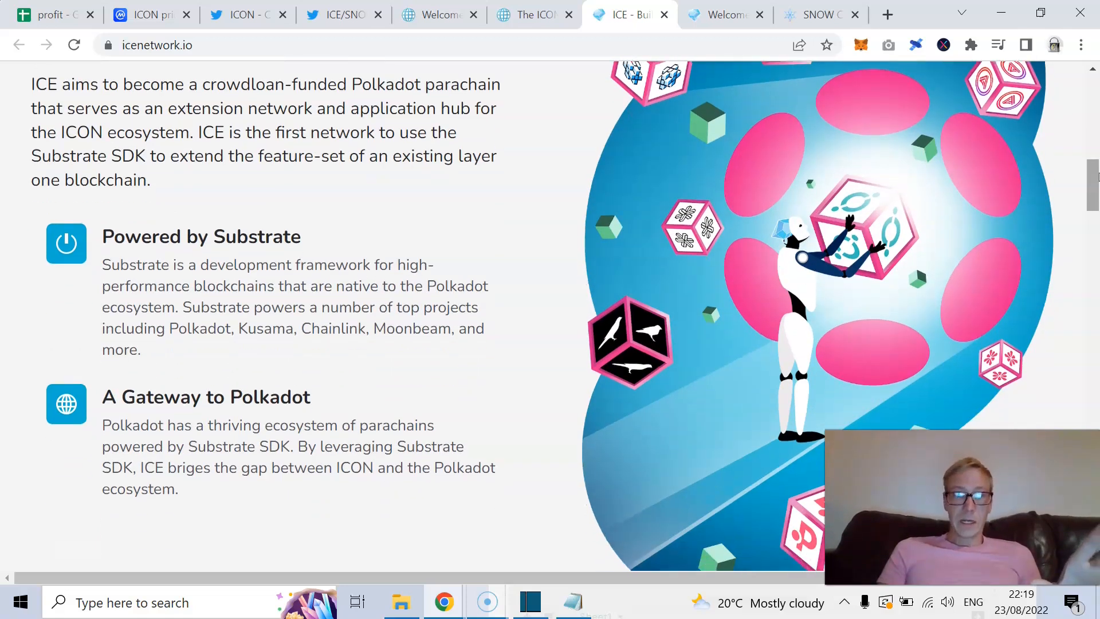
scroll("down", 3)
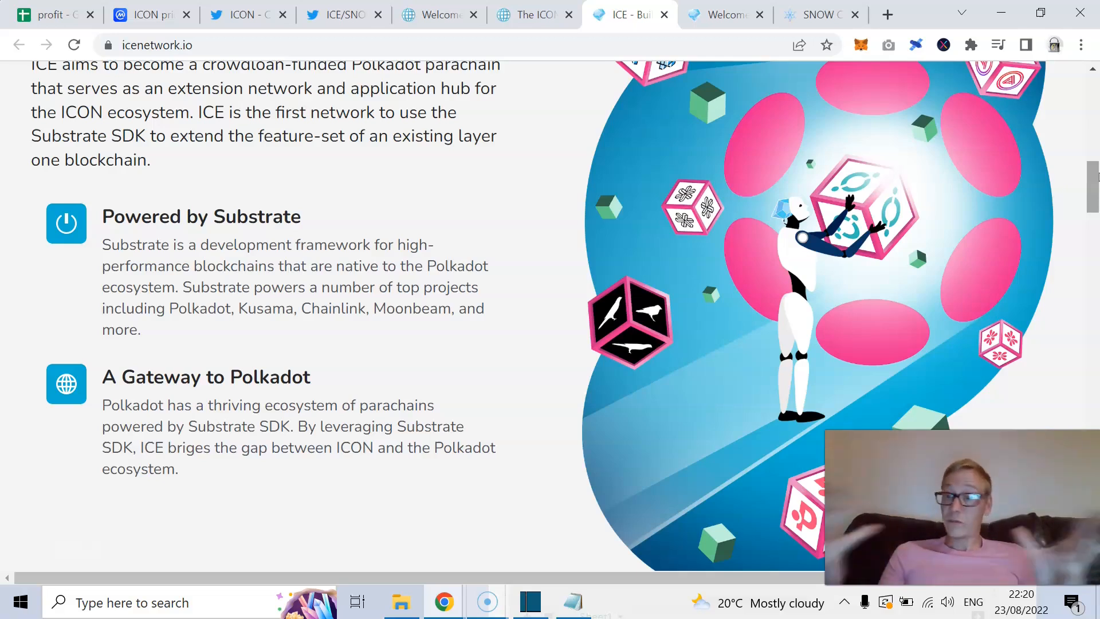
scroll("down", 3)
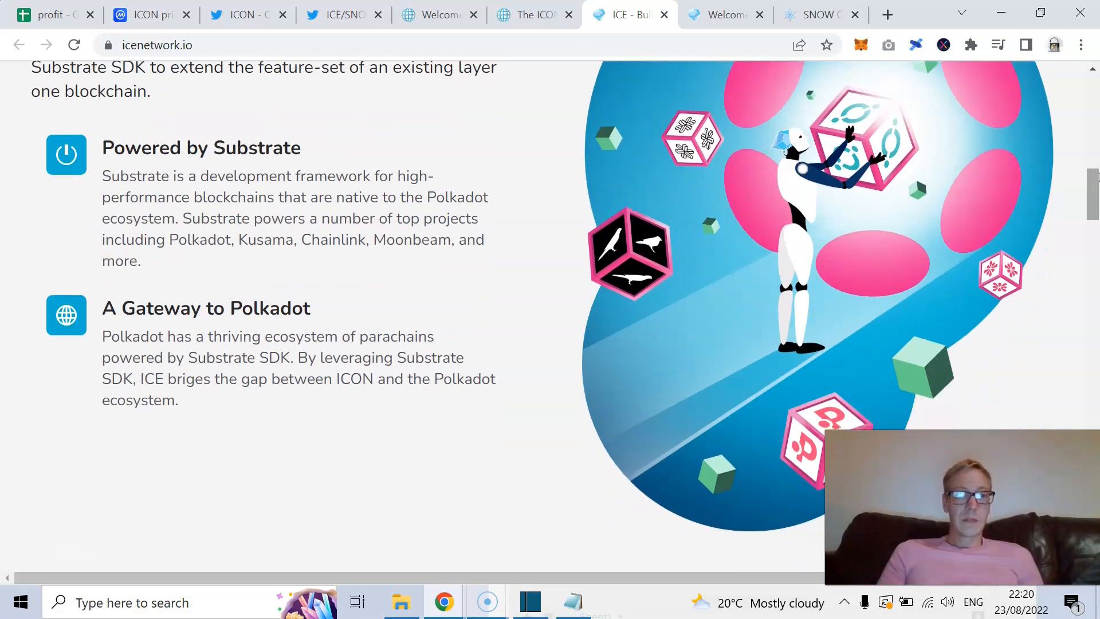
scroll("down", 3)
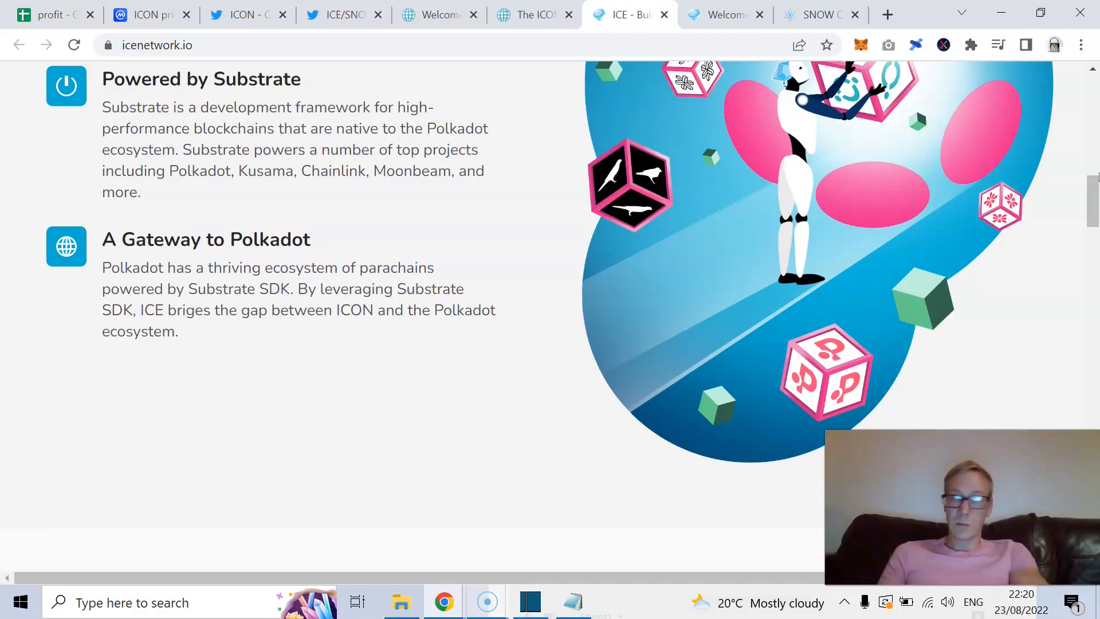
Continue down to the 'ICE is Connected to the World's Most Innovative Blockchains' banner.
scroll("down", 3)
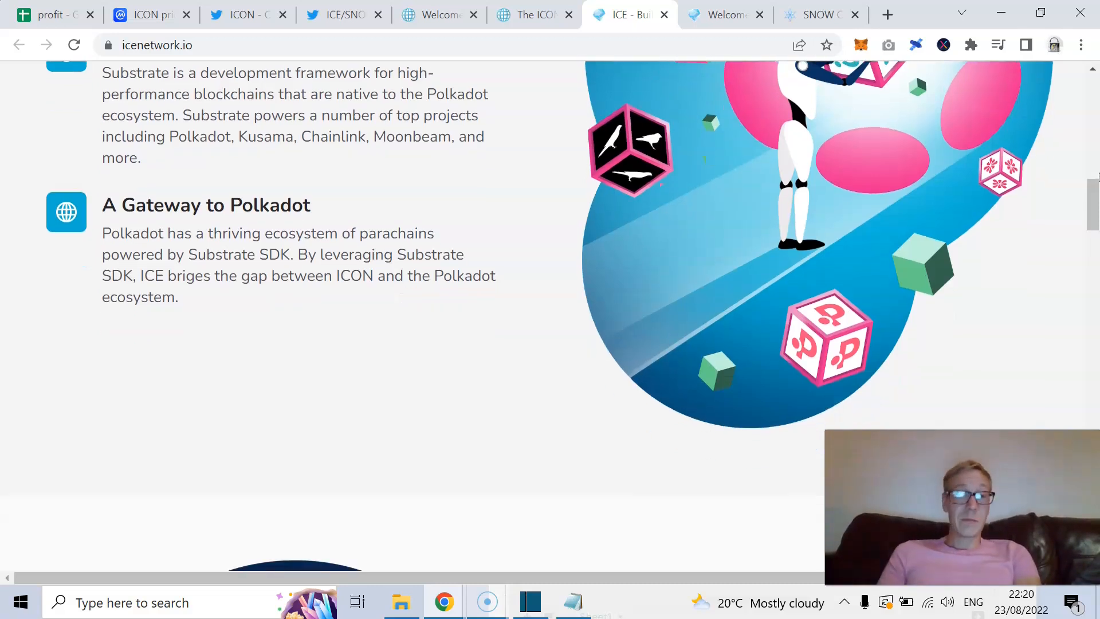
scroll("down", 3)
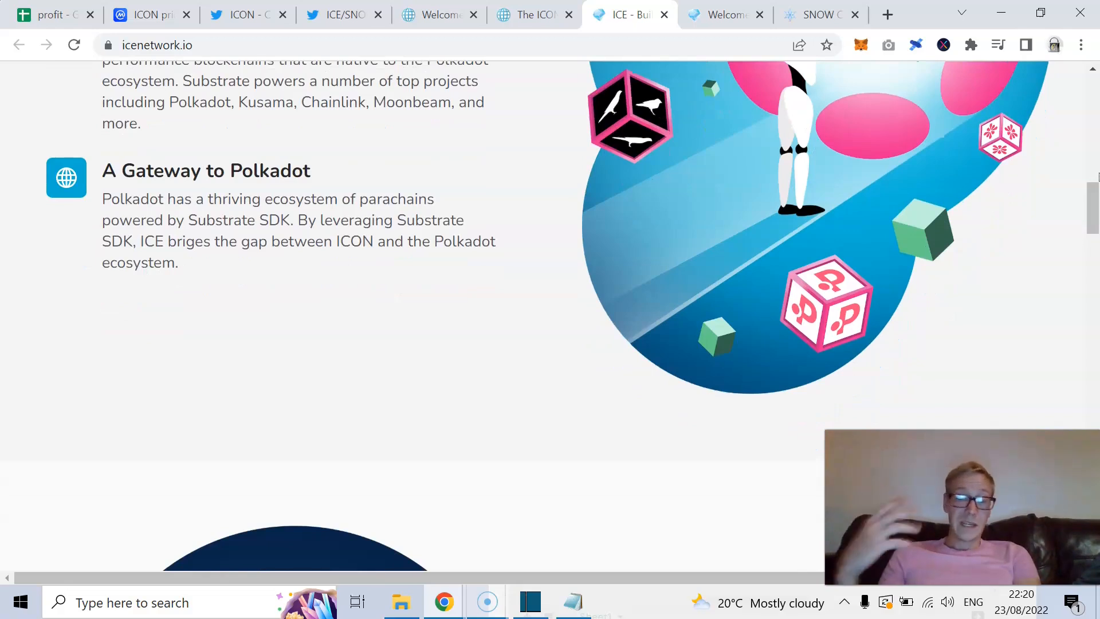
scroll("down", 3)
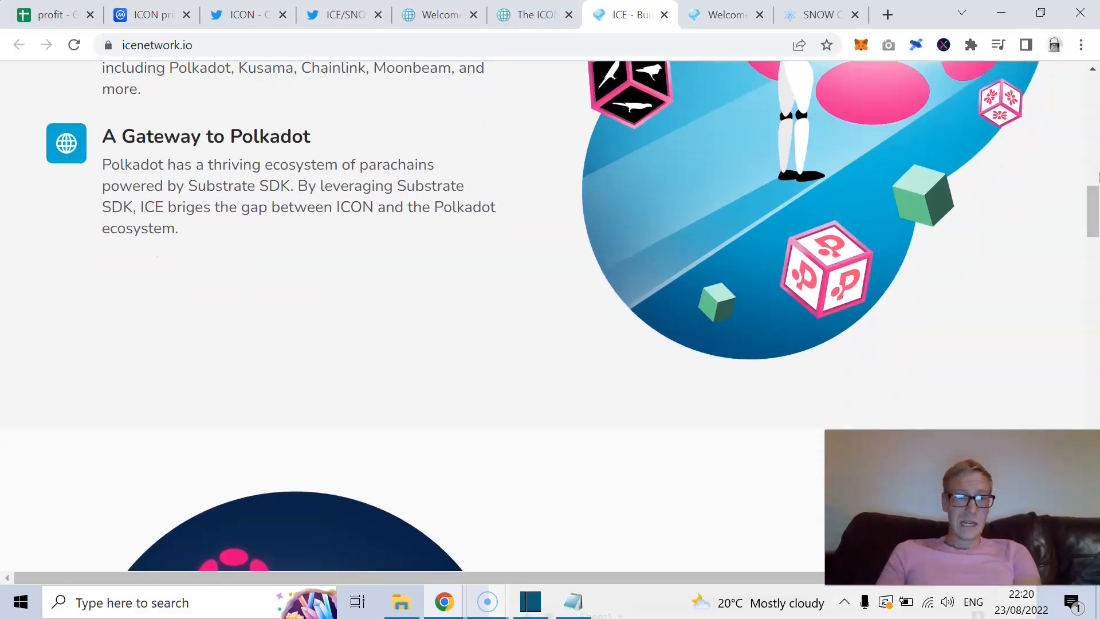
scroll("down", 3)
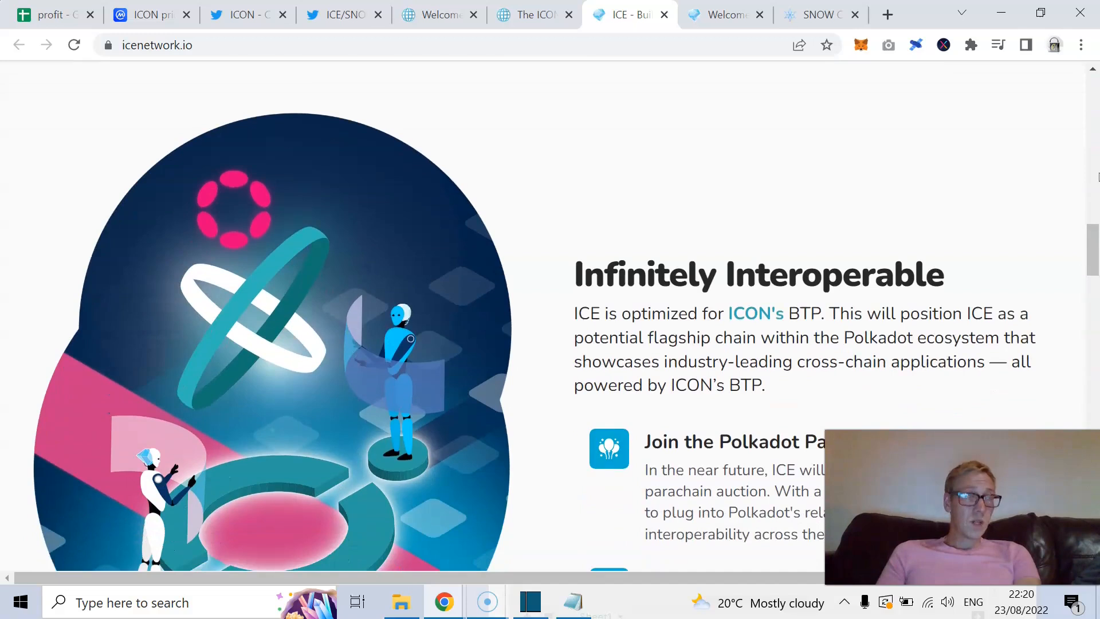
scroll("down", 3)
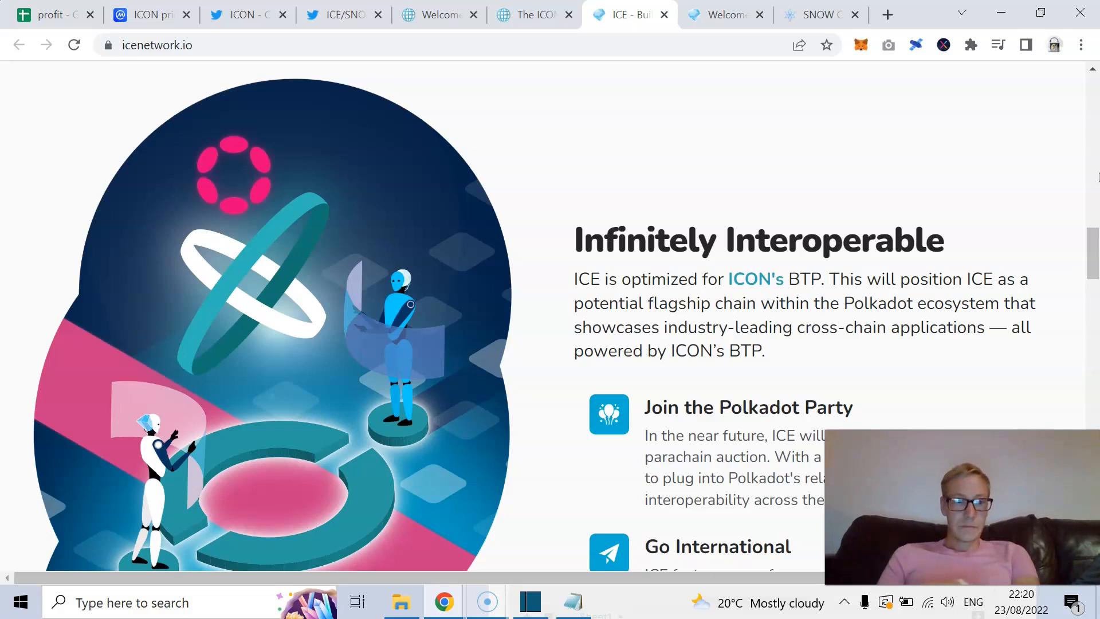
scroll("down", 3)
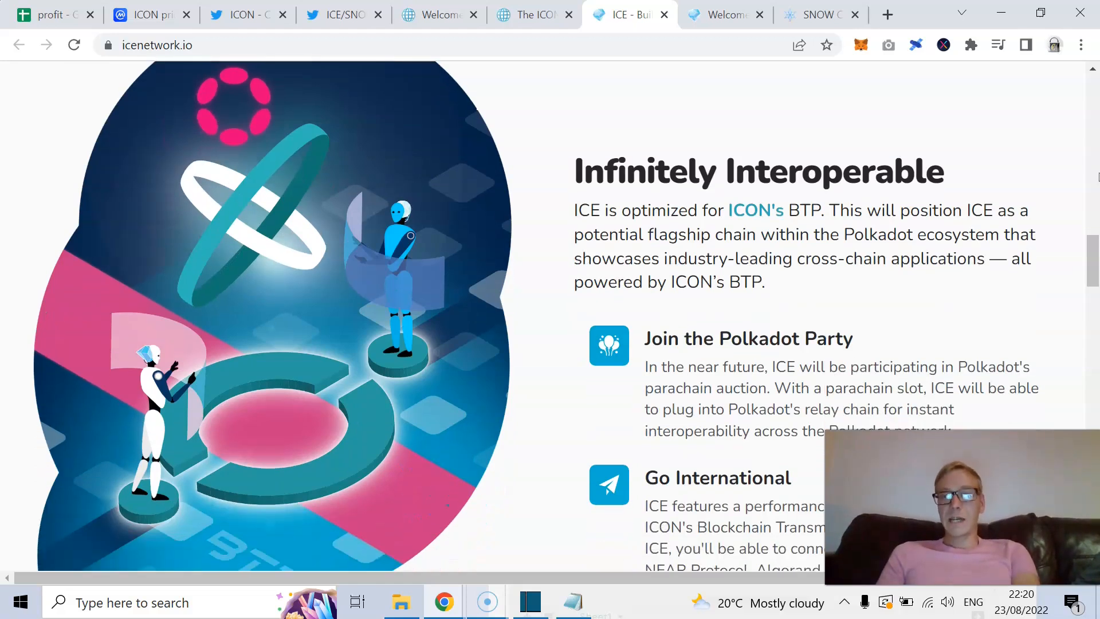
scroll("down", 3)
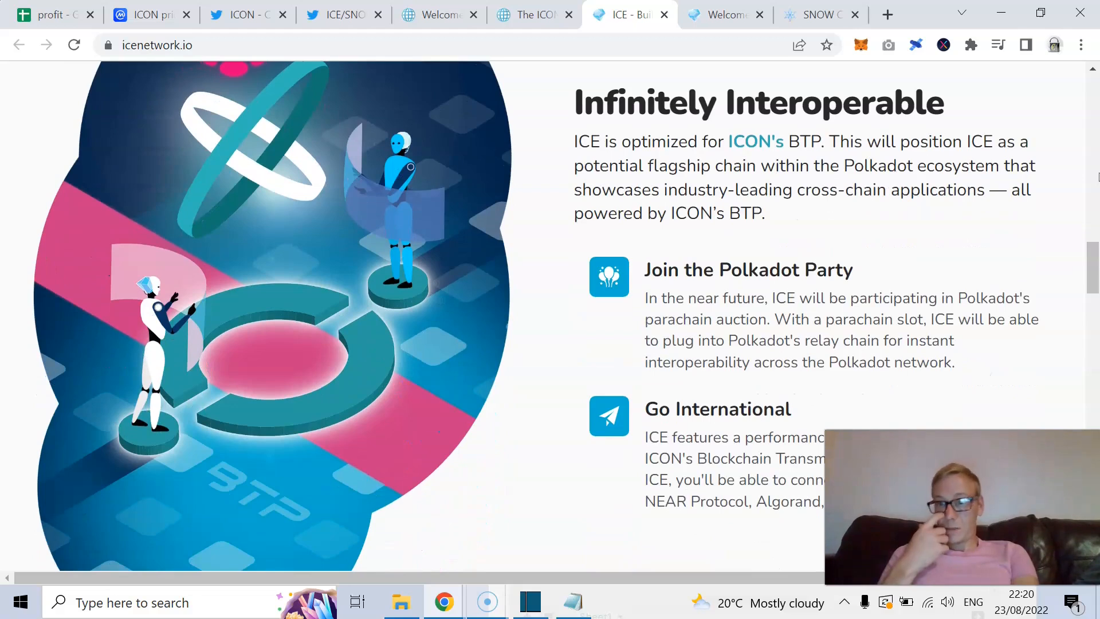
scroll("down", 3)
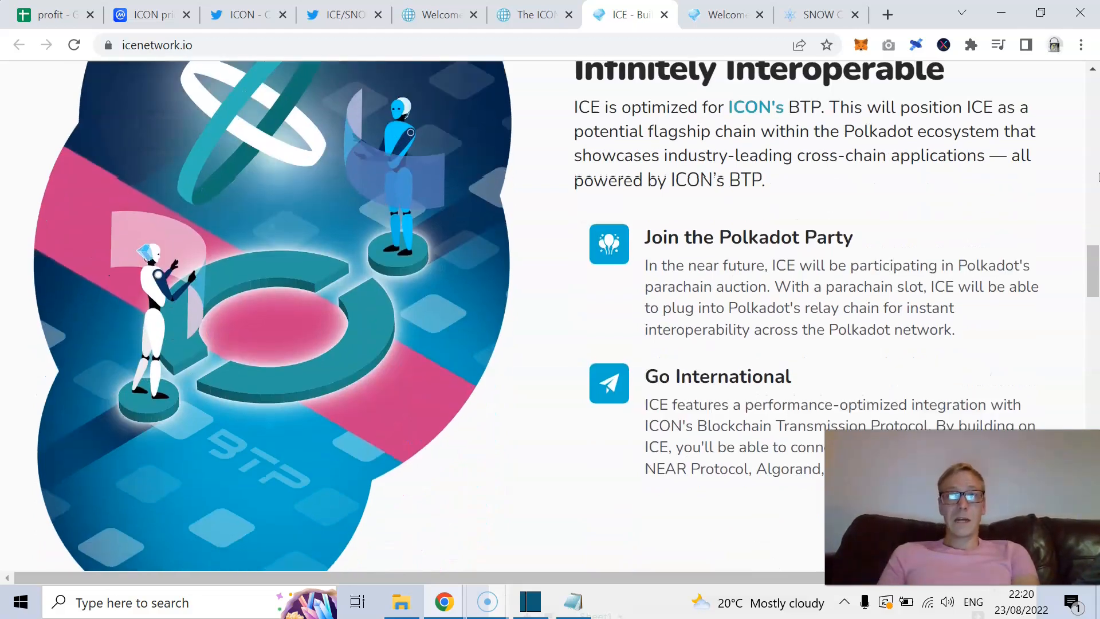
scroll("down", 3)
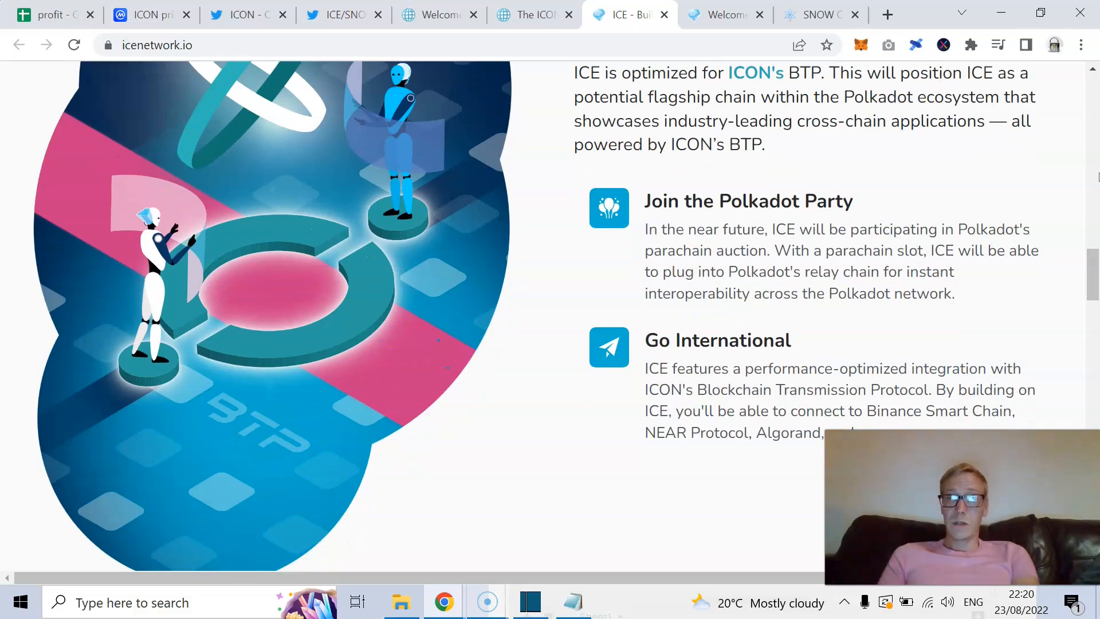
scroll("down", 3)
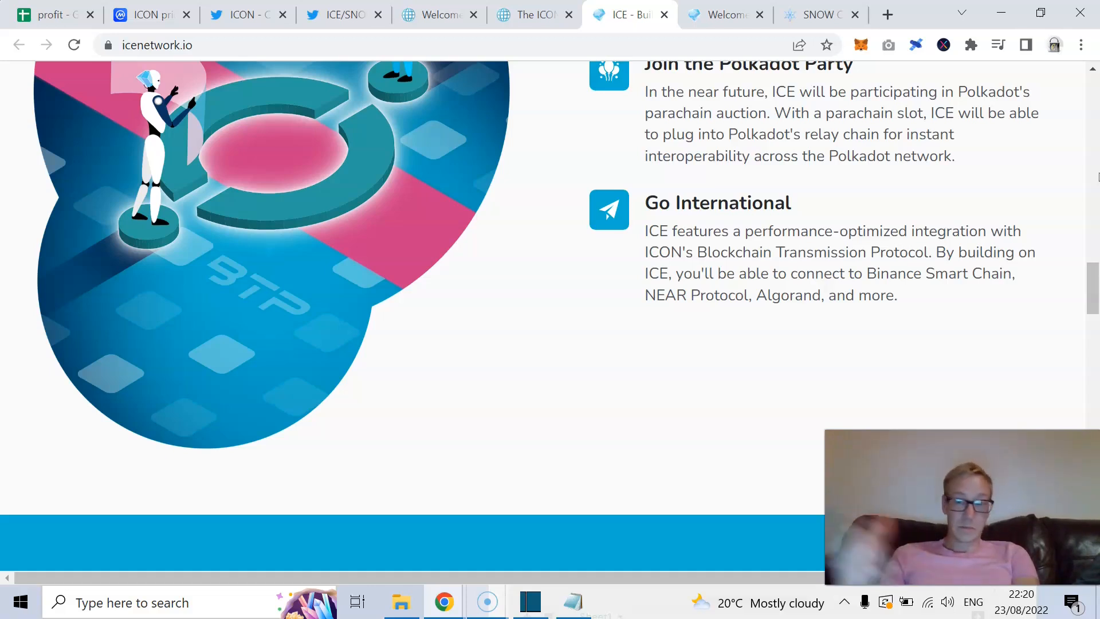
scroll("down", 3)
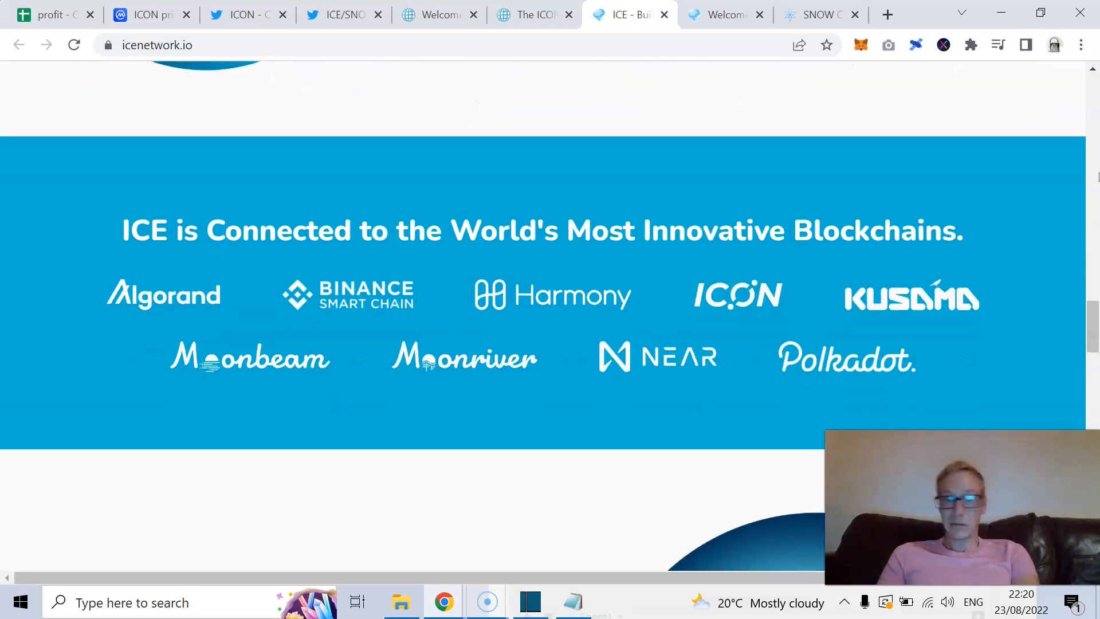
Read the EVM and eWASM-Compatible section down to the ICY utility token introduction.
scroll("down", 3)
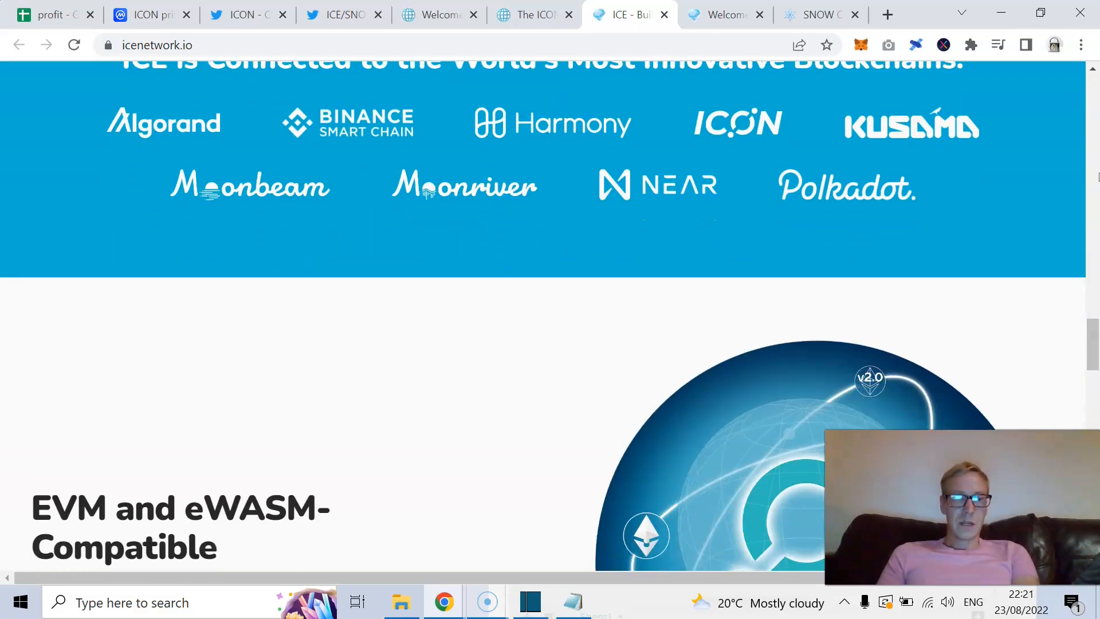
scroll("down", 3)
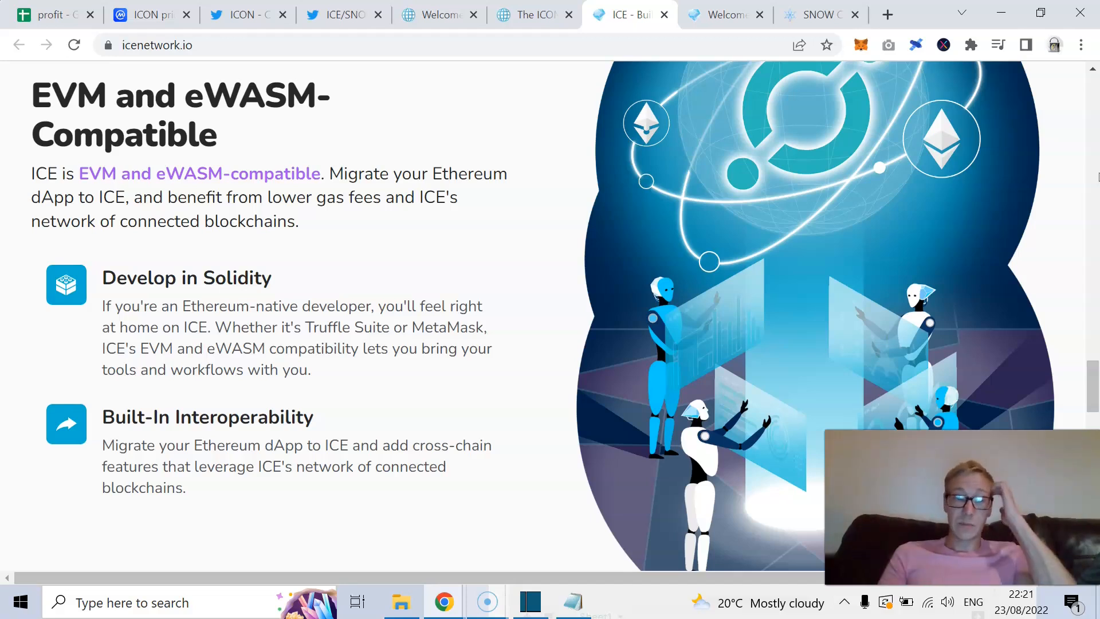
scroll("down", 3)
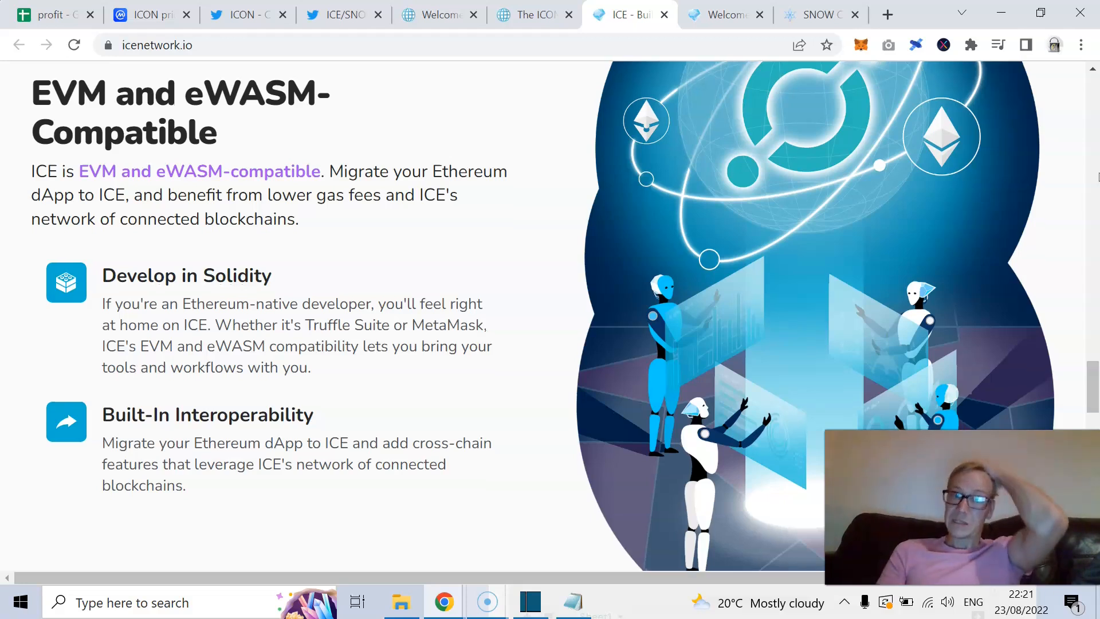
scroll("down", 3)
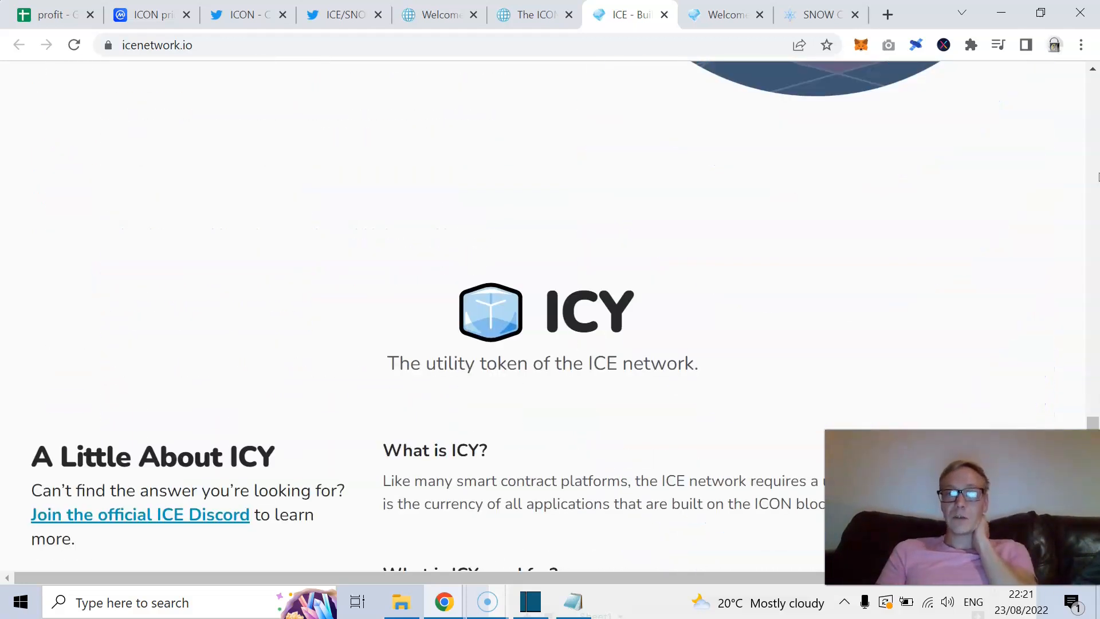
Read 'A Little About ICY' through the airdrop questions to 'How do I acquire ICY?'.
scroll("down", 3)
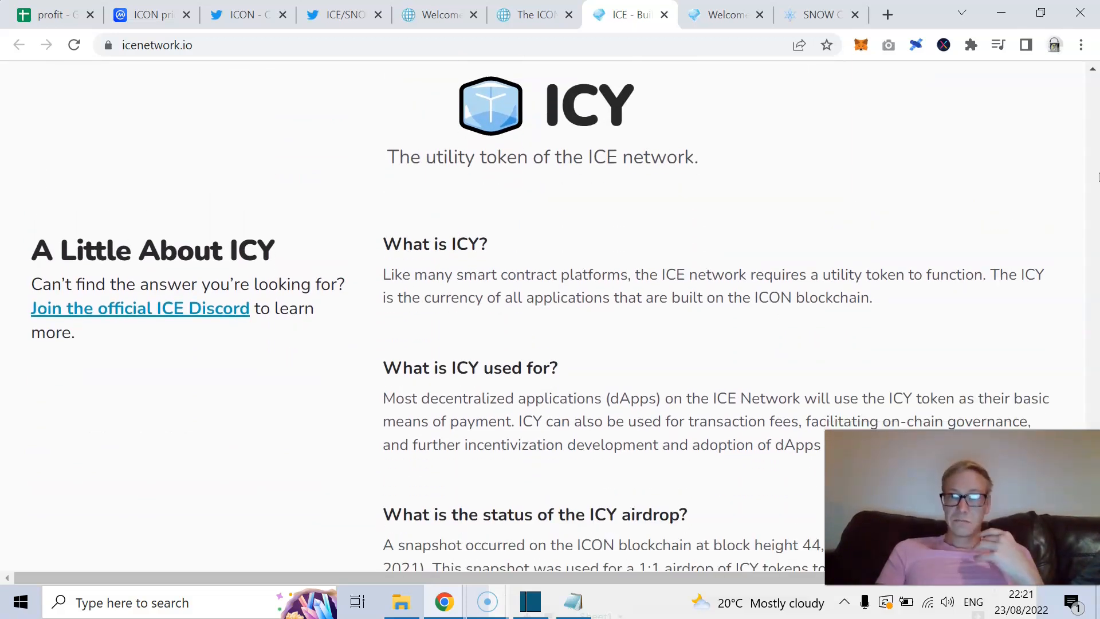
scroll("down", 3)
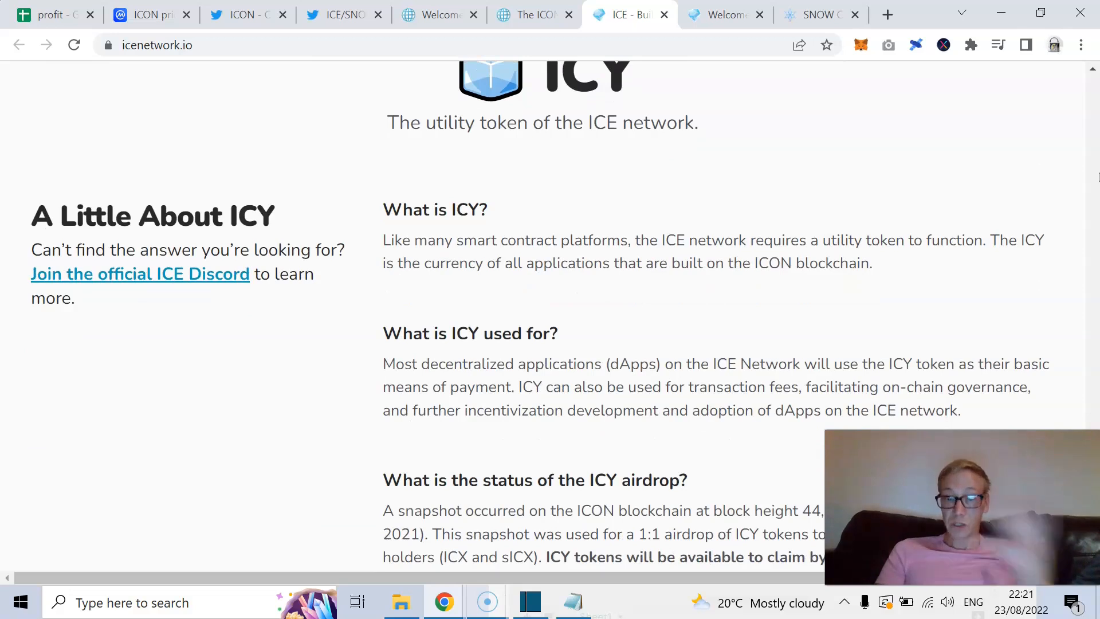
scroll("down", 3)
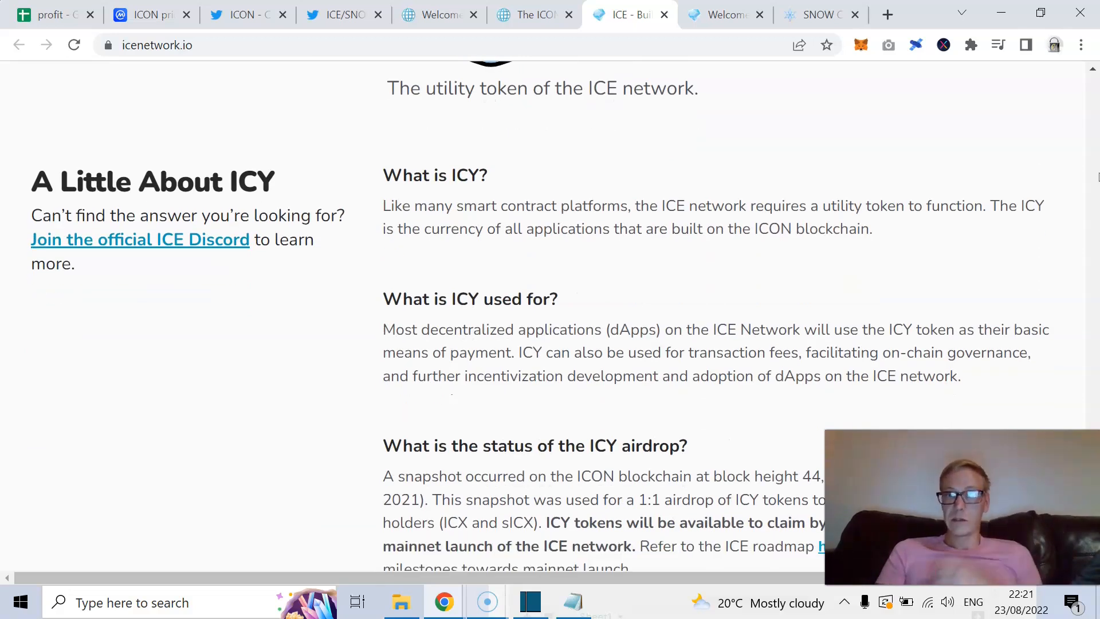
scroll("down", 3)
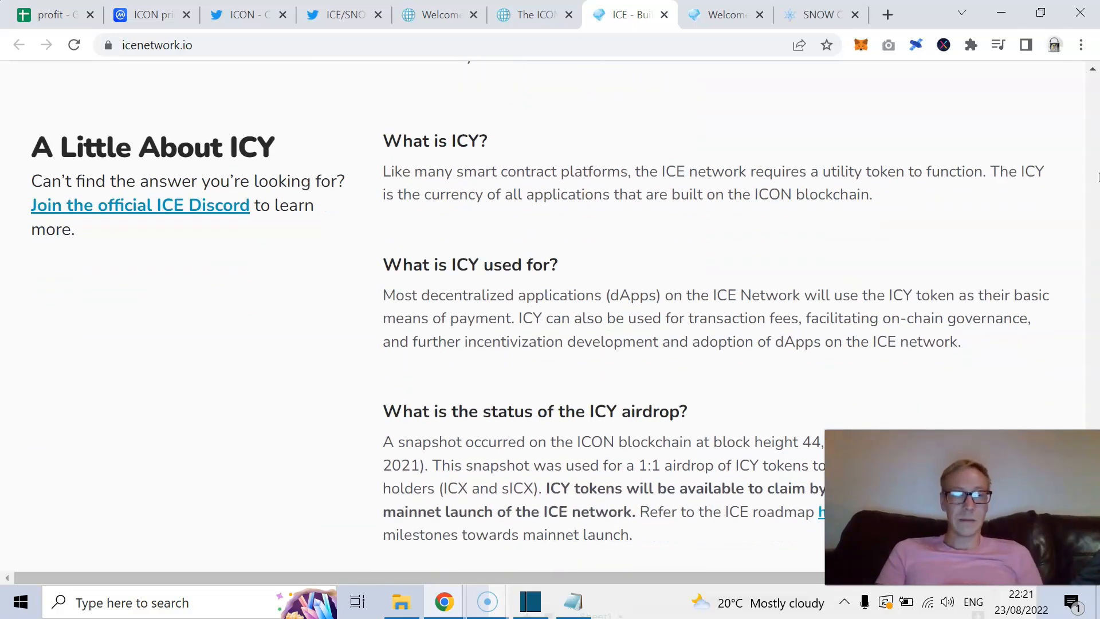
scroll("down", 3)
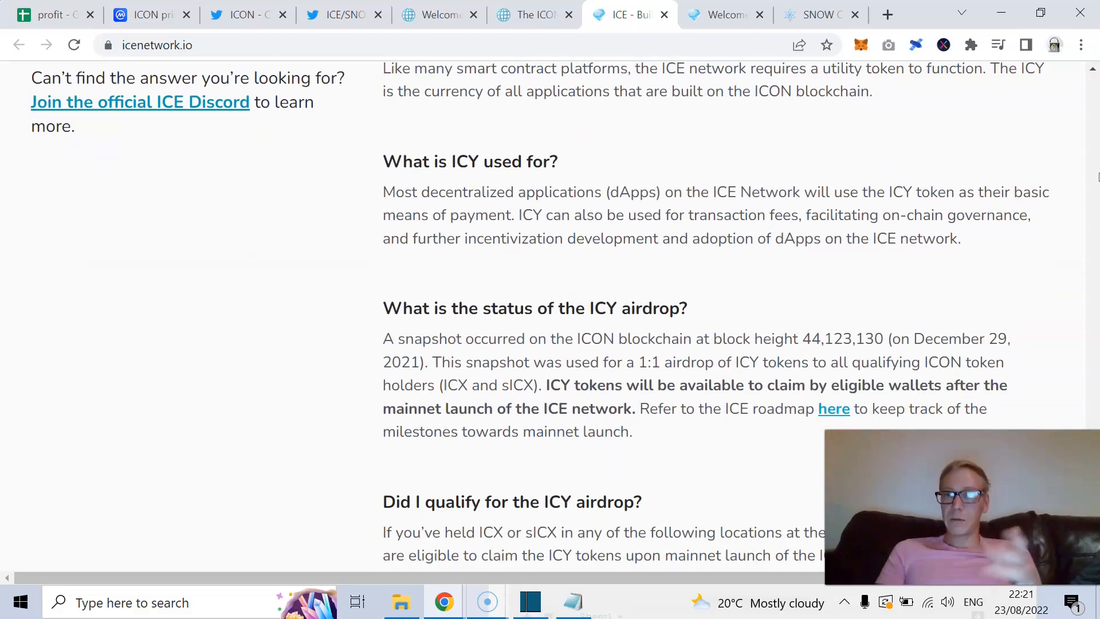
scroll("down", 3)
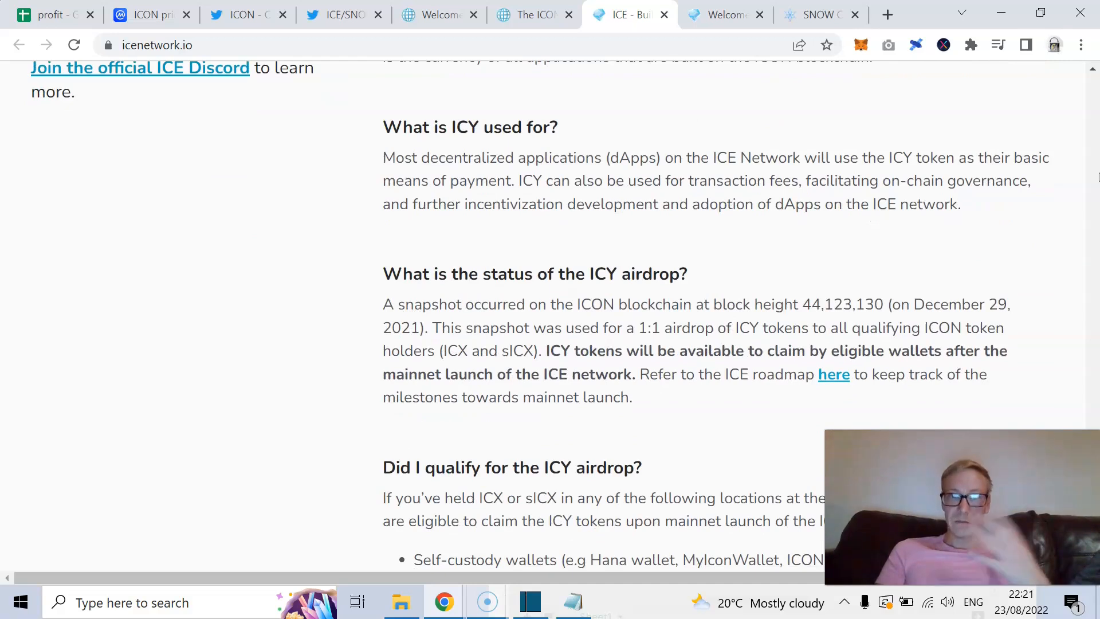
scroll("down", 3)
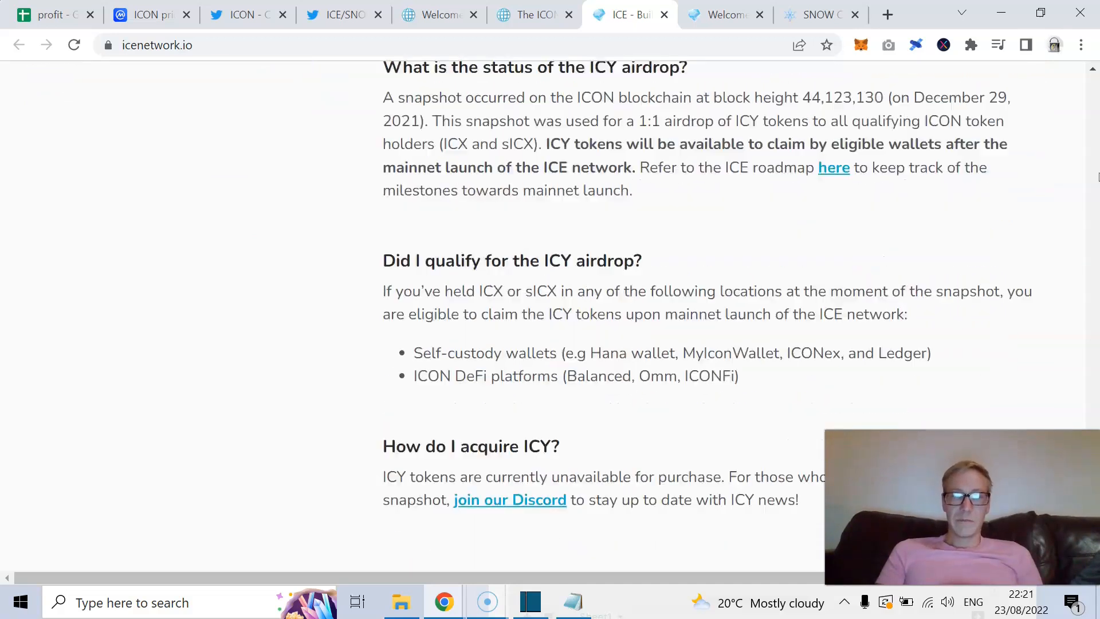
scroll("down", 3)
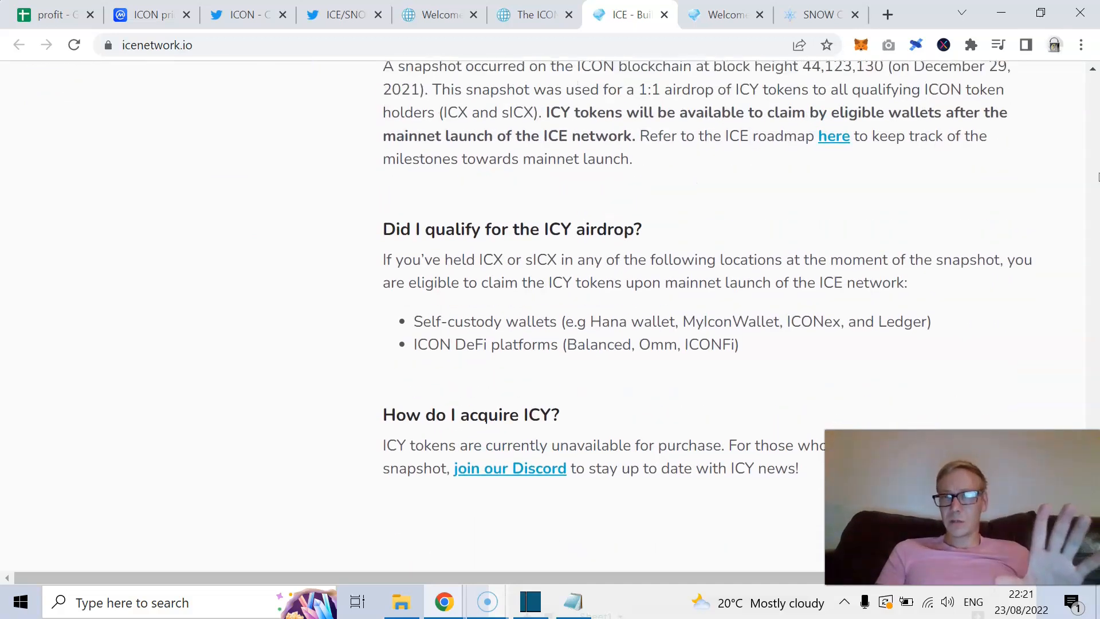
scroll("up", 3)
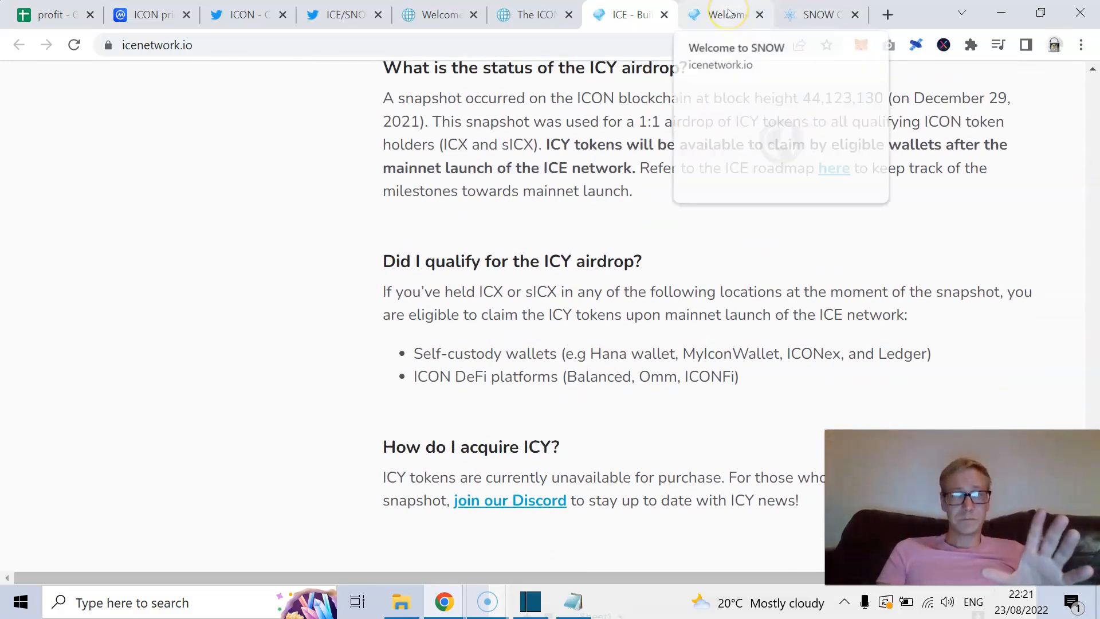
Switch to the Welcome to SNOW page and read down through its feature cards.
left_click(722, 14)
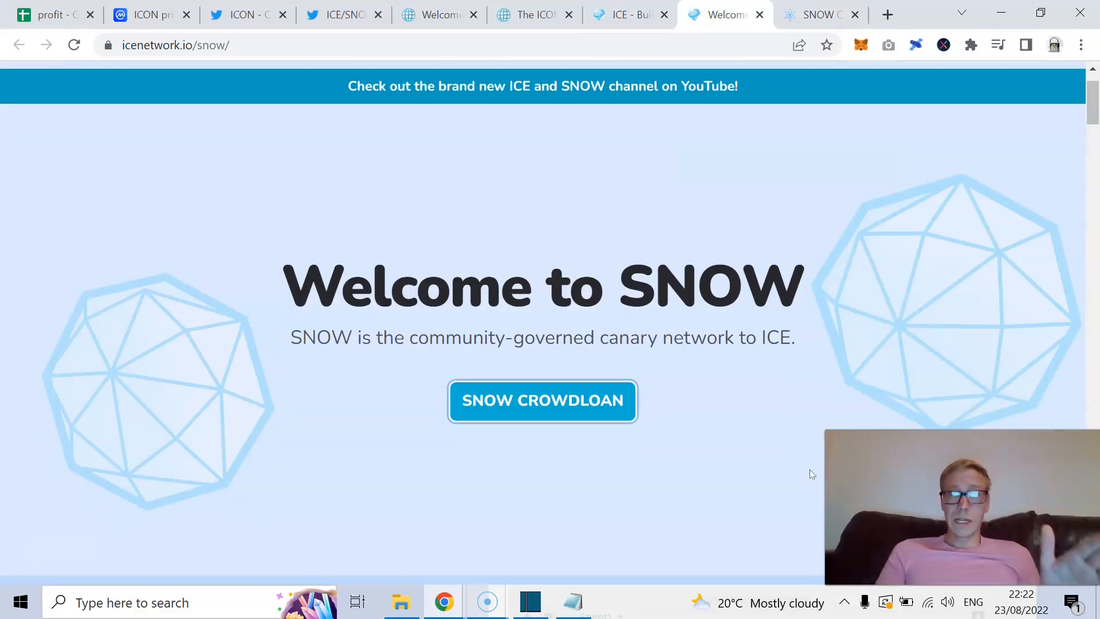
scroll("down", 3)
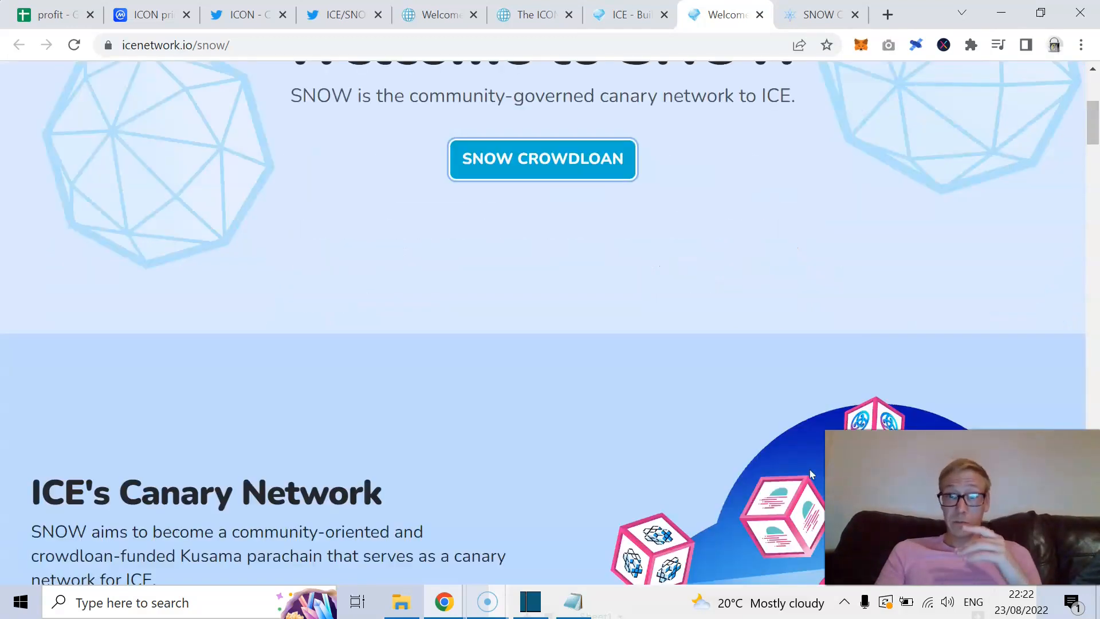
scroll("down", 3)
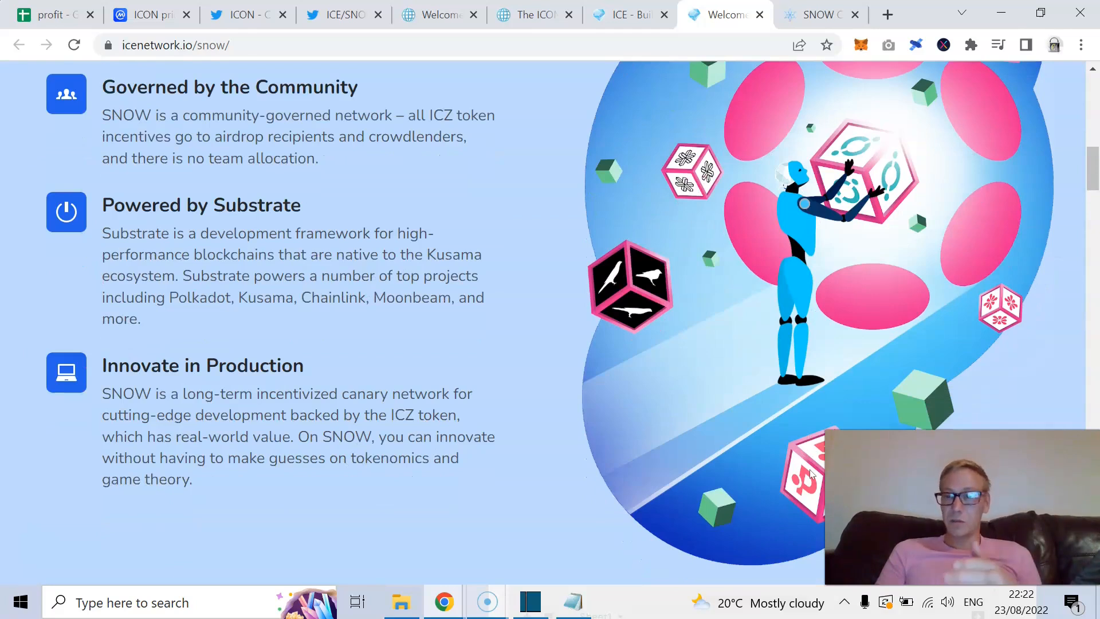
scroll("down", 3)
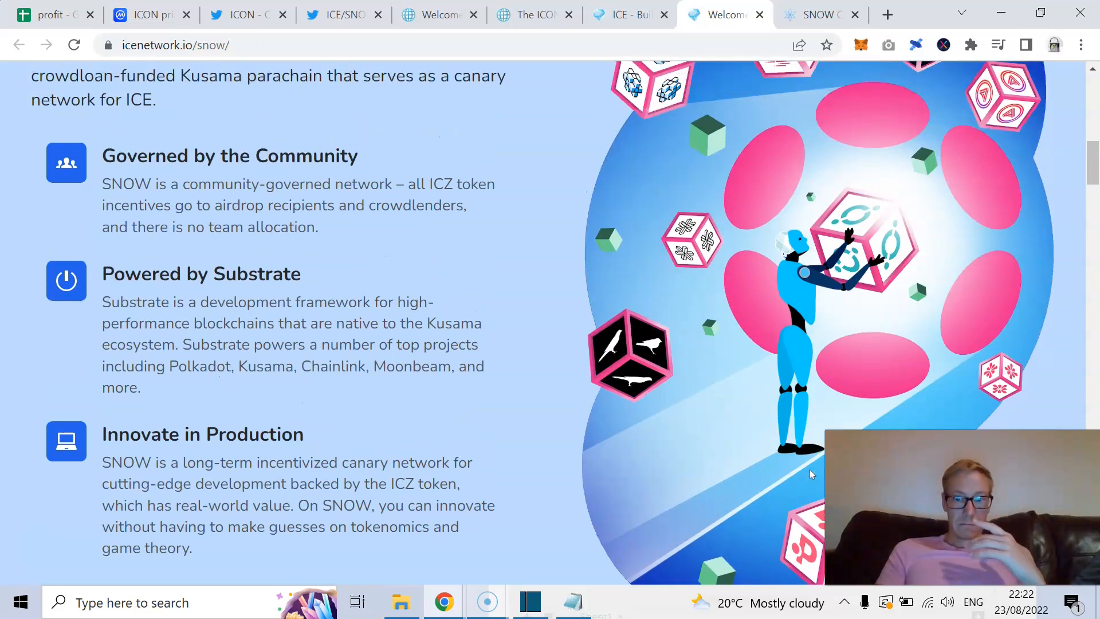
scroll("up", 3)
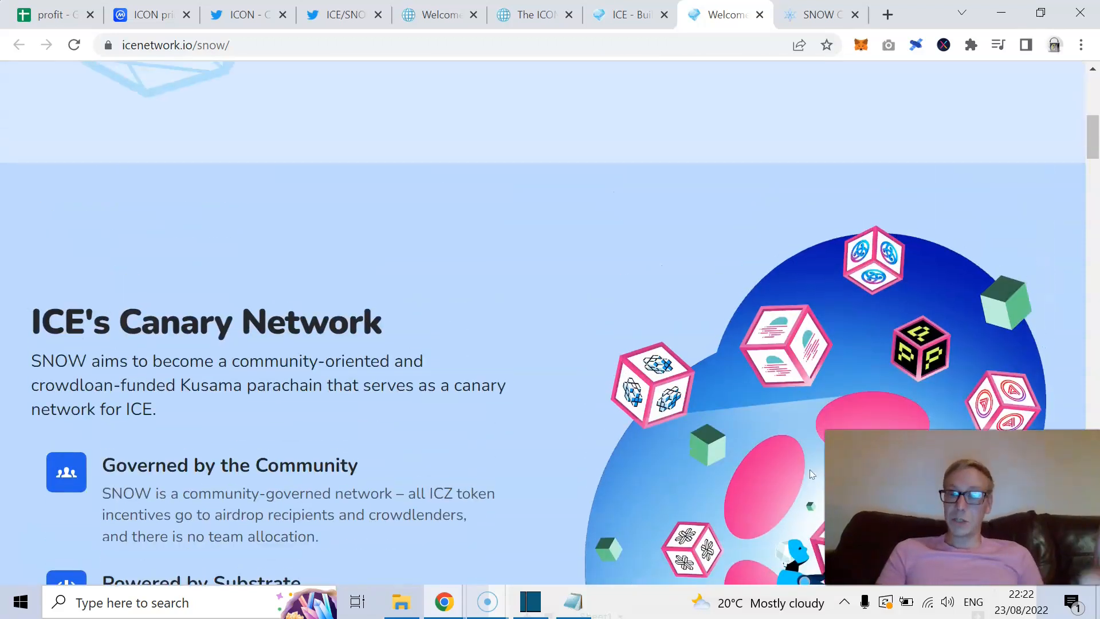
scroll("down", 3)
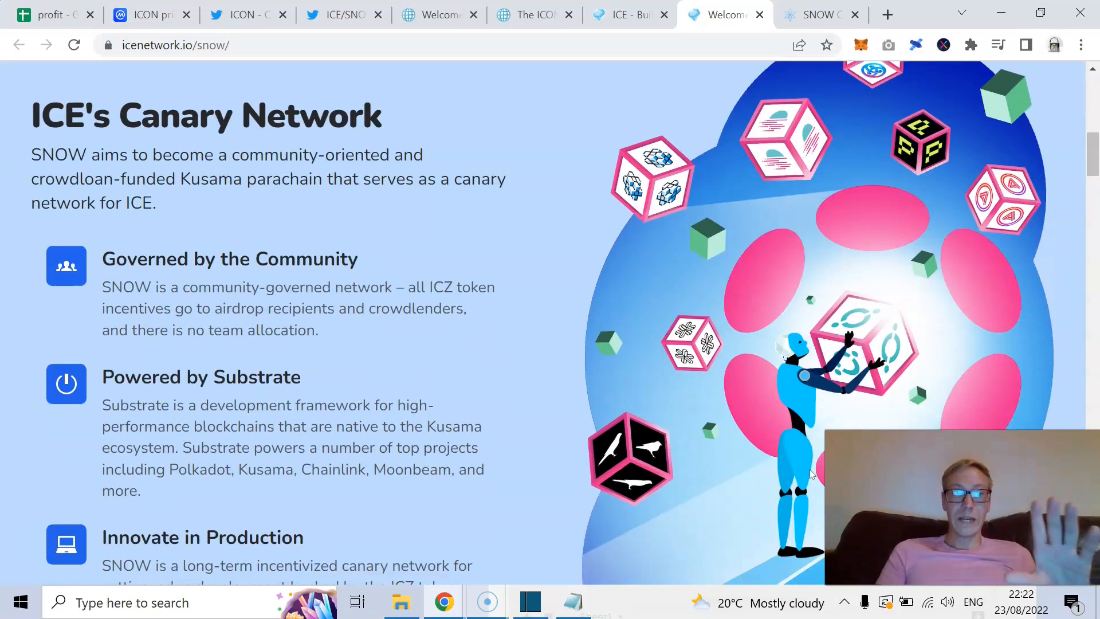
scroll("down", 3)
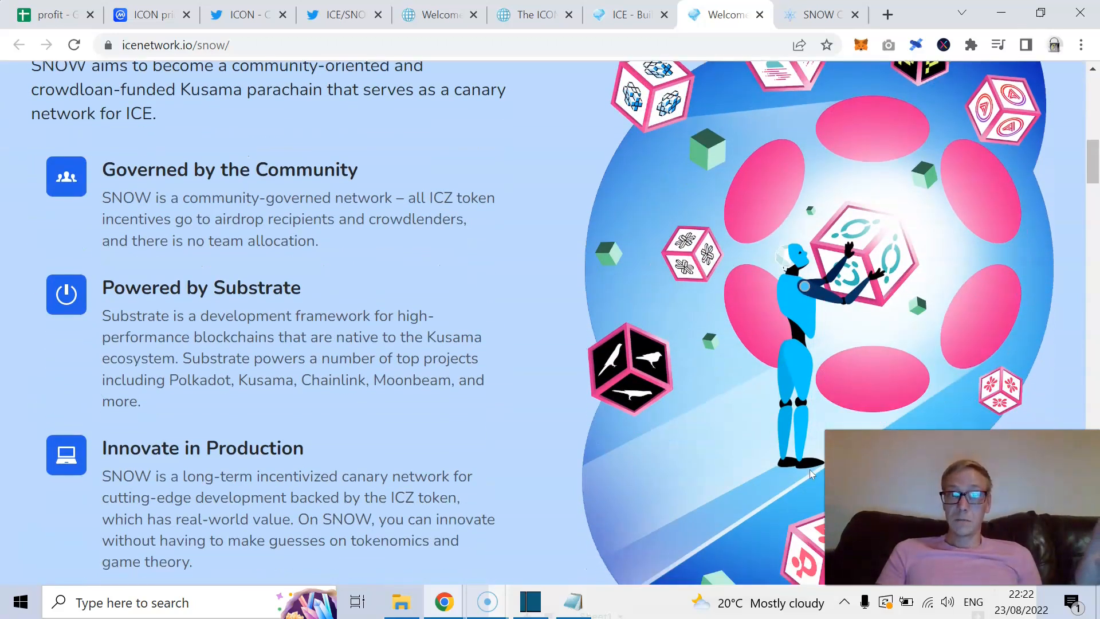
scroll("down", 3)
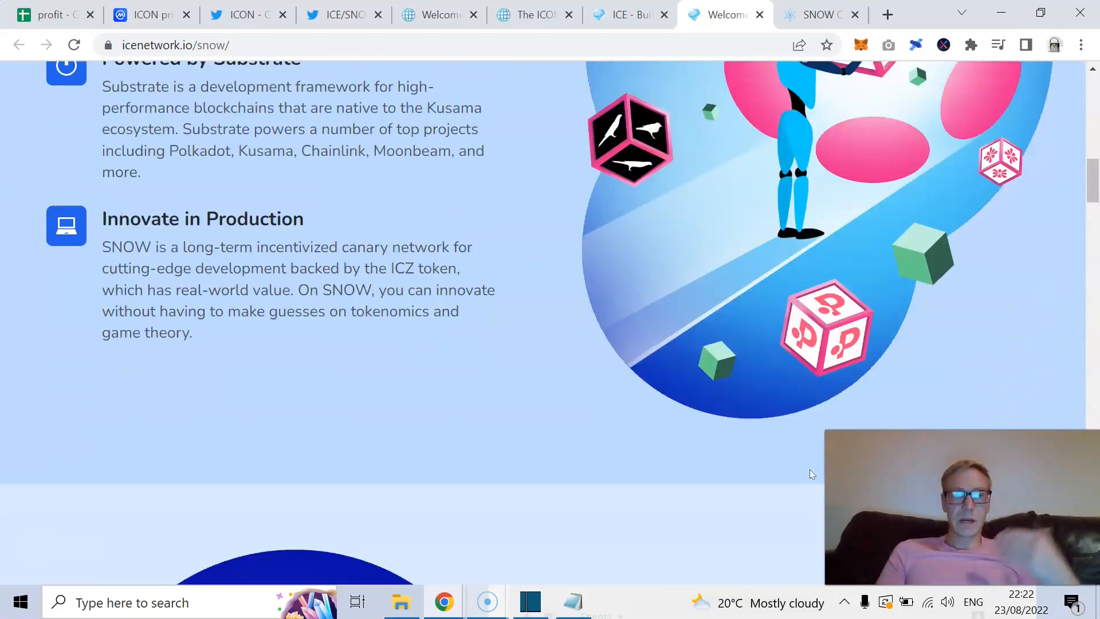
scroll("down", 3)
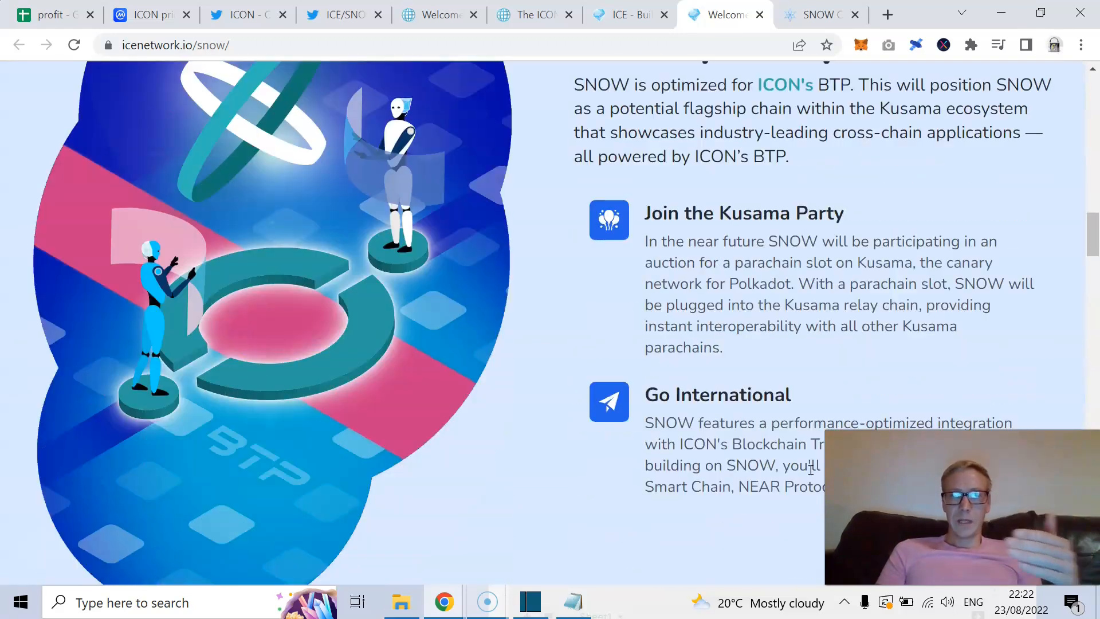
Continue through the ICZ FAQ to the connected-blockchains banner.
scroll("down", 3)
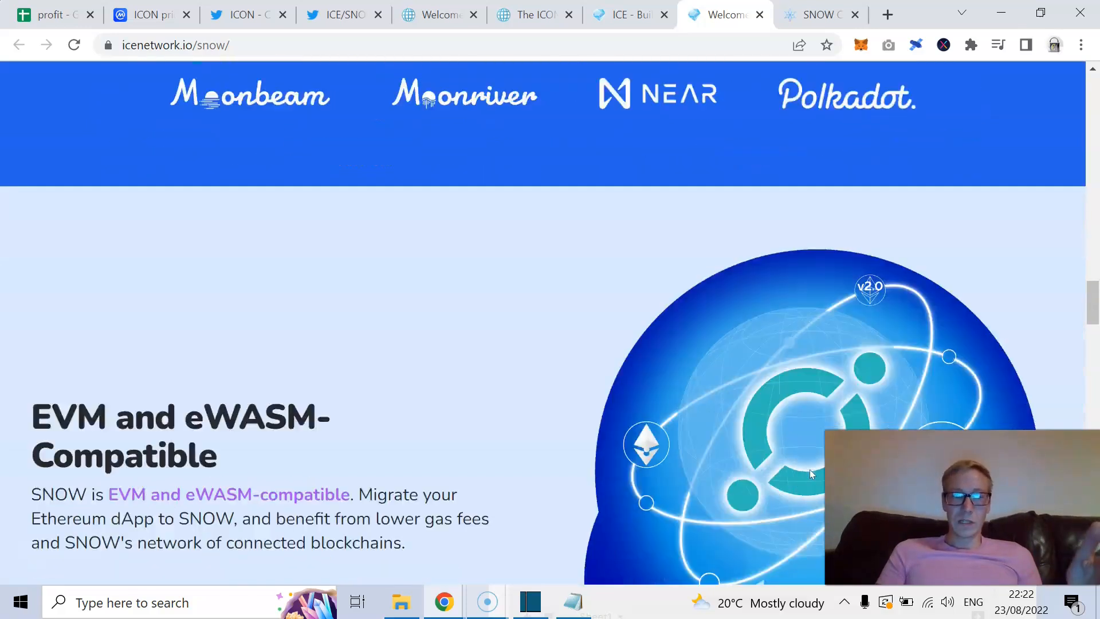
scroll("down", 3)
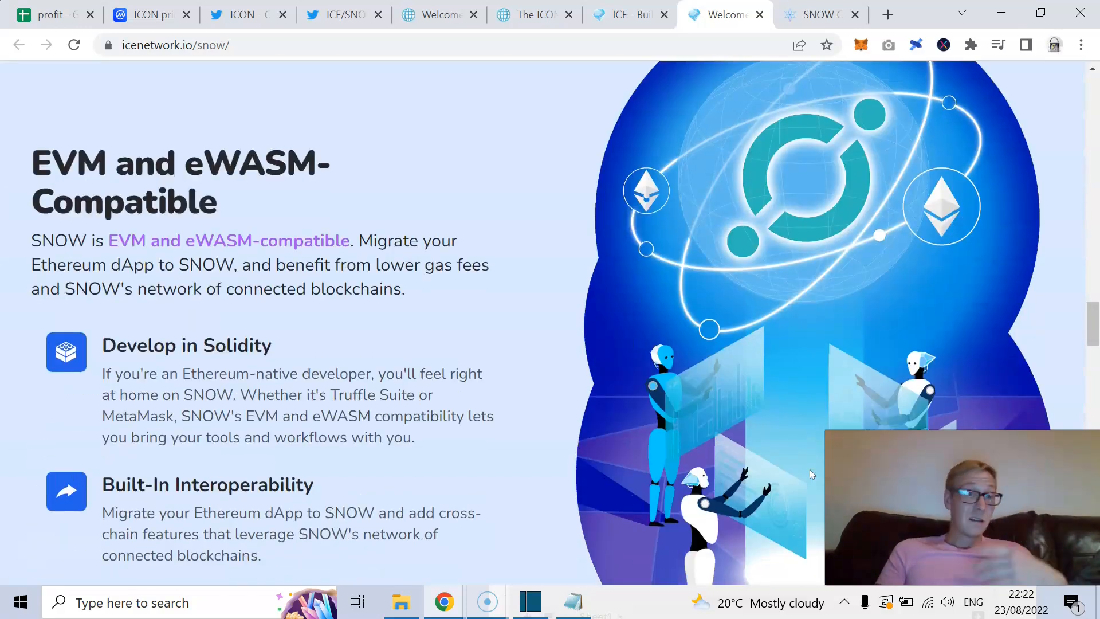
scroll("down", 3)
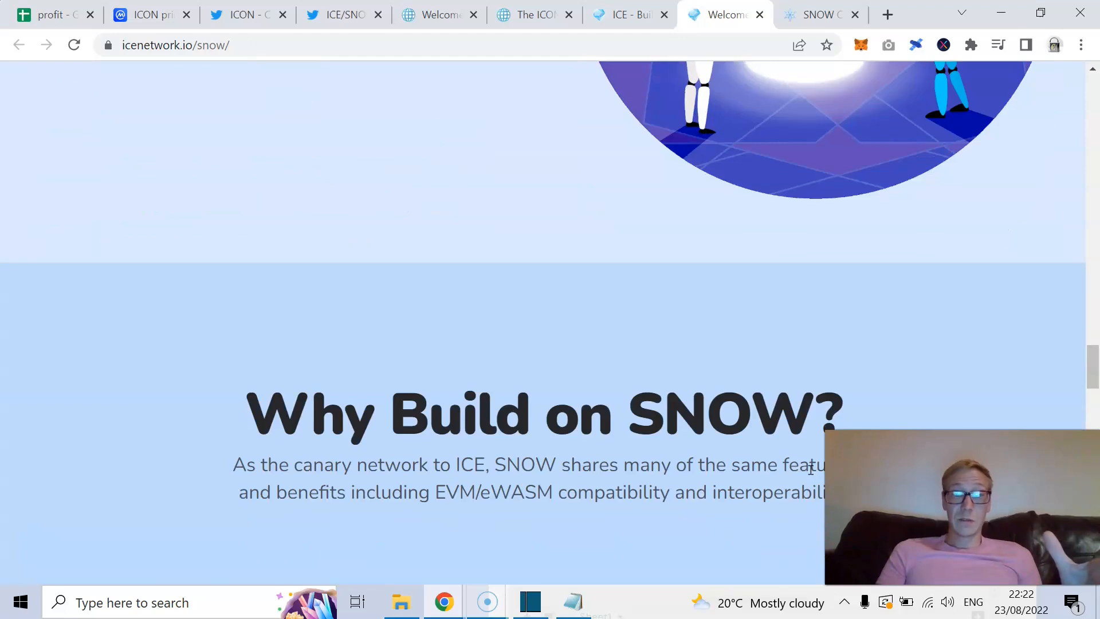
scroll("down", 3)
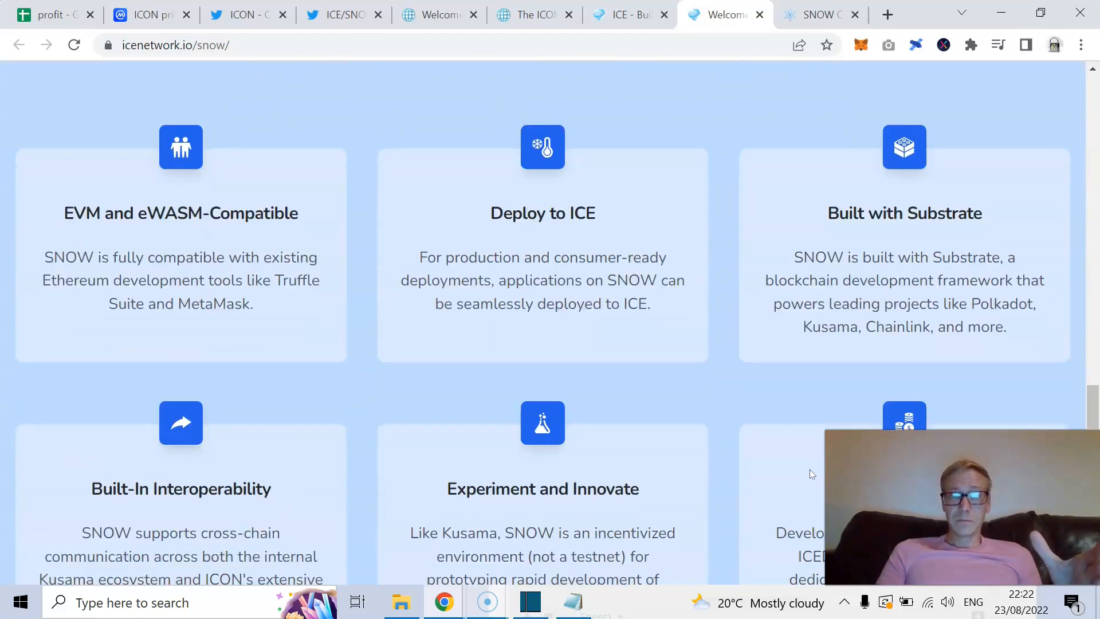
scroll("down", 3)
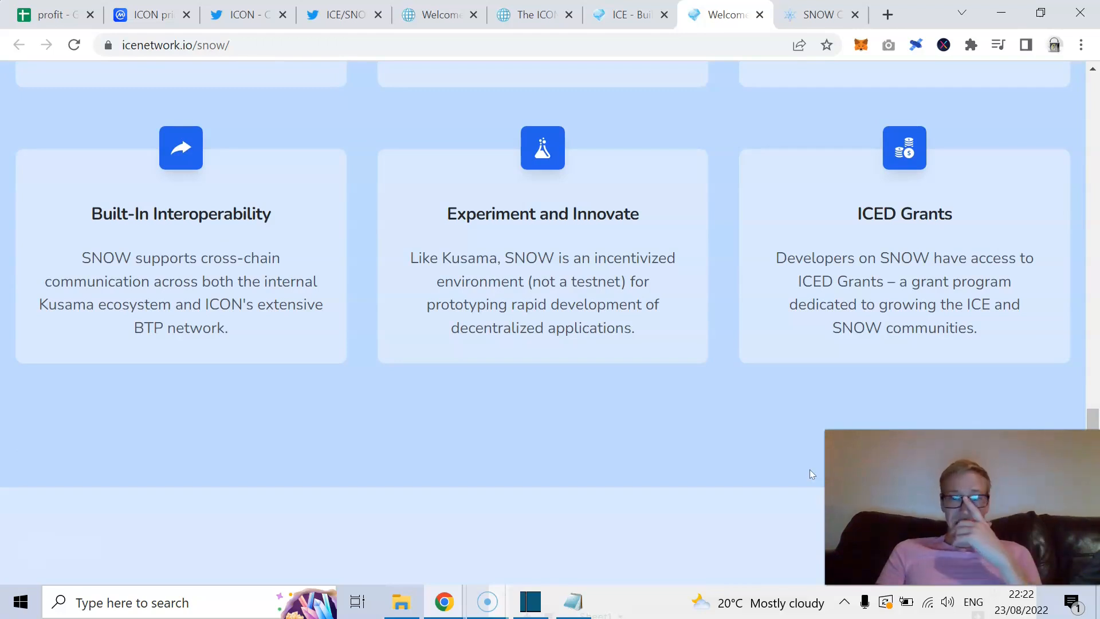
scroll("down", 3)
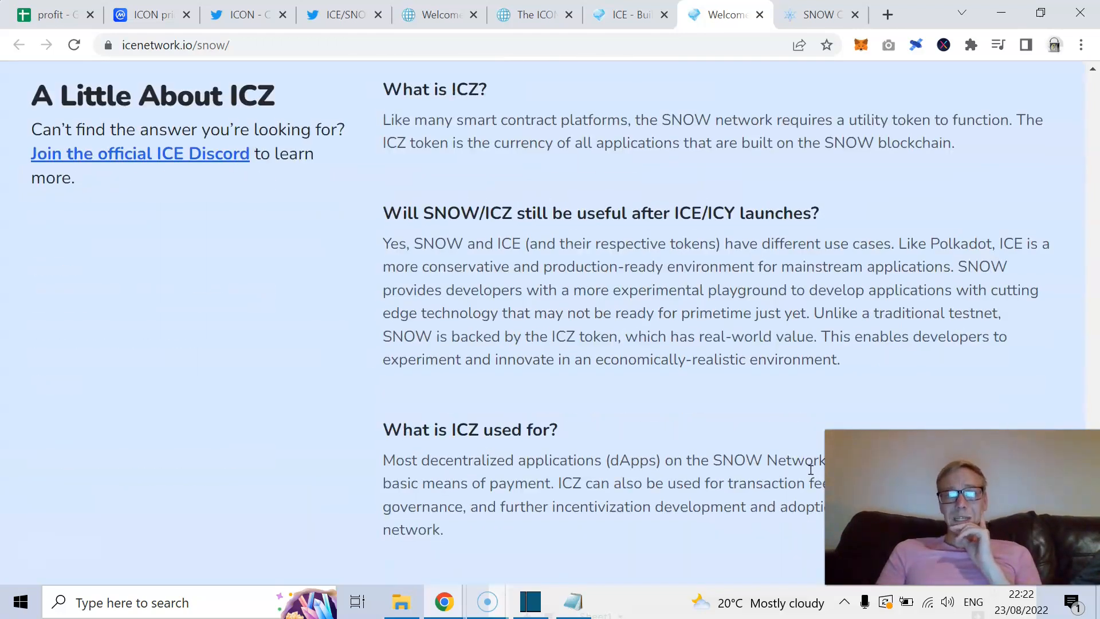
scroll("down", 3)
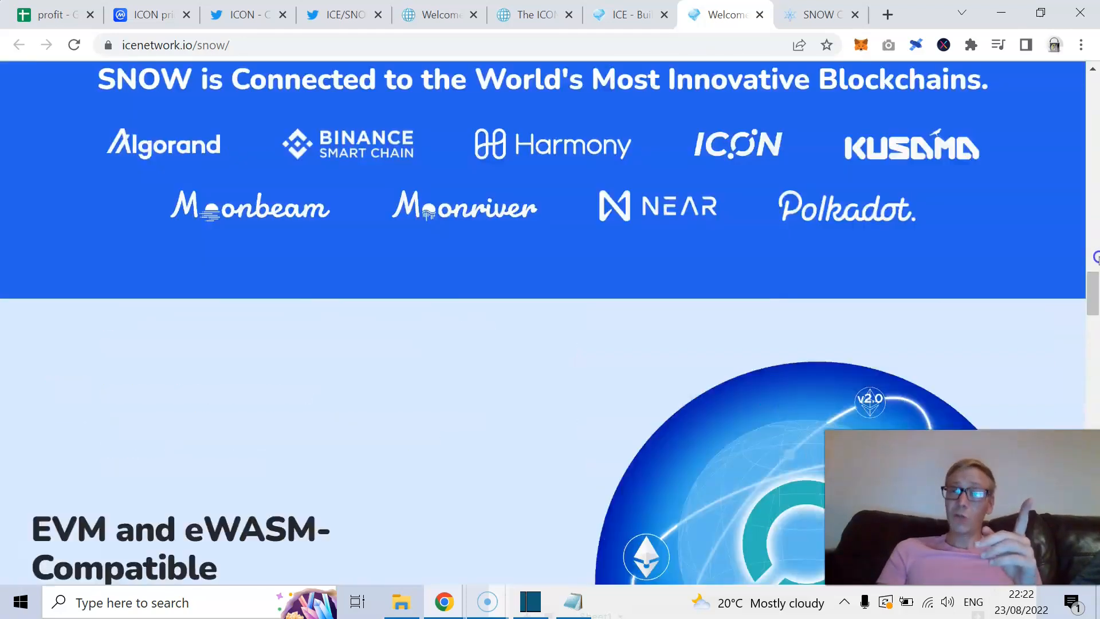
scroll("up", 3)
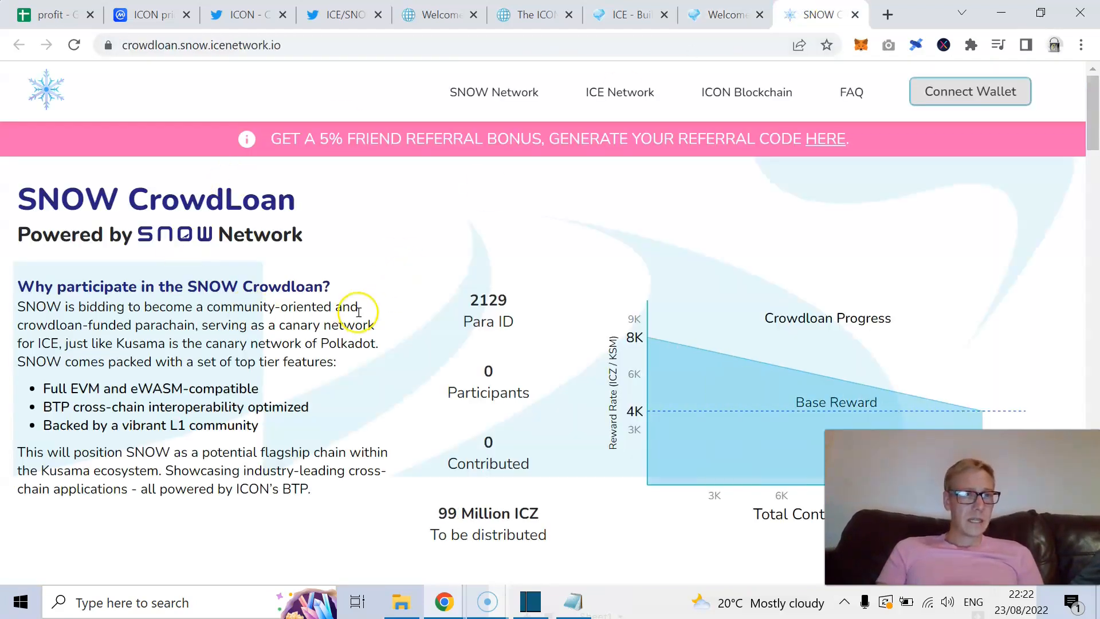
mouse_move(408, 197)
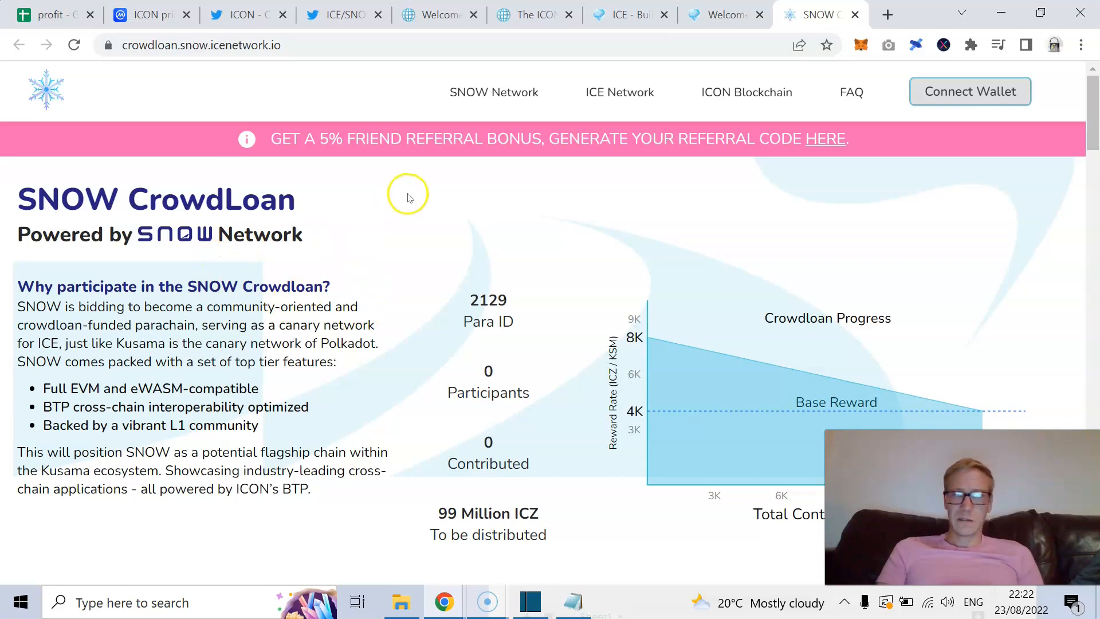
Read the top of the SNOW crowdloan page, highlighting a line of its summary.
scroll("down", 3)
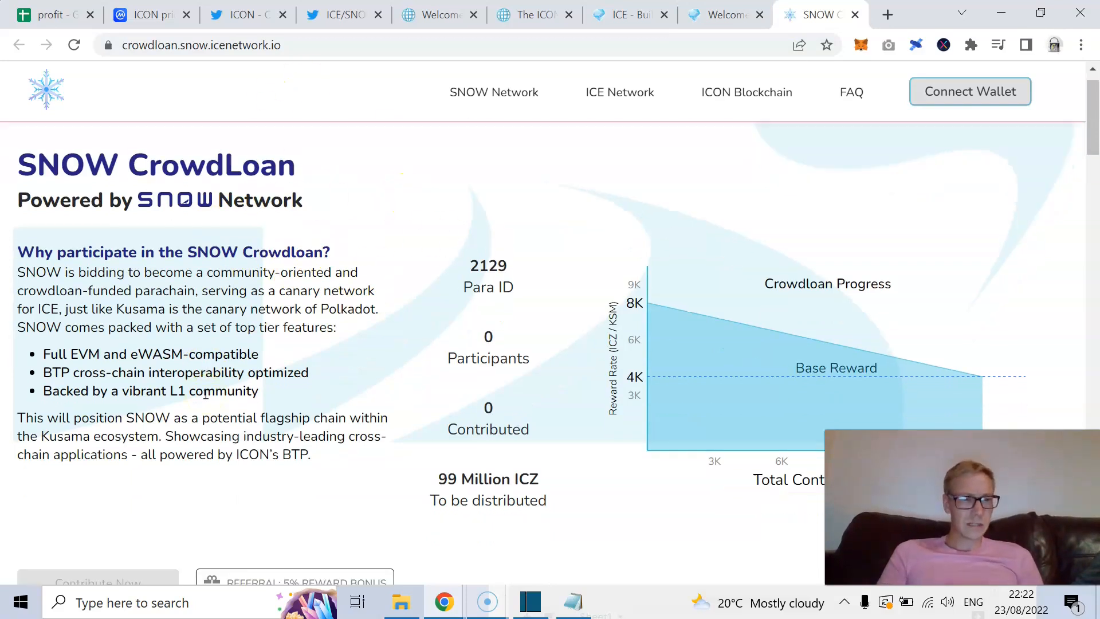
scroll("down", 3)
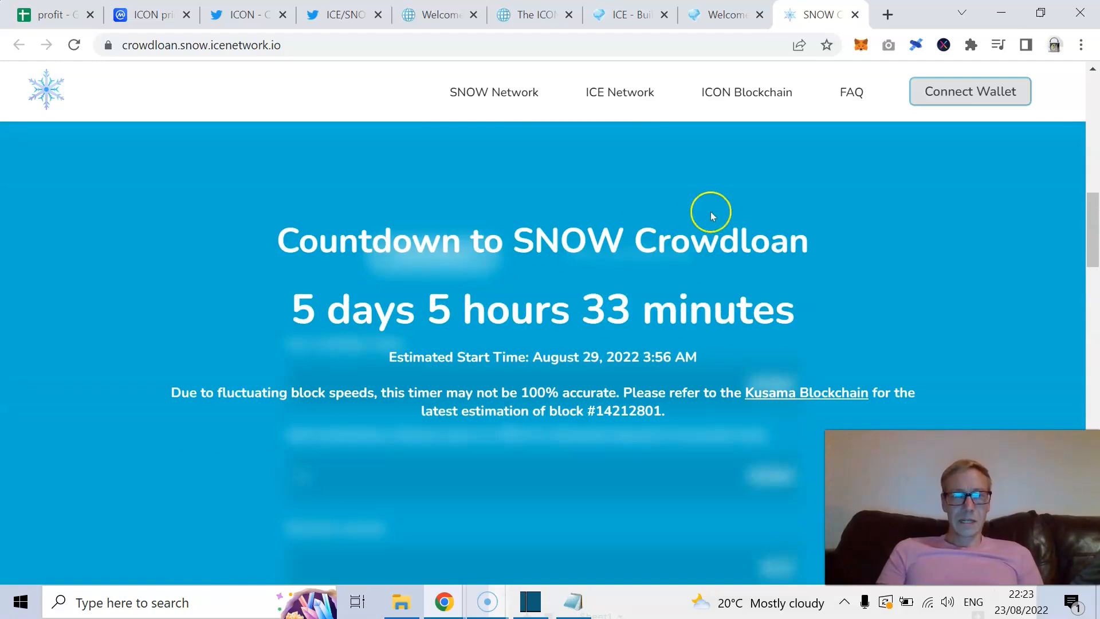
left_click_drag(316, 309, 761, 309)
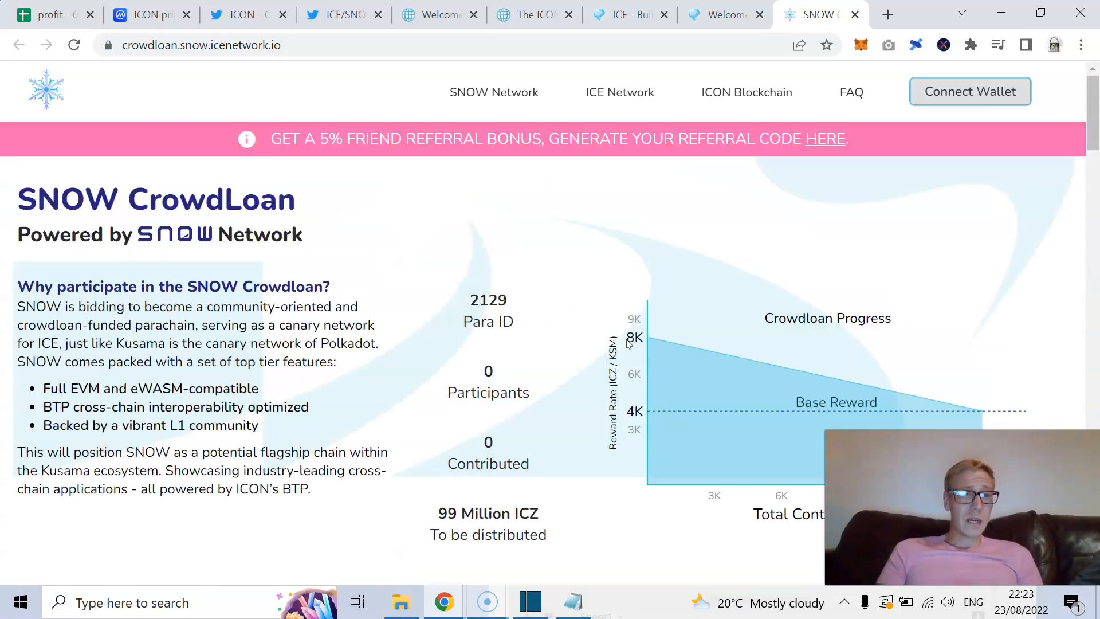
scroll("down", 3)
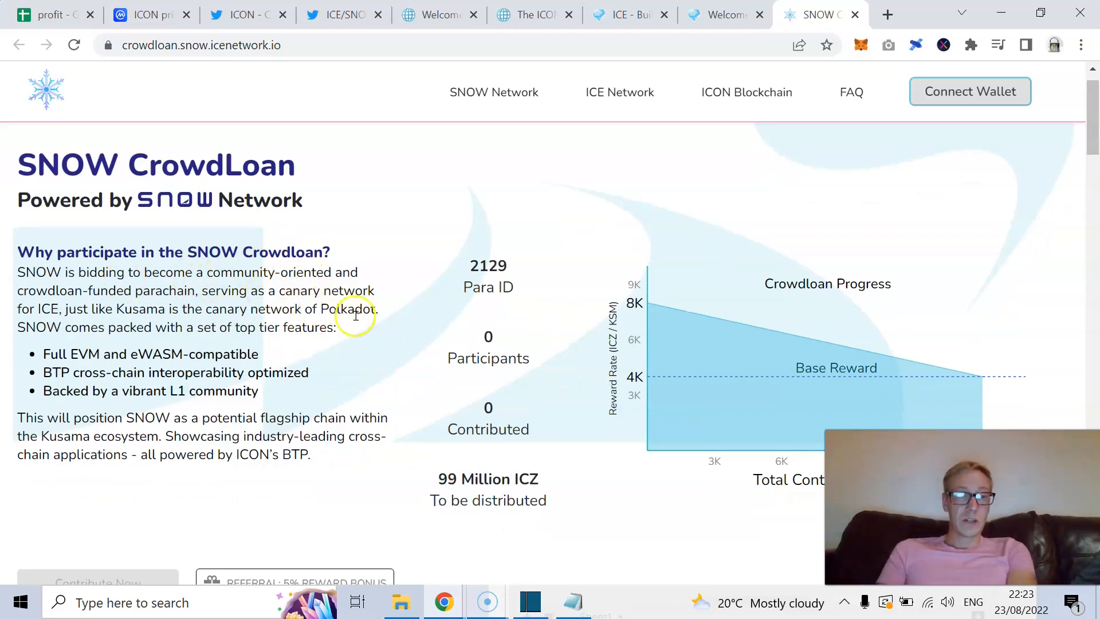
mouse_move(225, 305)
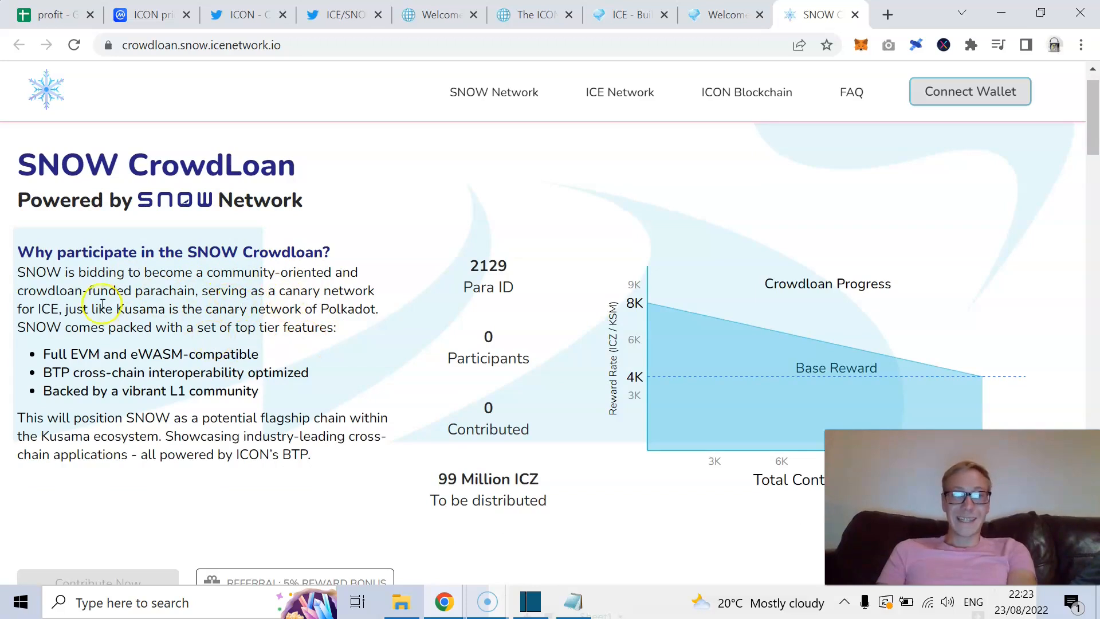
mouse_move(176, 335)
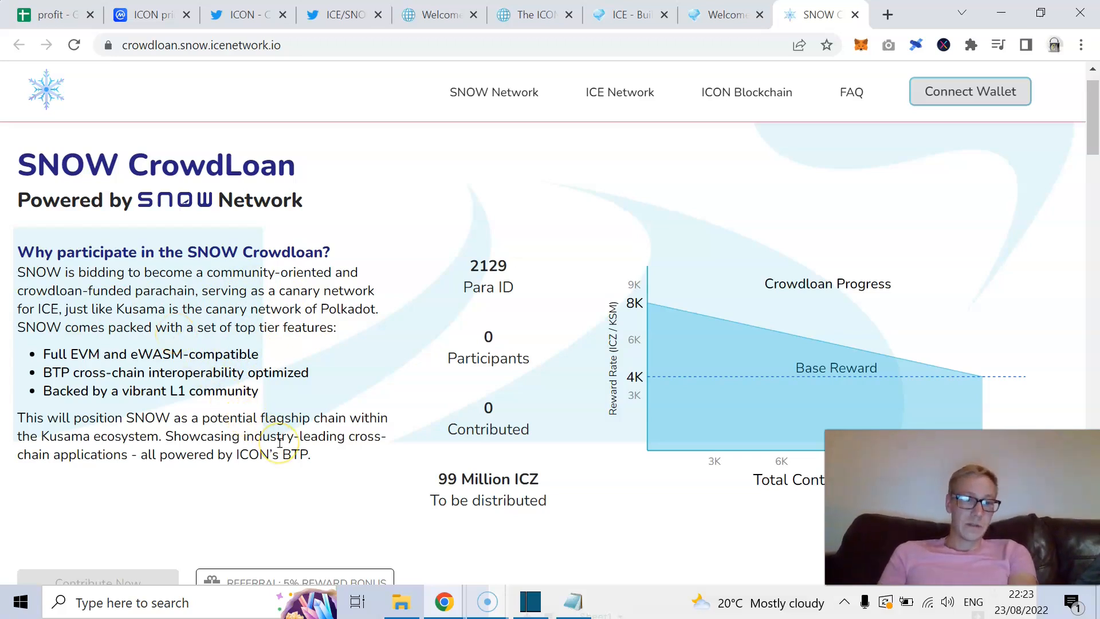
Scroll to 'How Does the SNOW Crowdloan Work?' and open the linked rewards article.
scroll("down", 3)
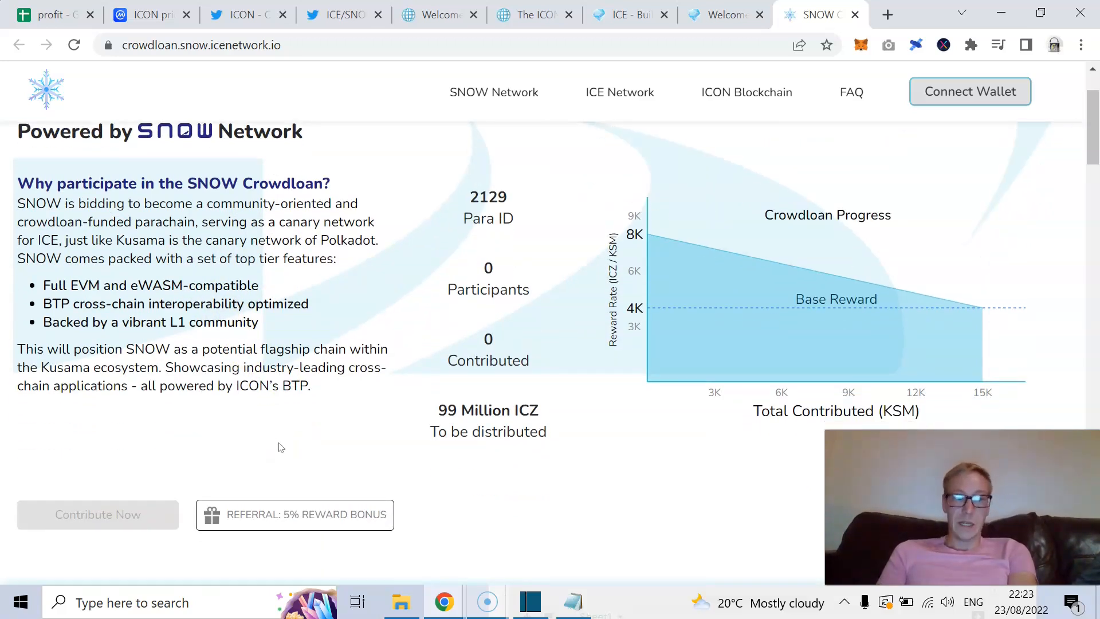
scroll("down", 3)
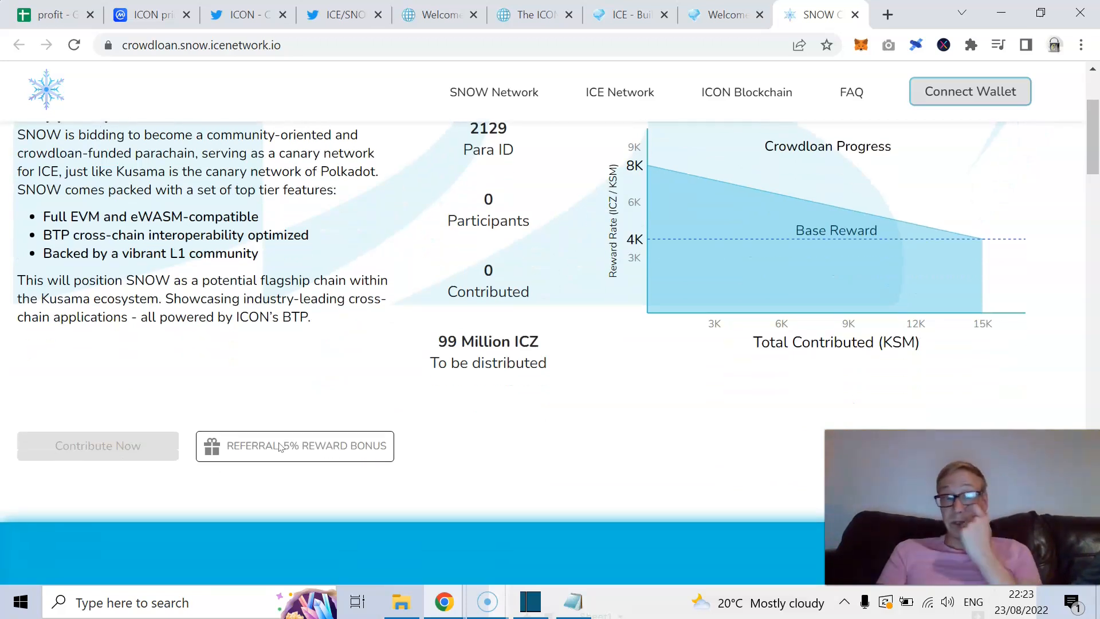
scroll("down", 3)
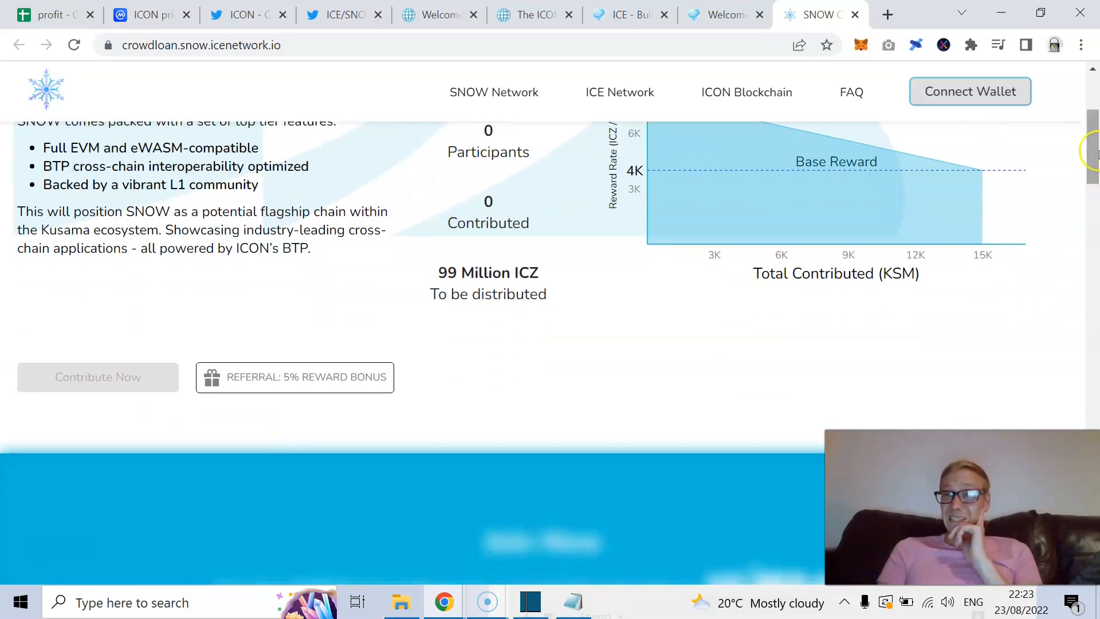
scroll("down", 3)
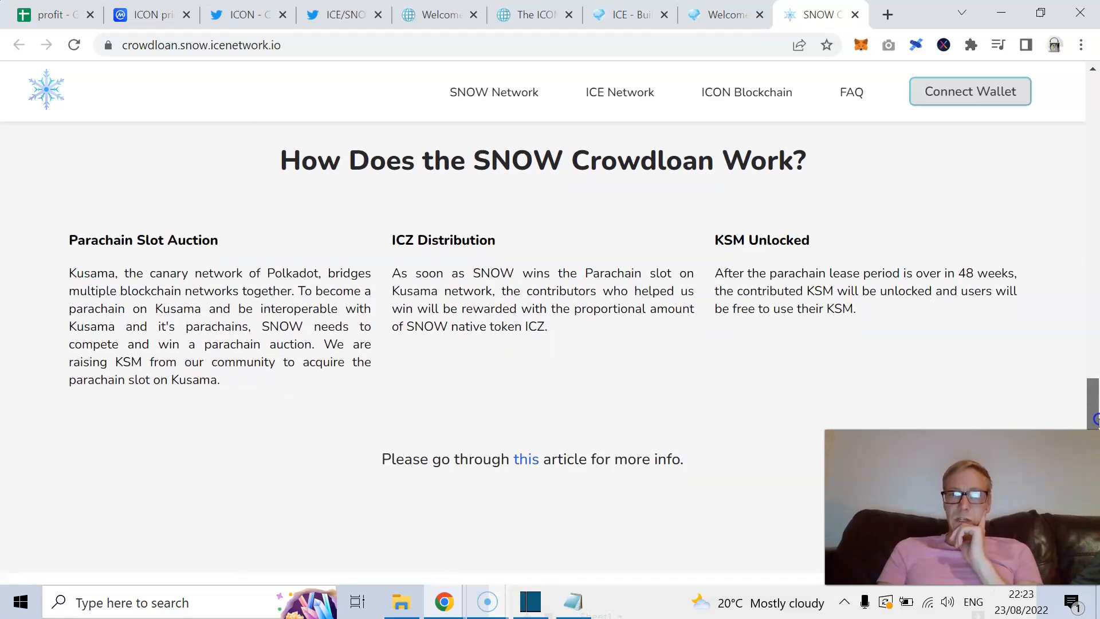
scroll("down", 3)
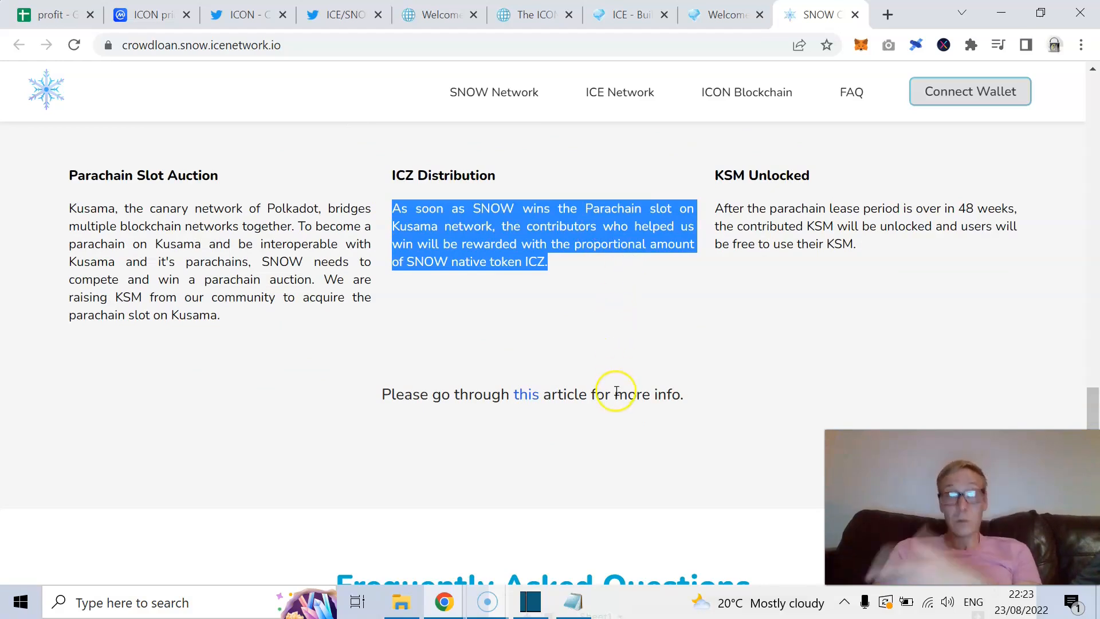
mouse_move(679, 218)
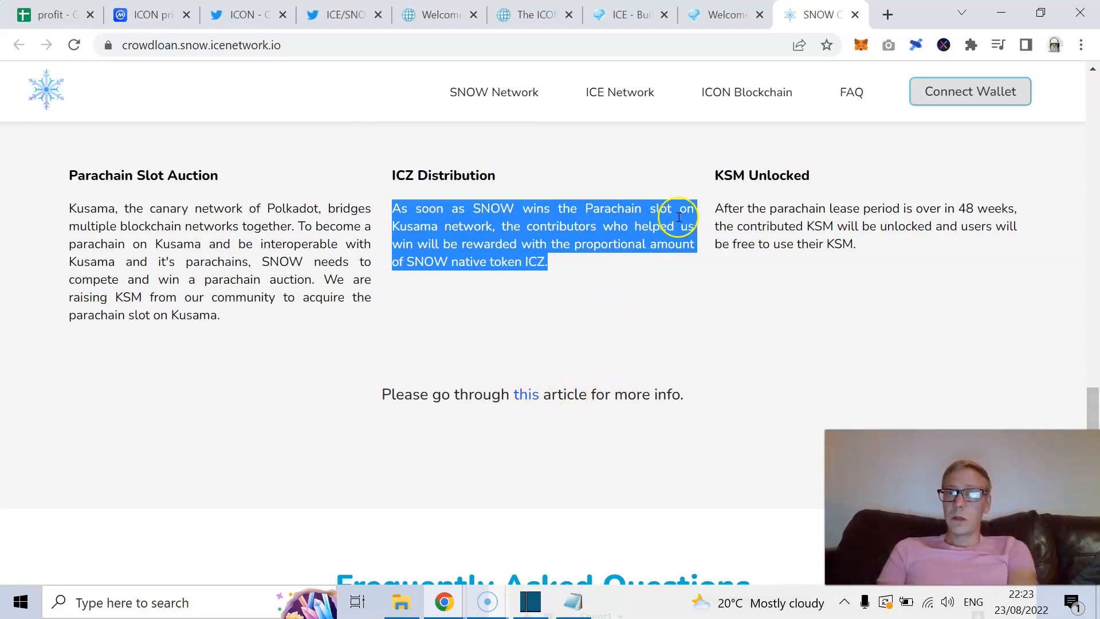
mouse_move(413, 243)
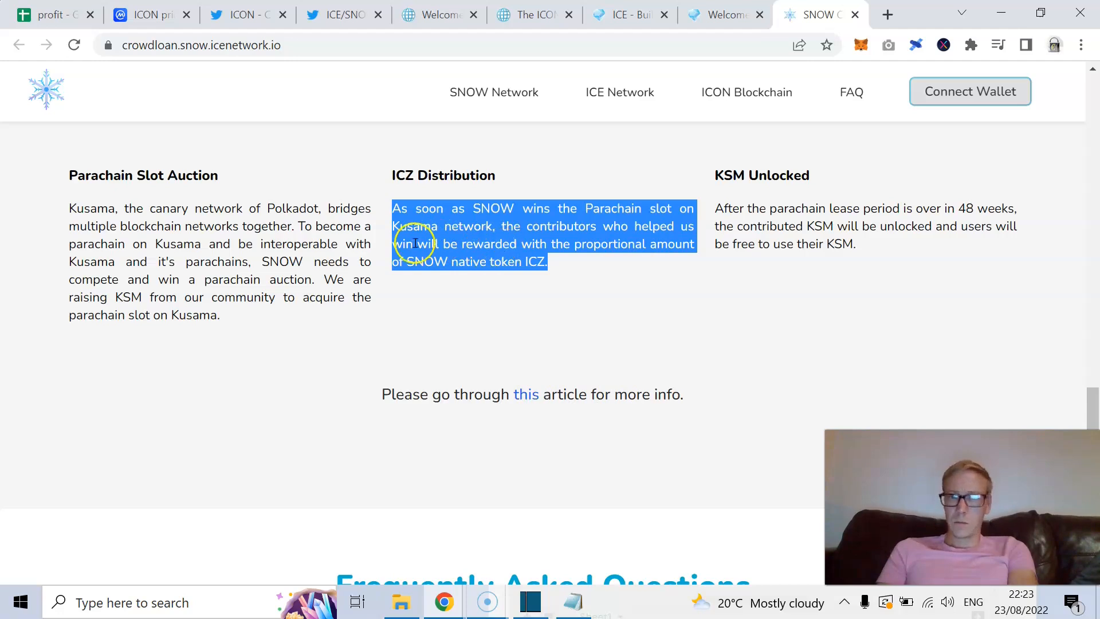
mouse_move(547, 391)
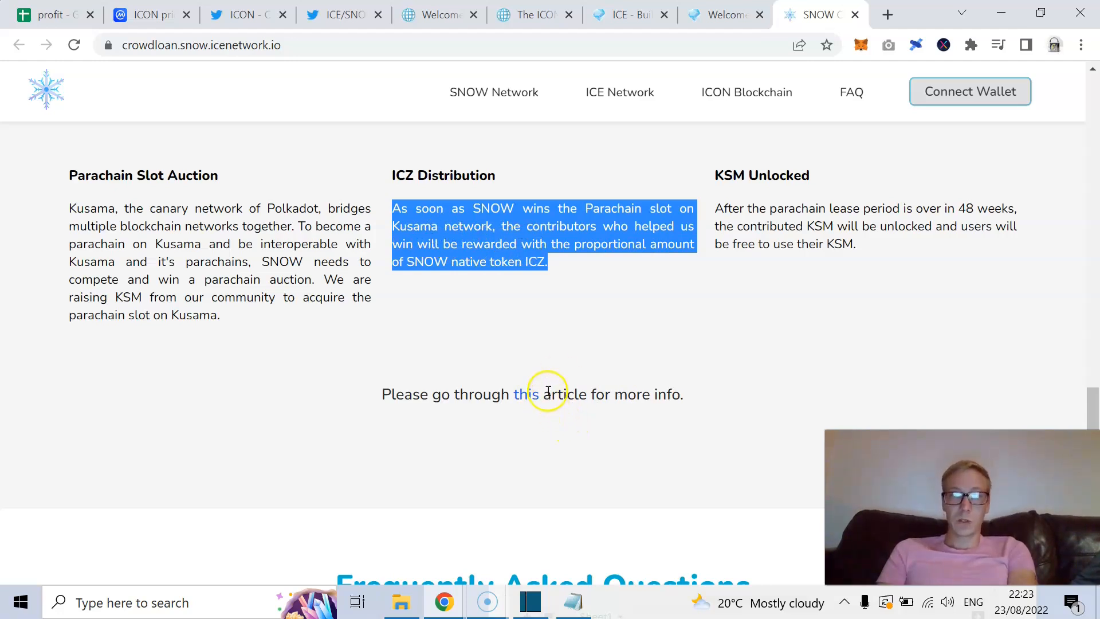
left_click(524, 392)
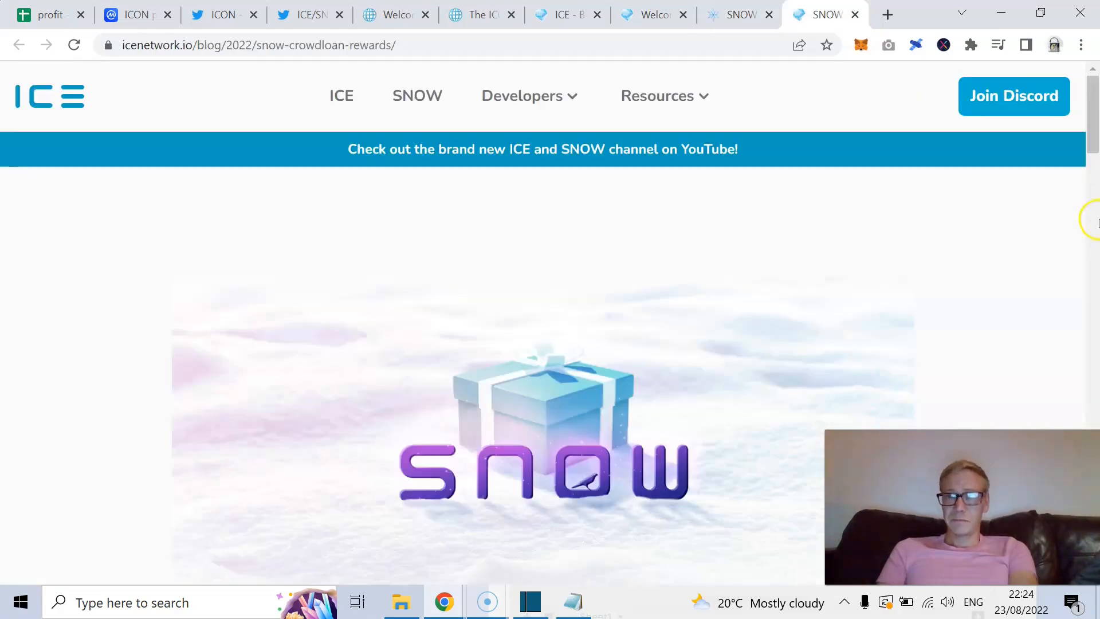
Read the blog post's token reward terms, briefly highlighting the base reward figures for supporters.
scroll("down", 3)
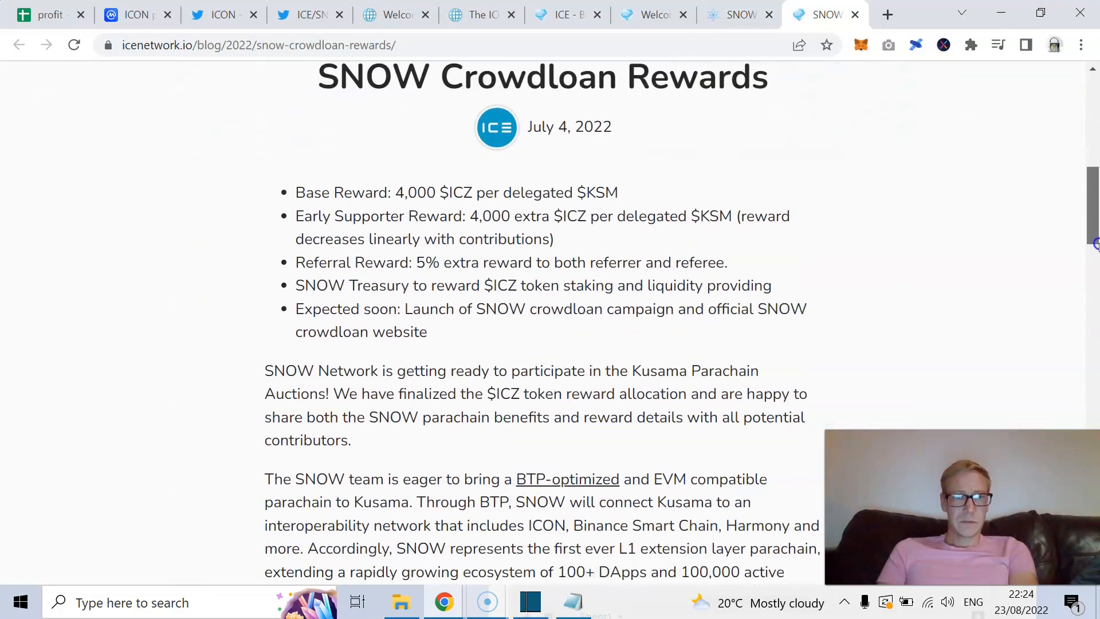
scroll("down", 3)
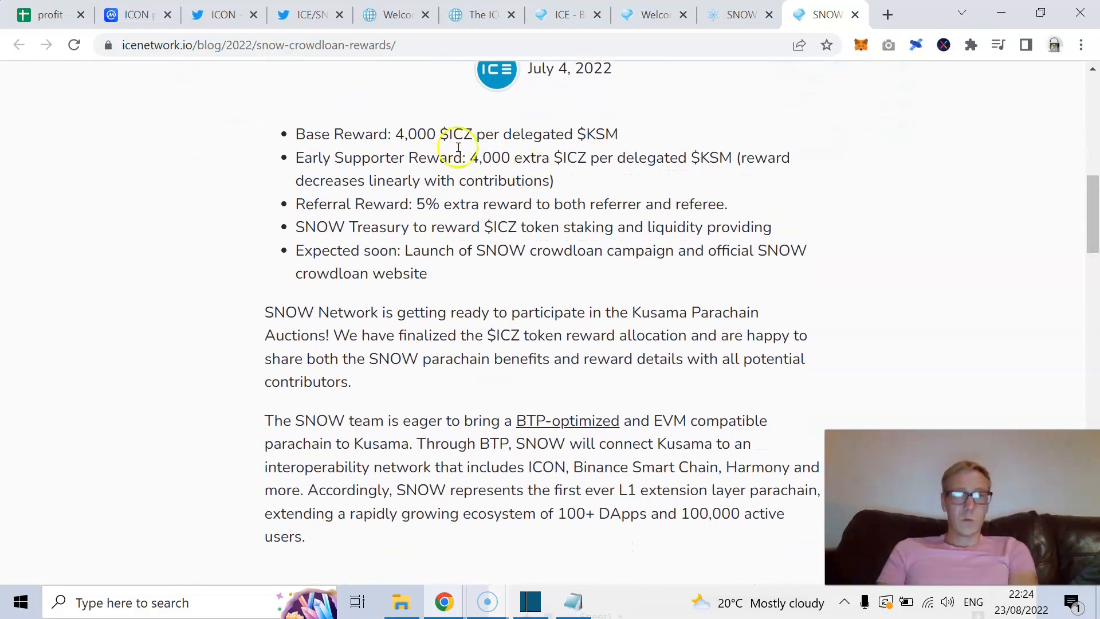
left_click_drag(395, 134, 462, 134)
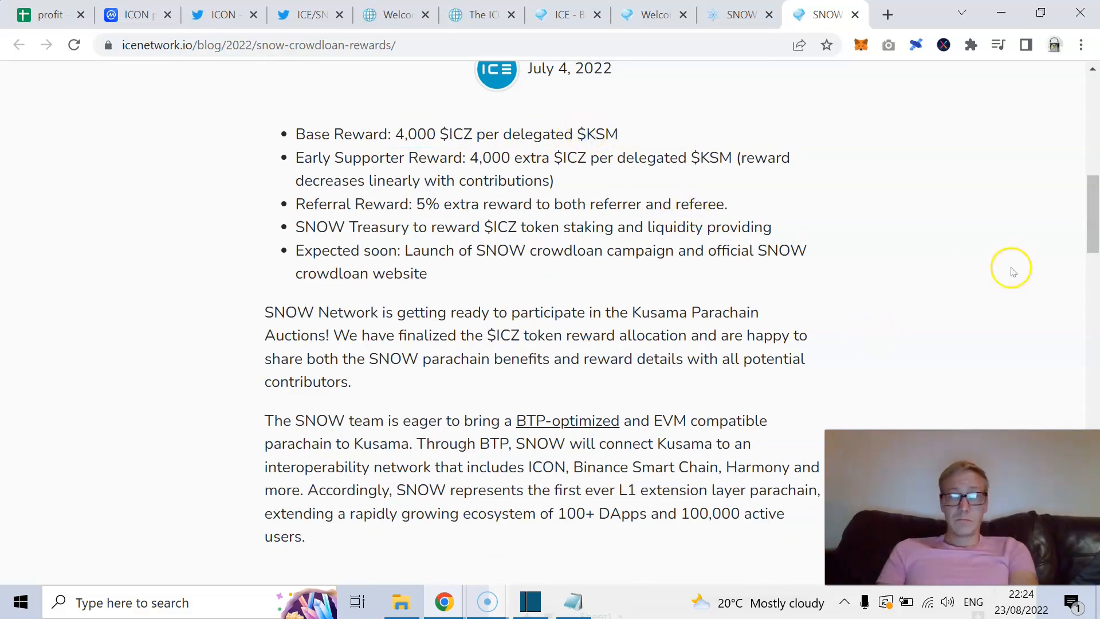
scroll("down", 3)
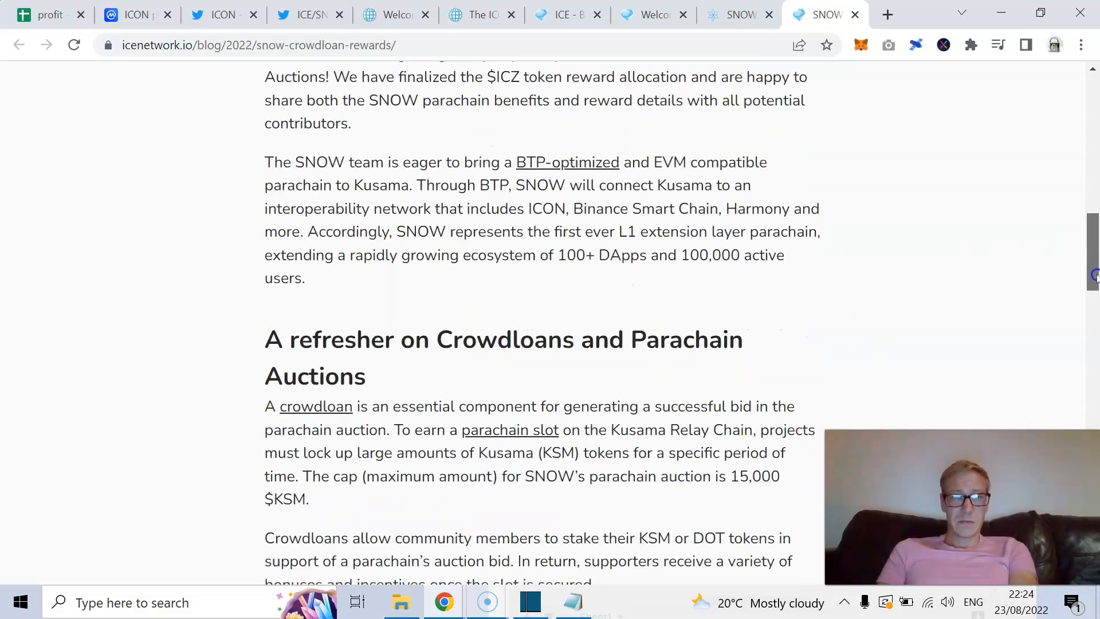
scroll("down", 3)
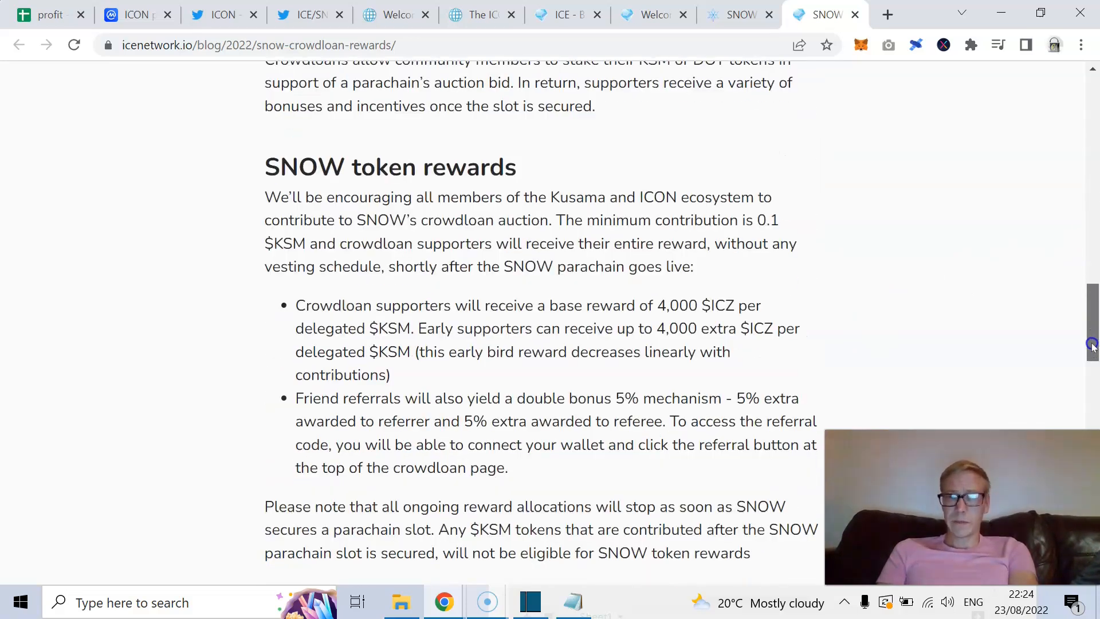
scroll("down", 3)
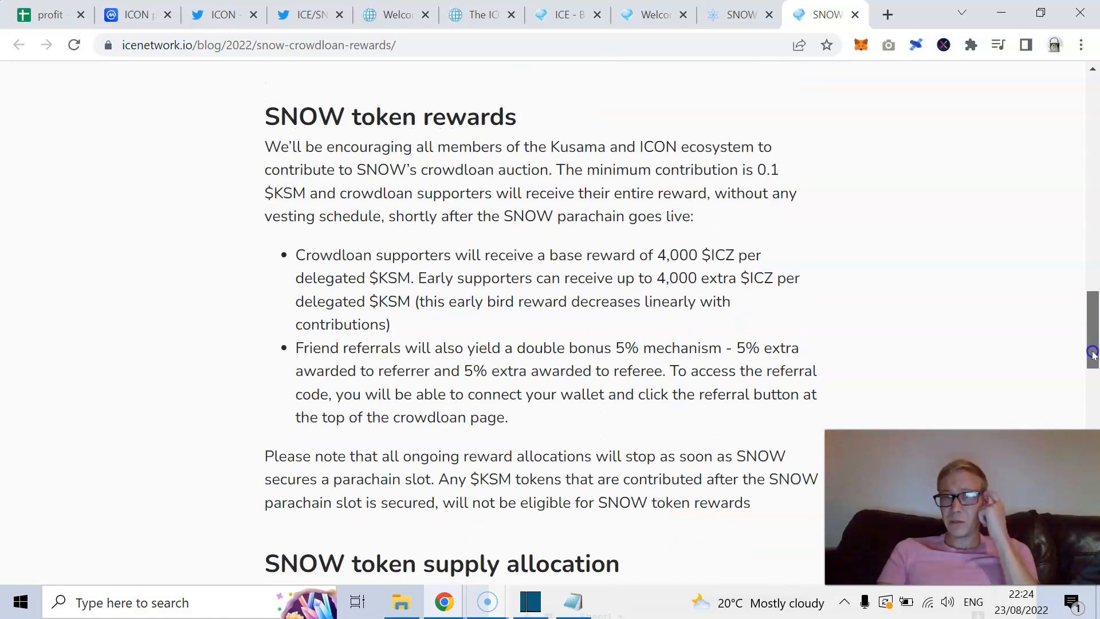
scroll("down", 3)
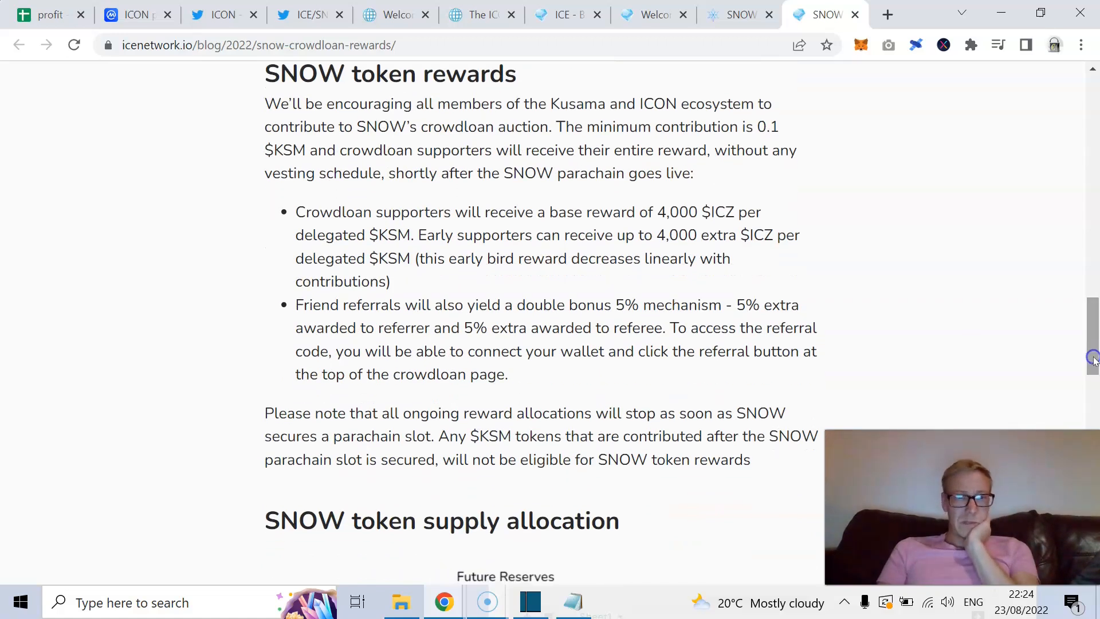
double_click(676, 212)
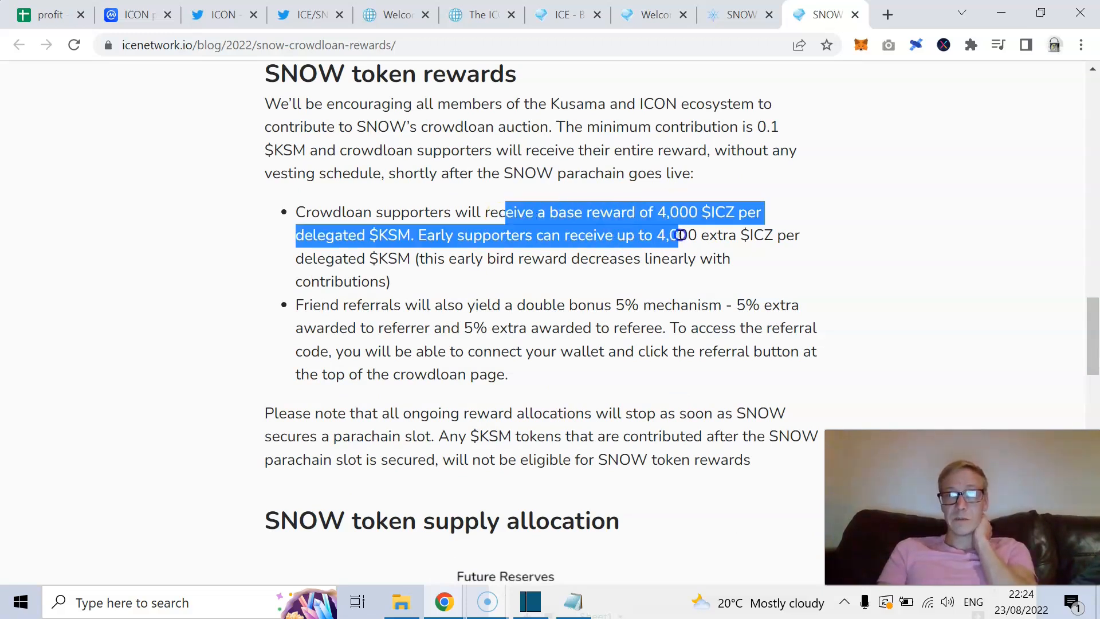
left_click(527, 277)
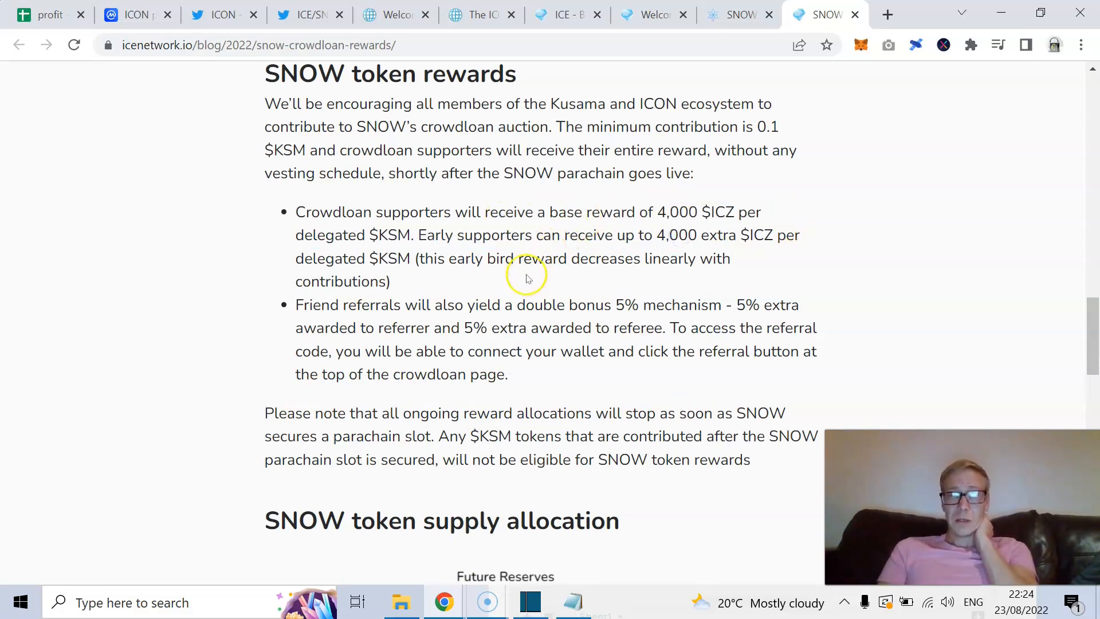
mouse_move(543, 294)
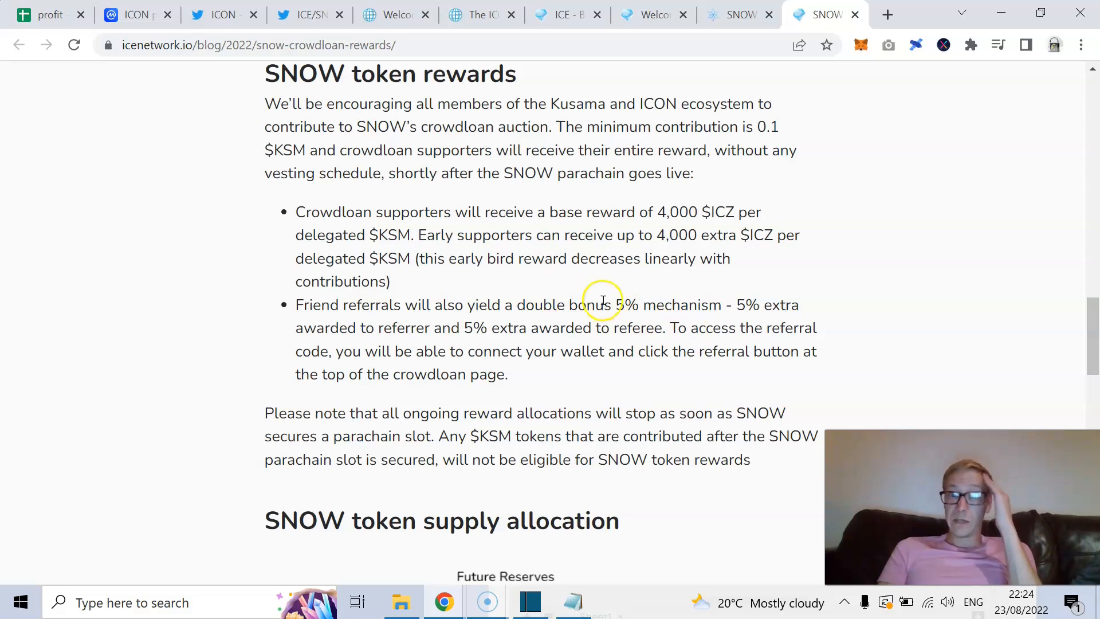
mouse_move(715, 326)
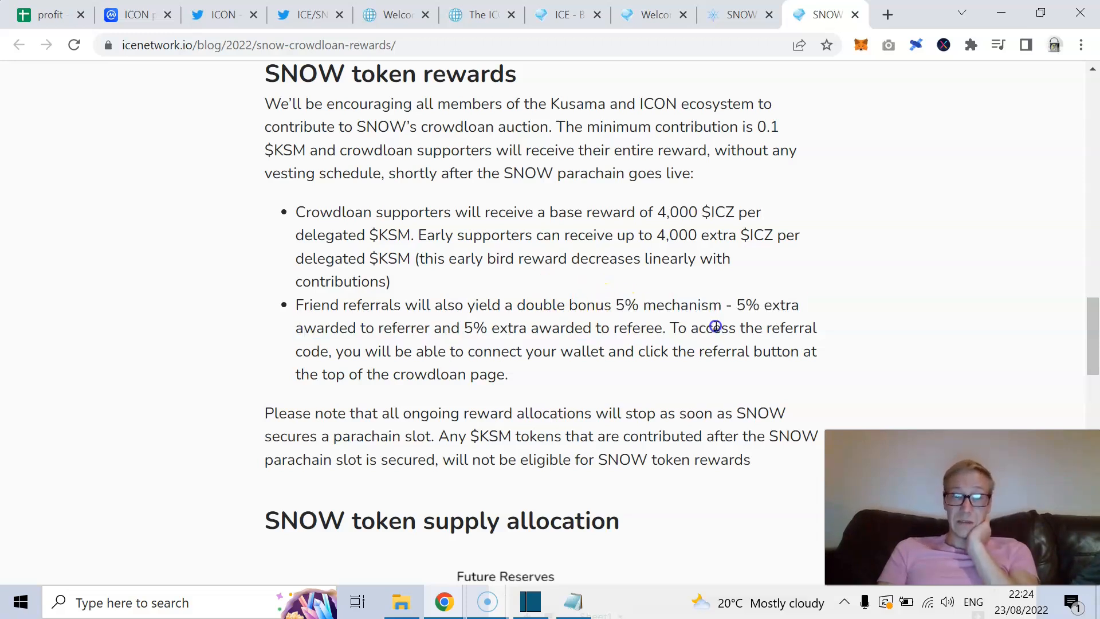
Review the token supply allocation chart, then return to the CoinMarketCap ICON tab.
scroll("down", 3)
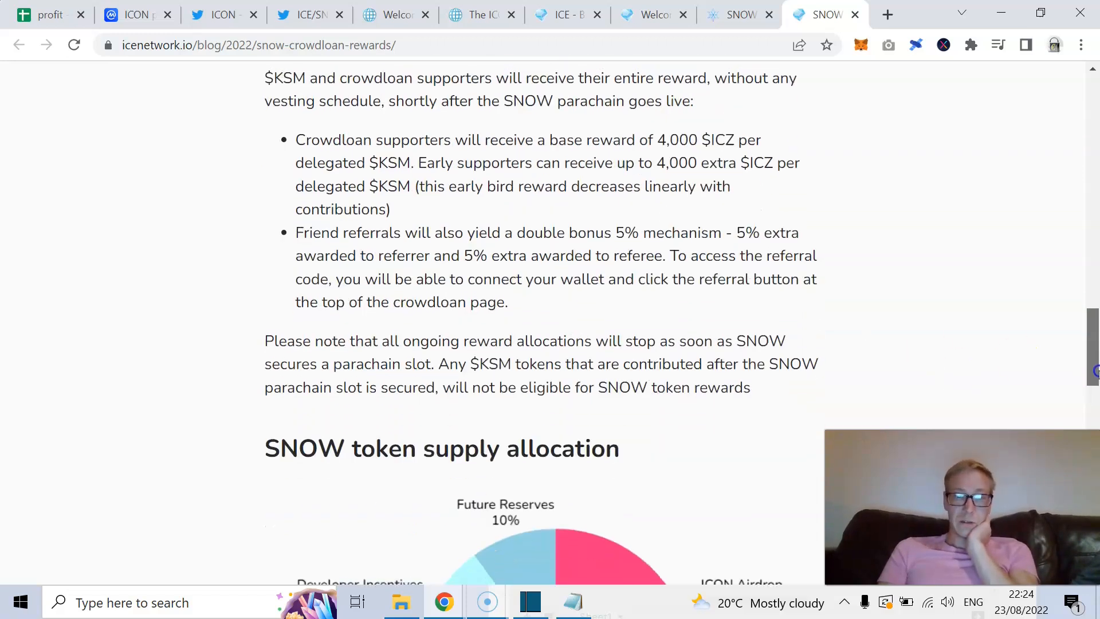
scroll("down", 3)
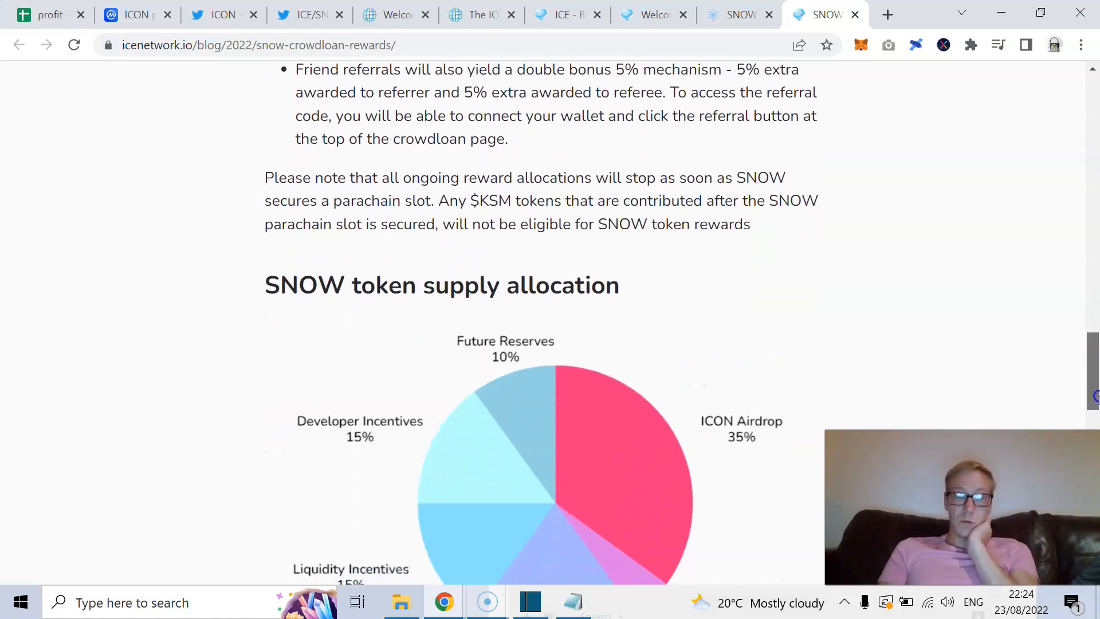
scroll("down", 3)
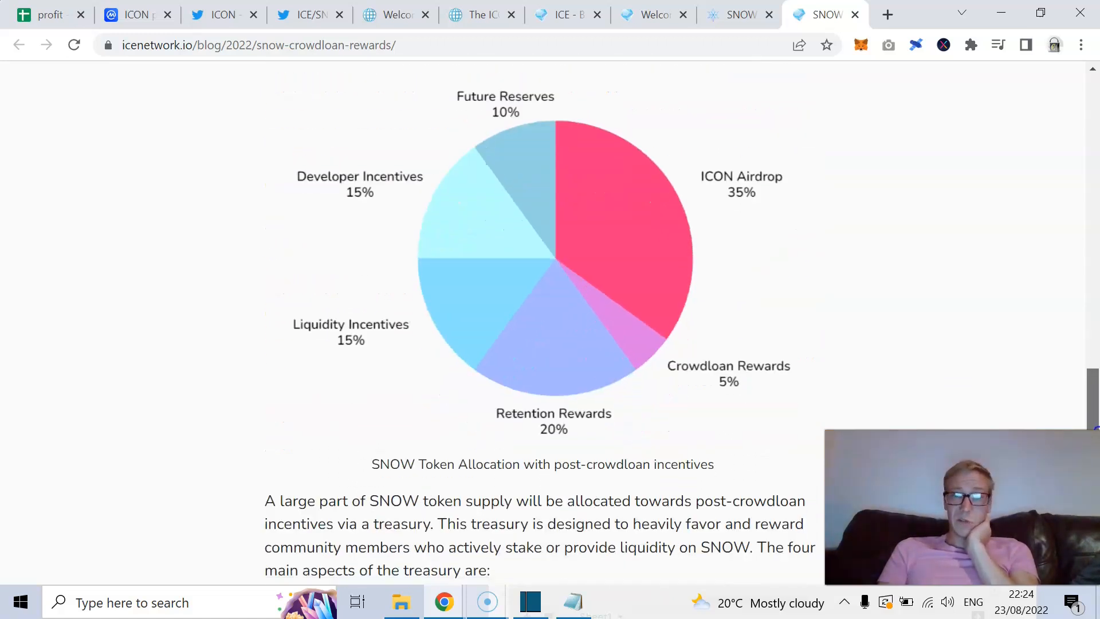
scroll("down", 3)
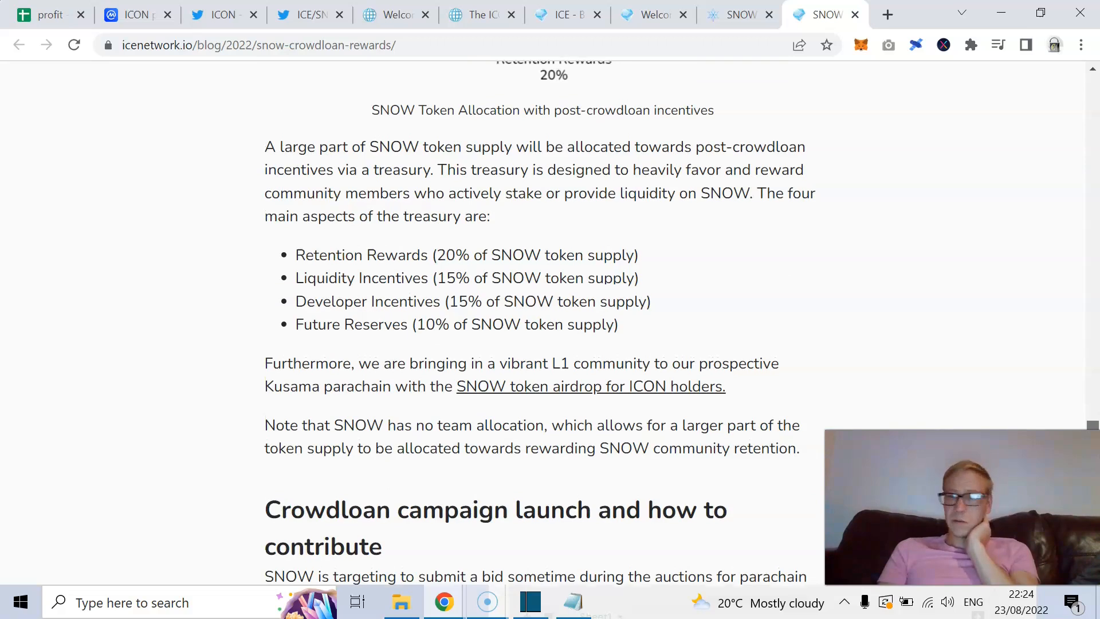
scroll("up", 3)
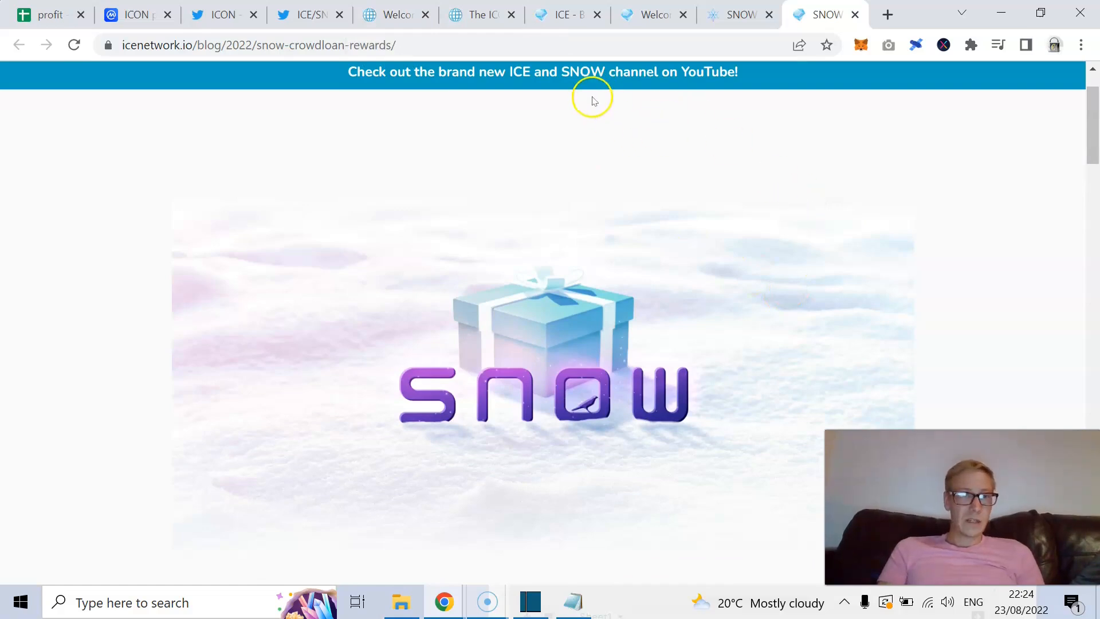
left_click(393, 14)
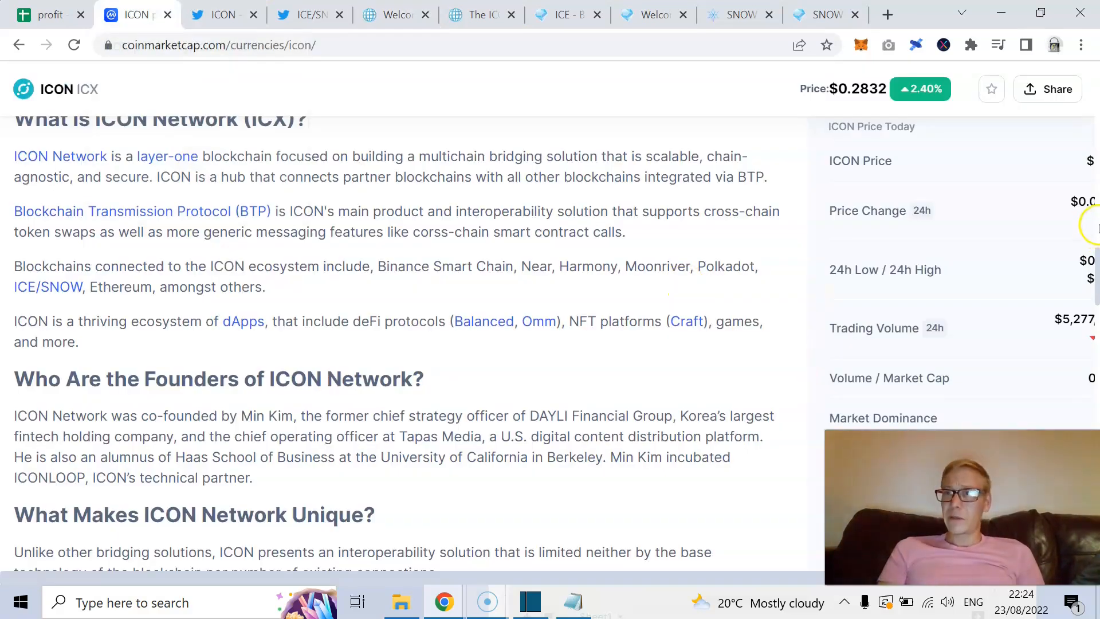
Scroll through ICON's About, Founders, security, Price Estimates and News sections and back up.
scroll("down", 3)
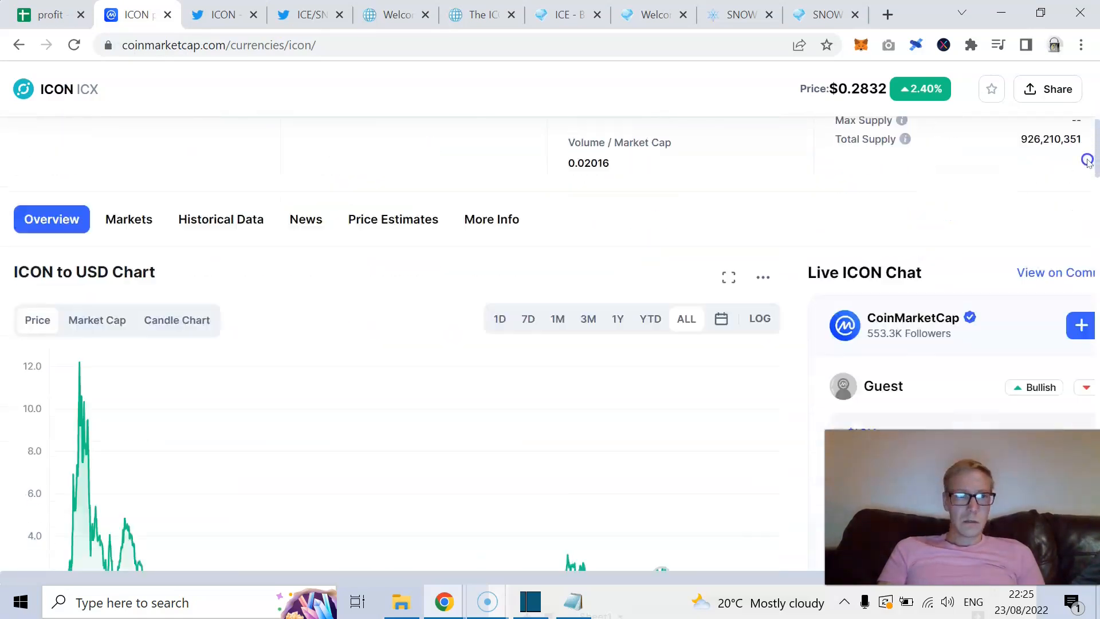
scroll("down", 3)
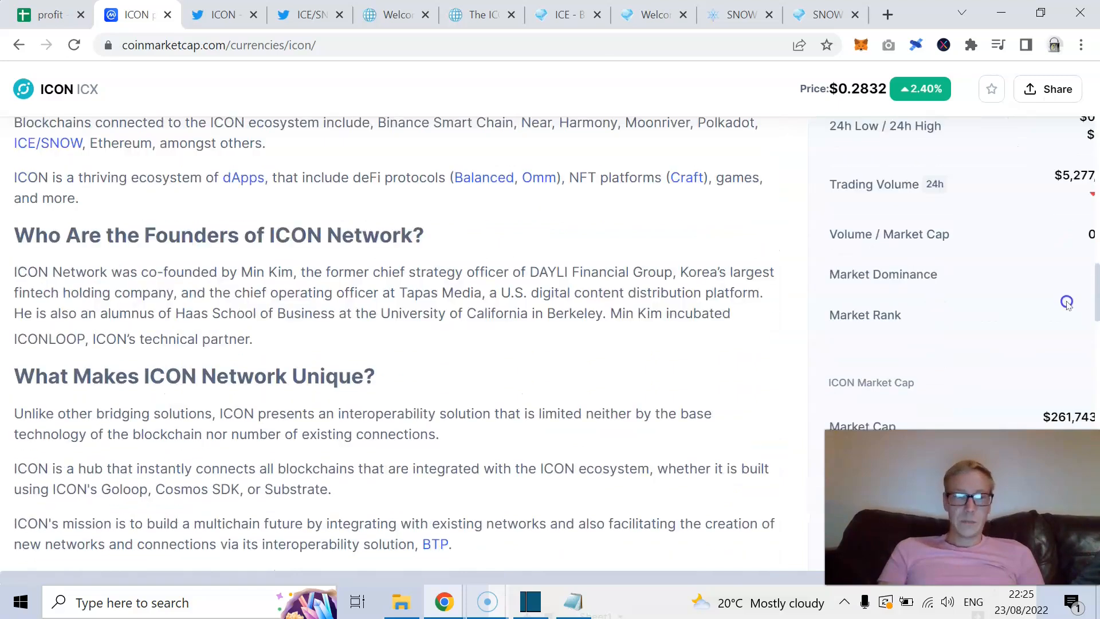
scroll("down", 3)
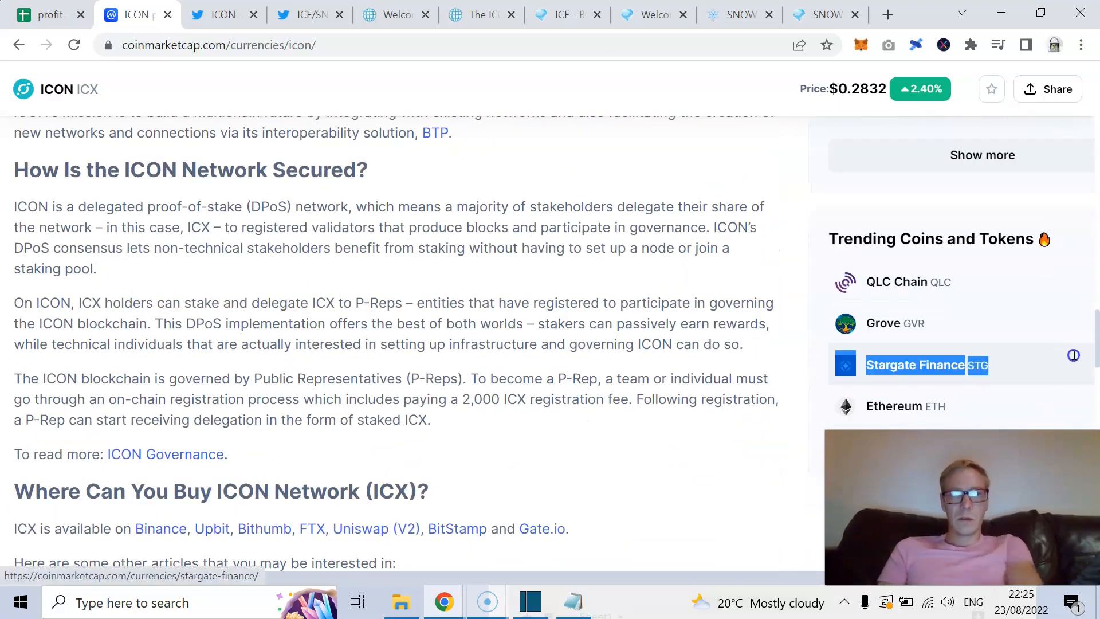
scroll("down", 3)
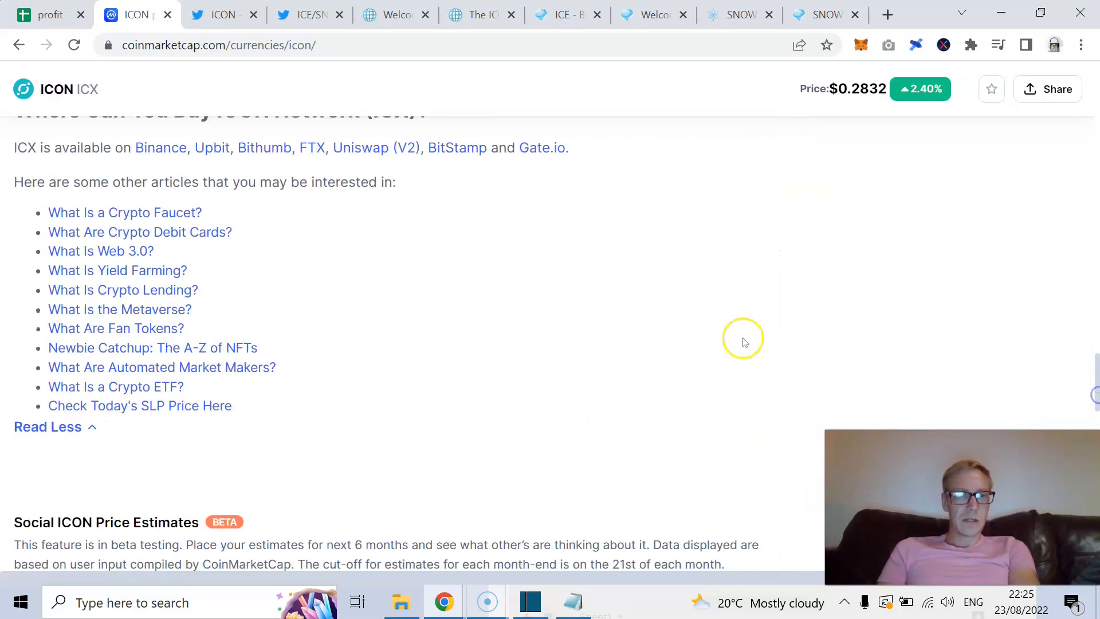
scroll("down", 3)
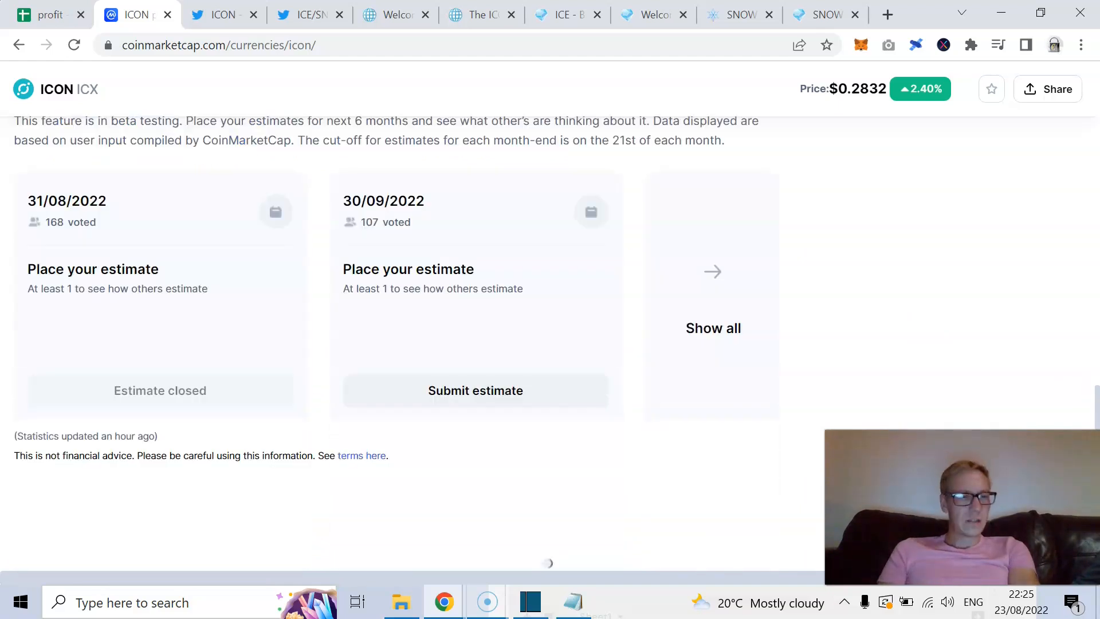
scroll("down", 3)
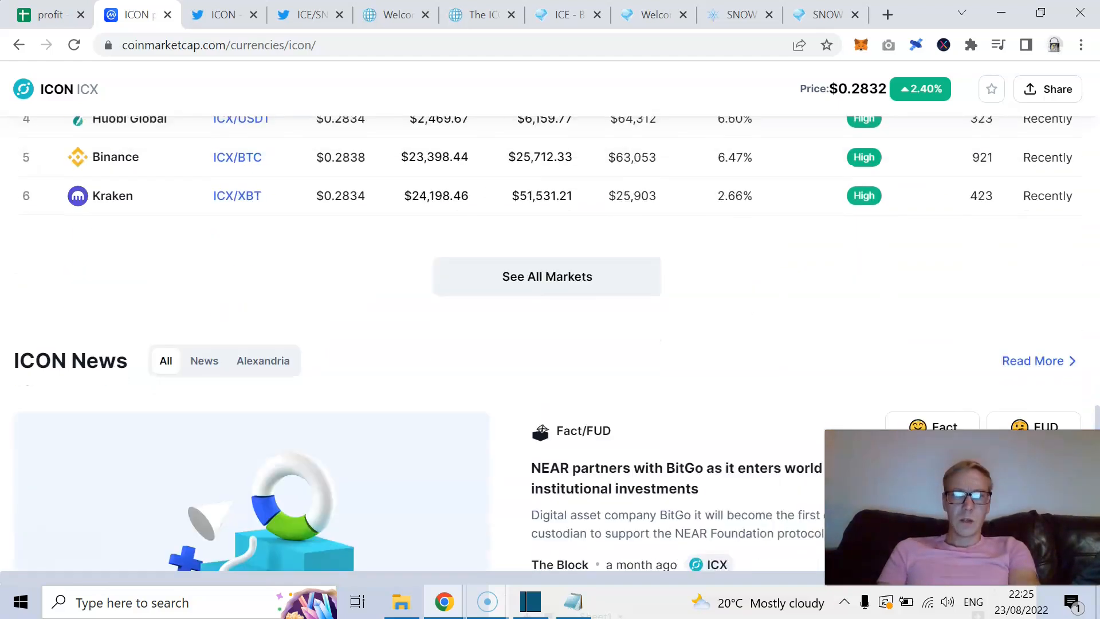
scroll("down", 3)
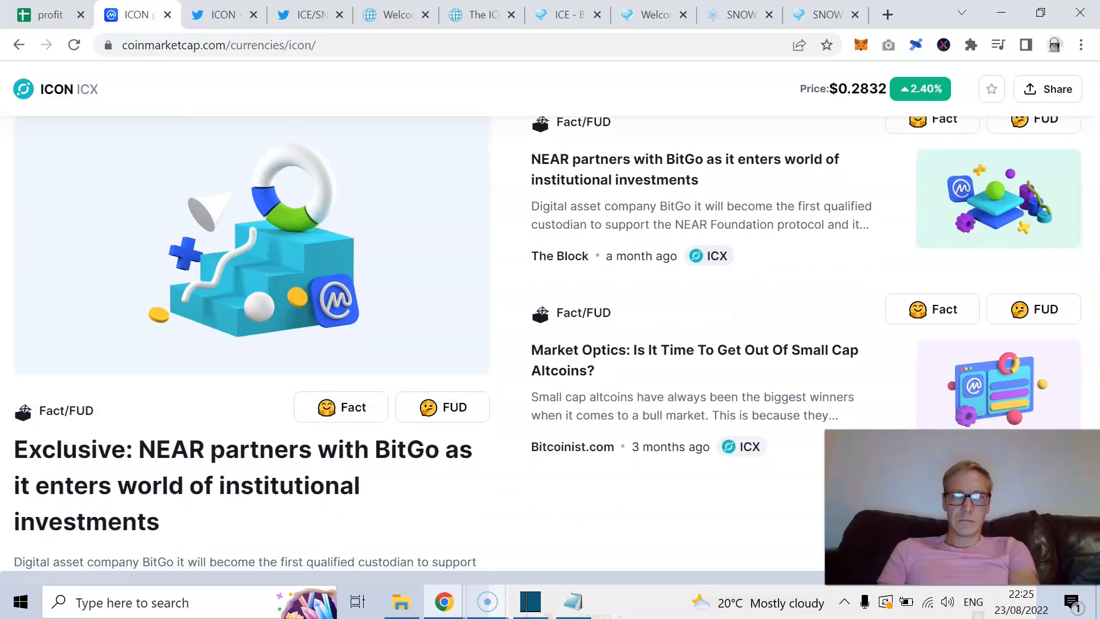
scroll("down", 3)
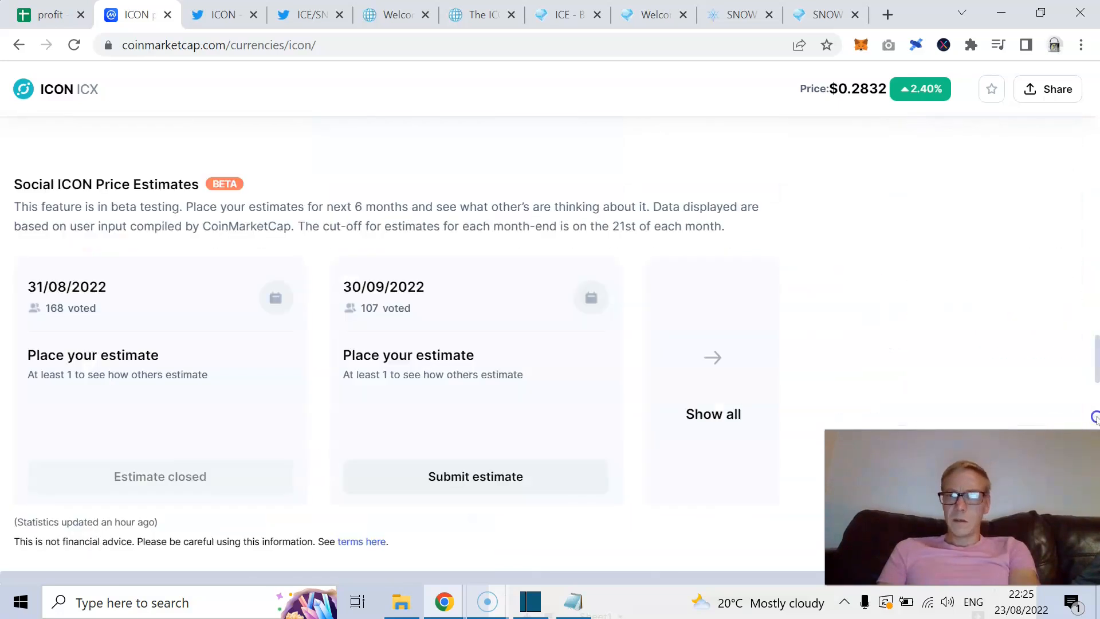
scroll("up", 3)
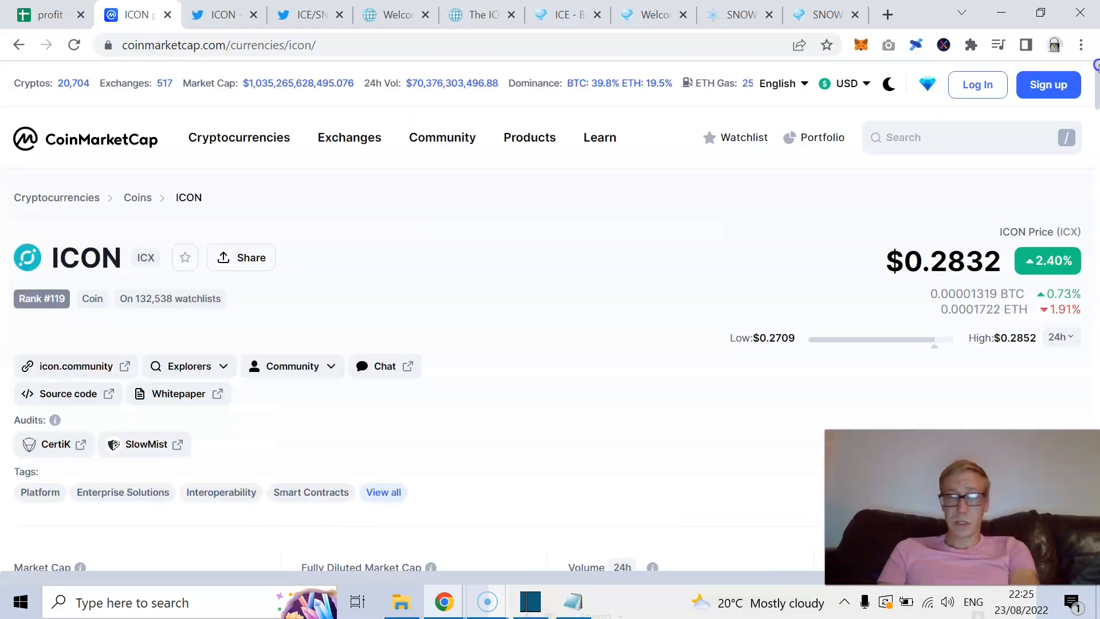
mouse_move(623, 313)
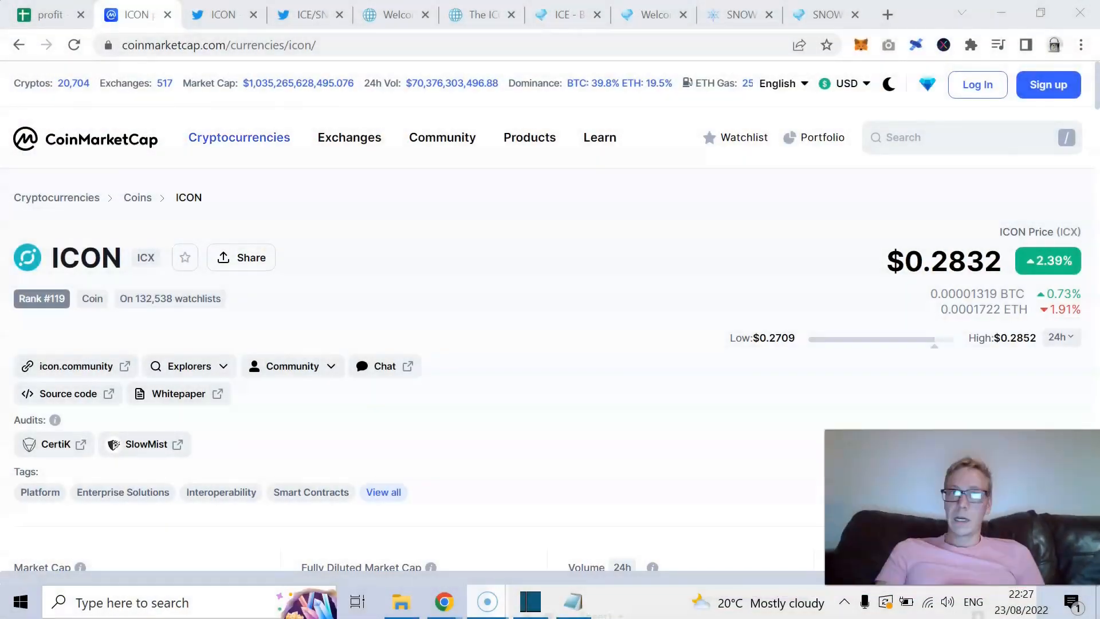
Switch from the CoinMarketCap ICON page to the 'profit' Google Sheets tab.
left_click(46, 14)
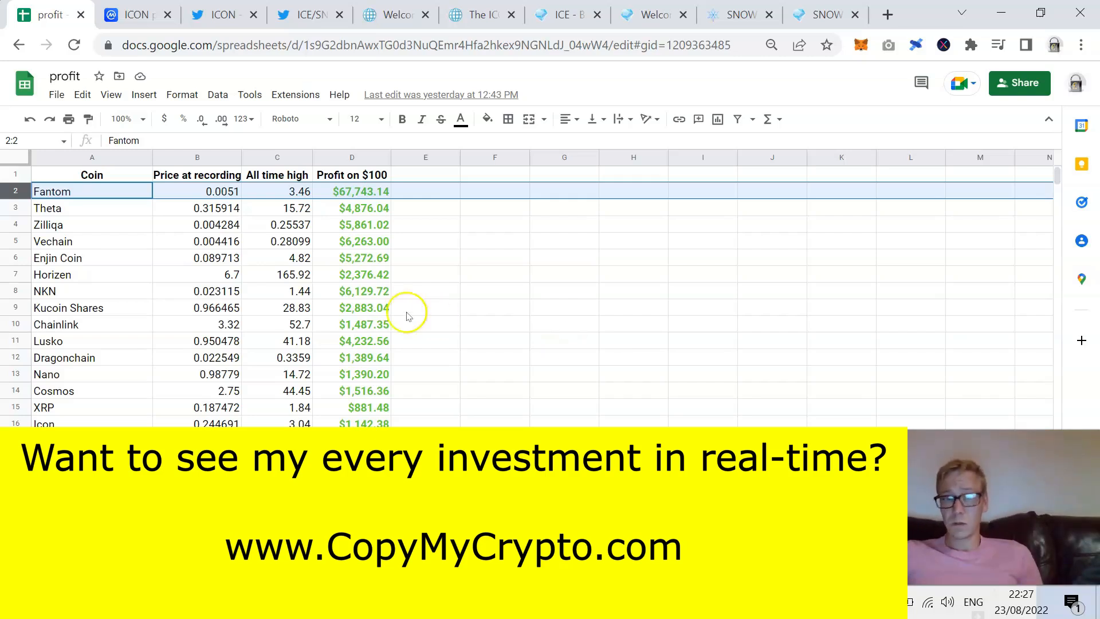
left_click(45, 290)
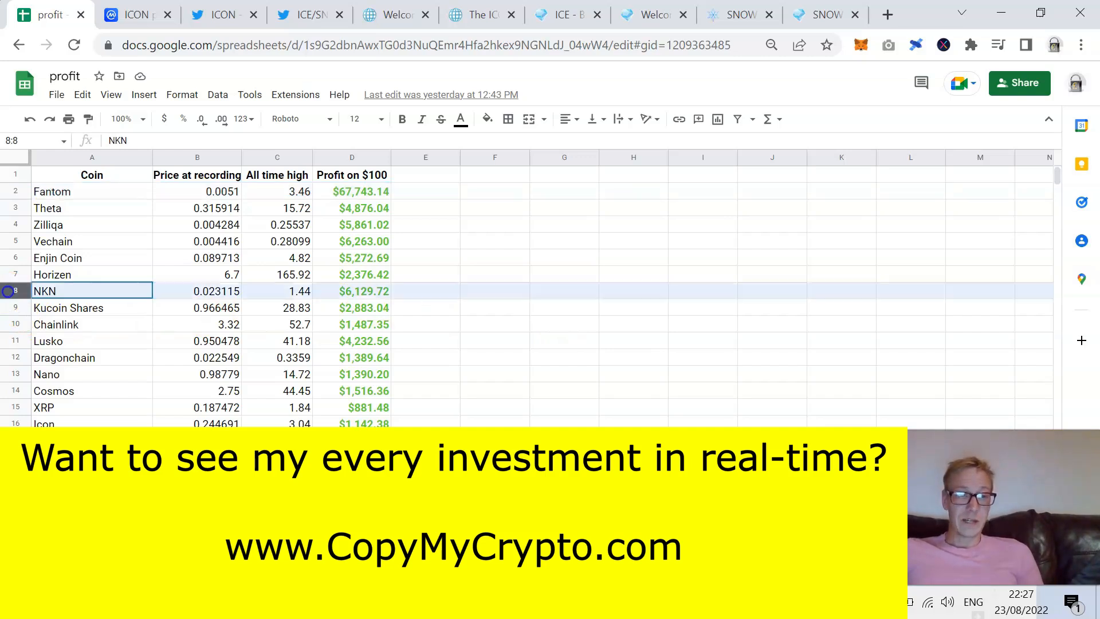
left_click(57, 258)
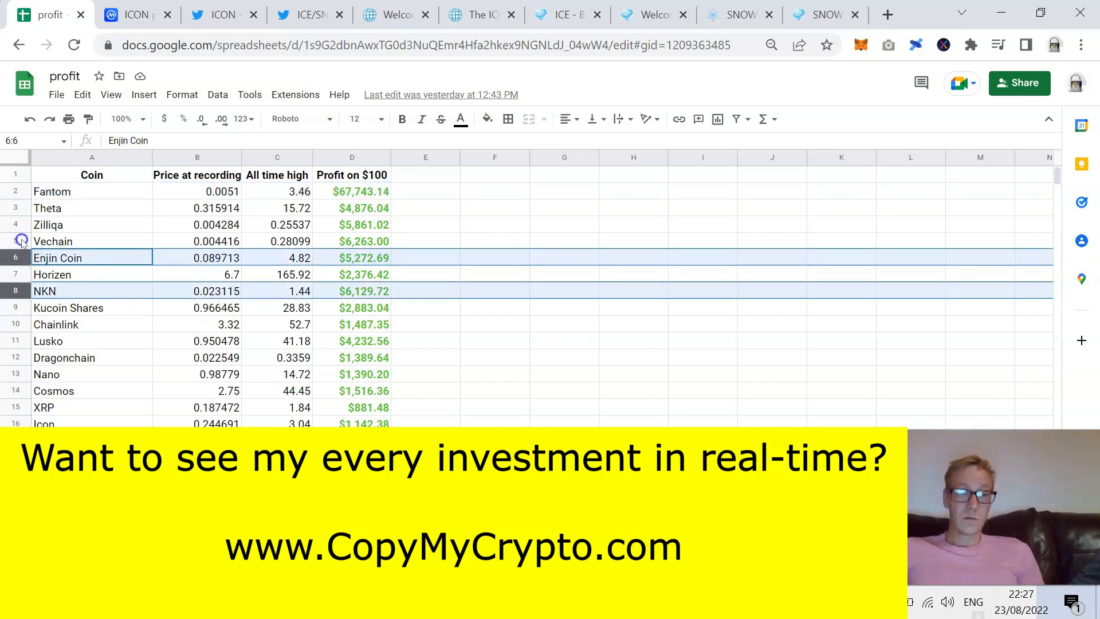
left_click(52, 241)
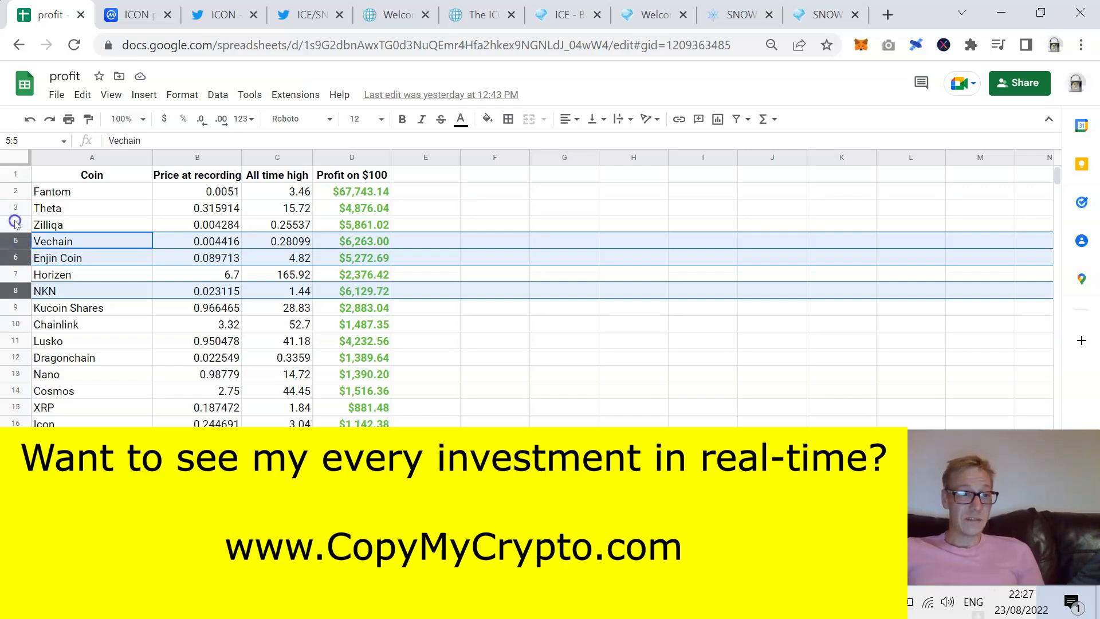
left_click(47, 208)
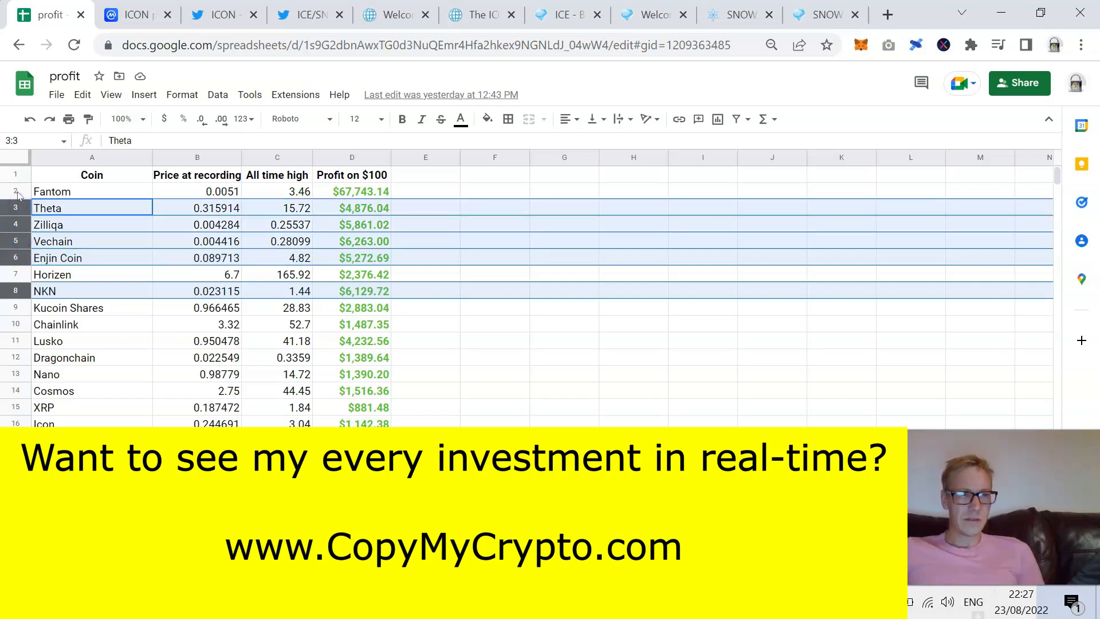
left_click(92, 191)
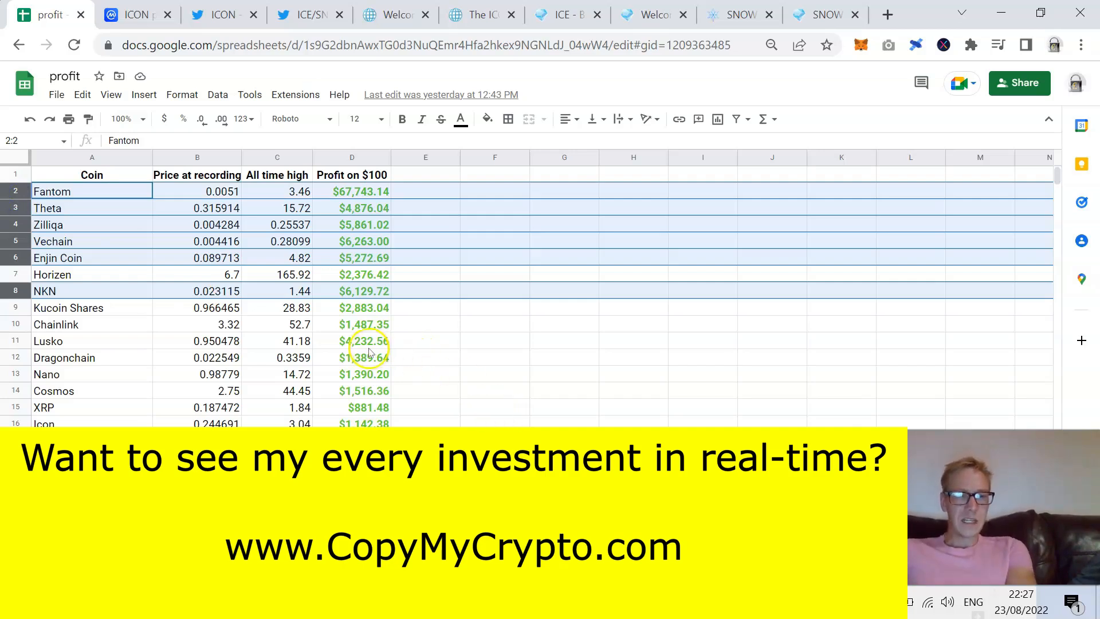
left_click(494, 357)
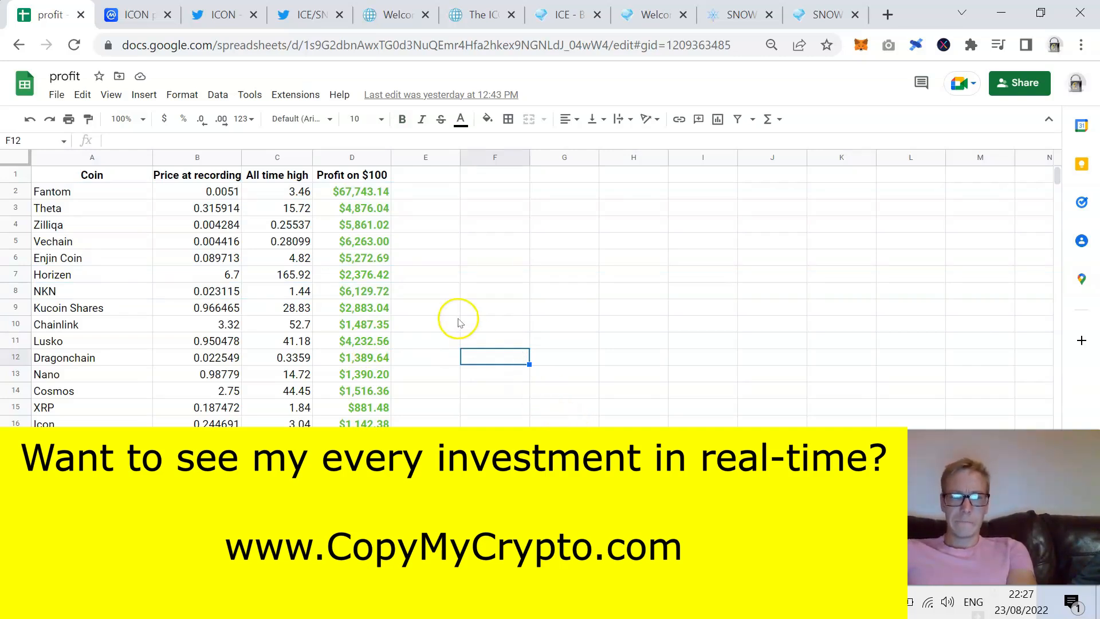
left_click(425, 191)
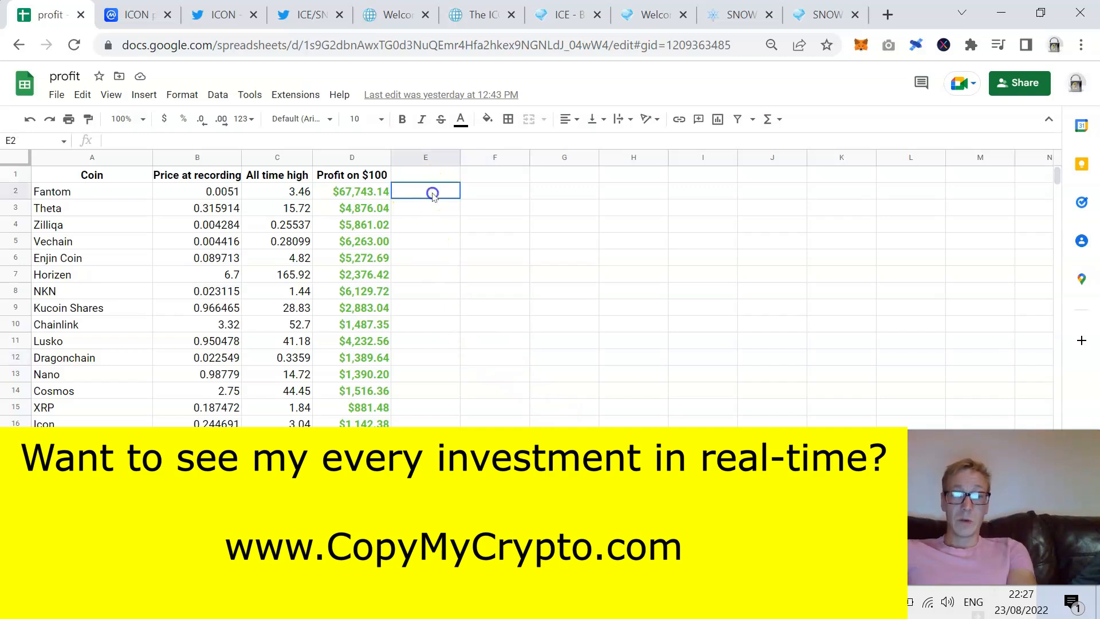
left_click(632, 389)
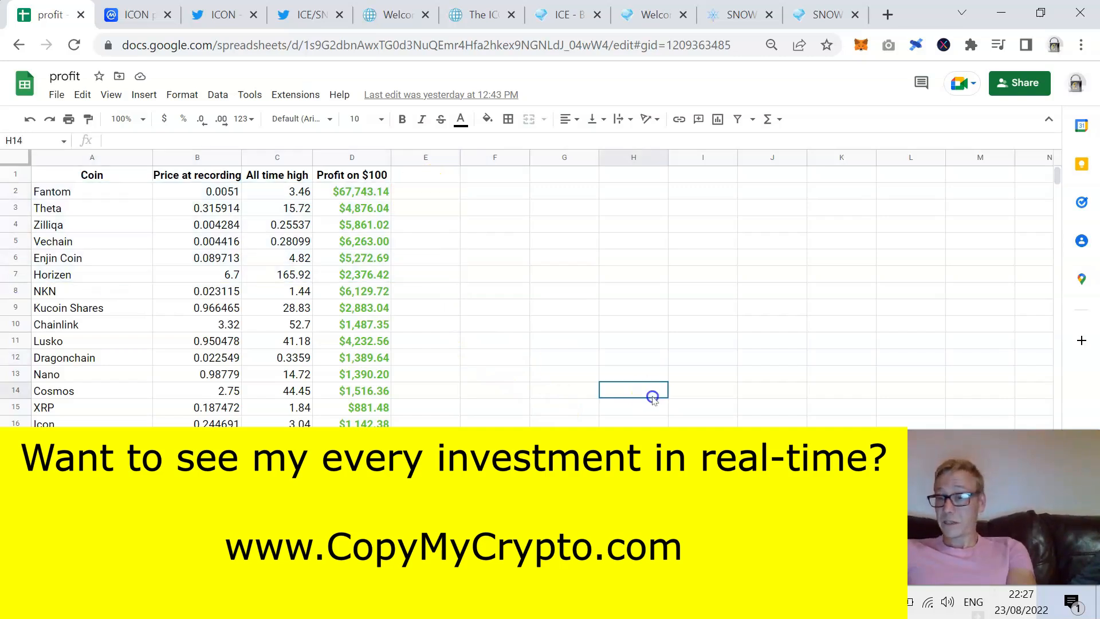